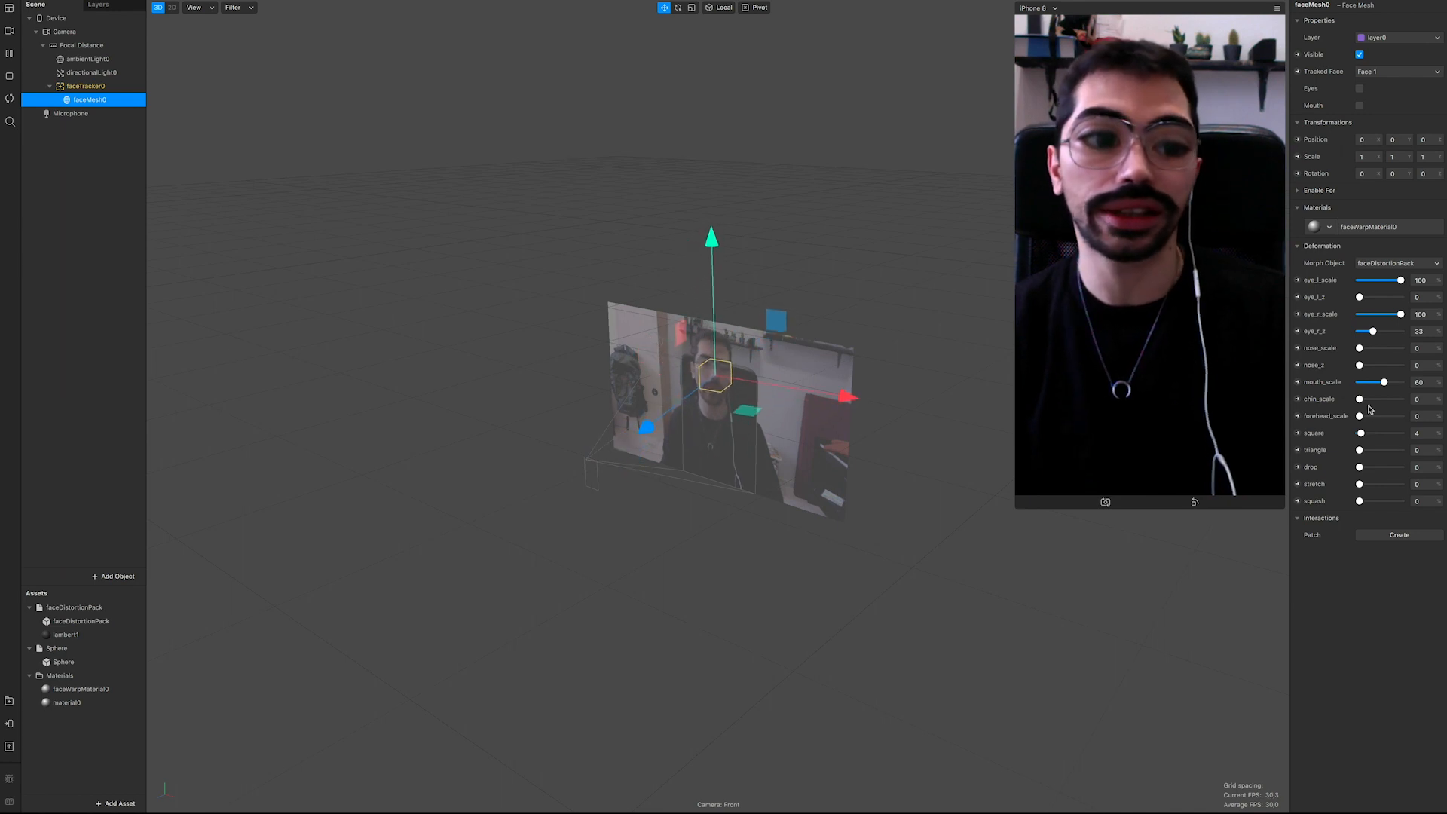
pyautogui.moveTo(1117, 422)
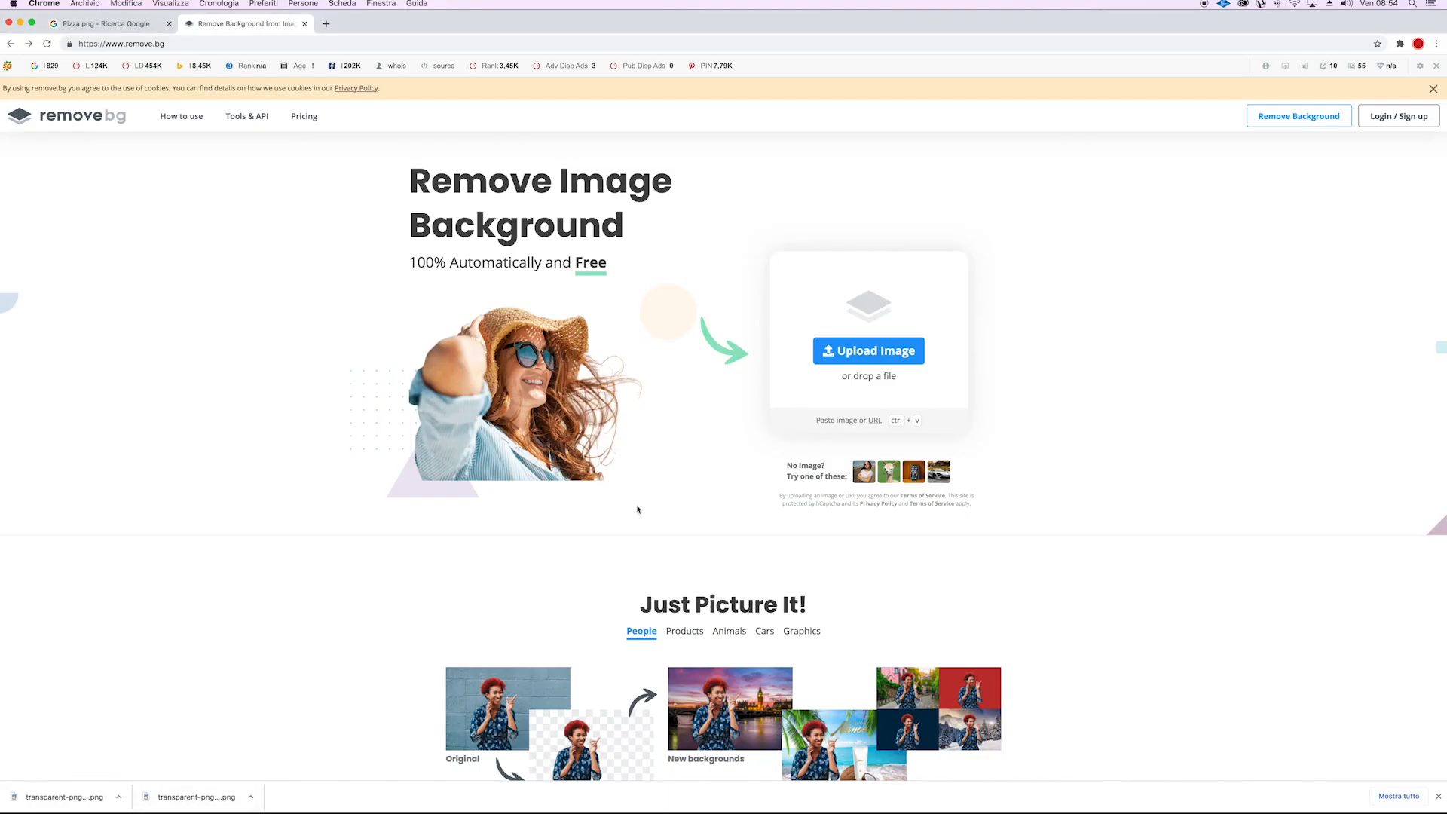
pyautogui.moveTo(729, 193)
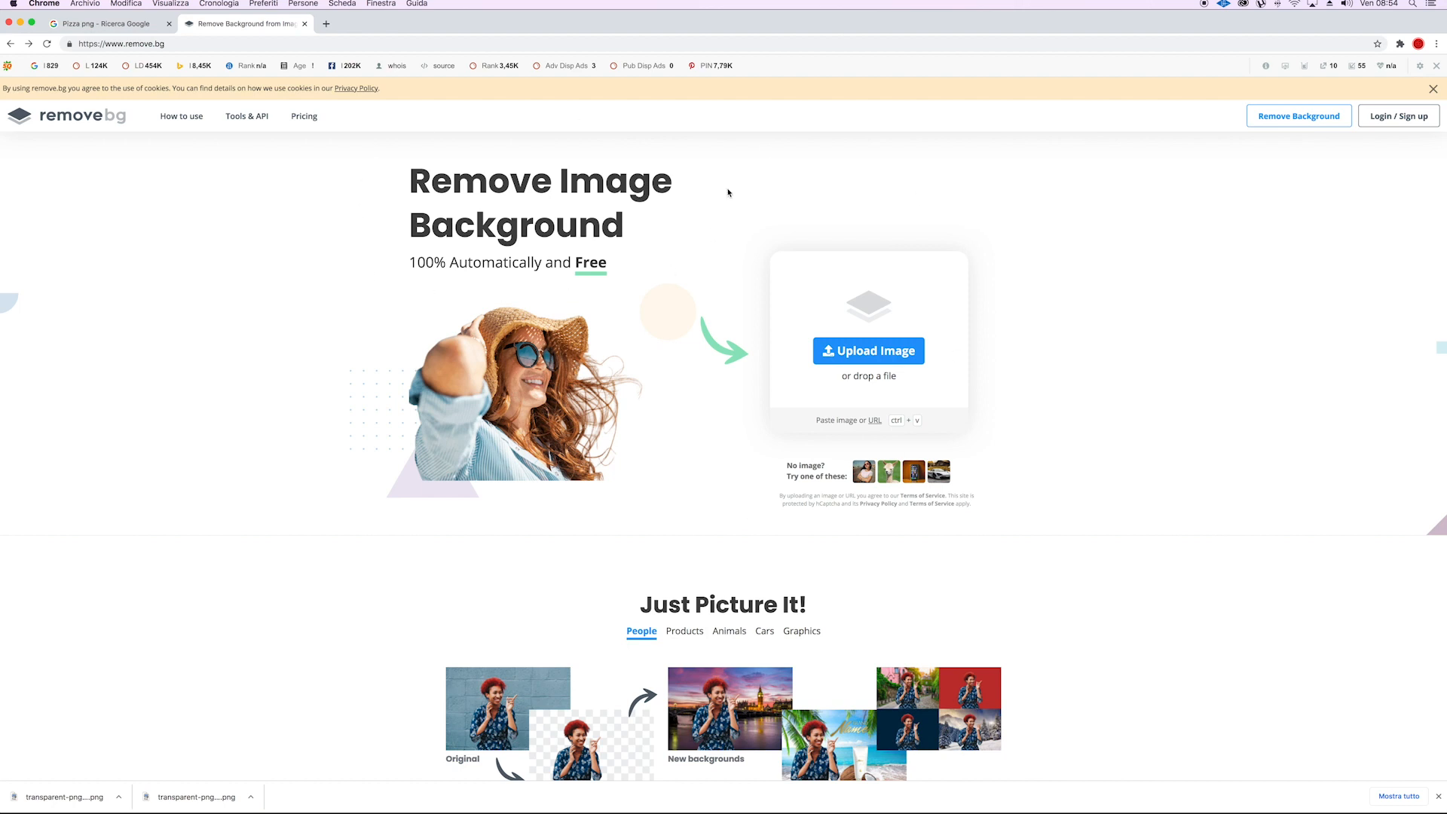
pyautogui.moveTo(546, 517)
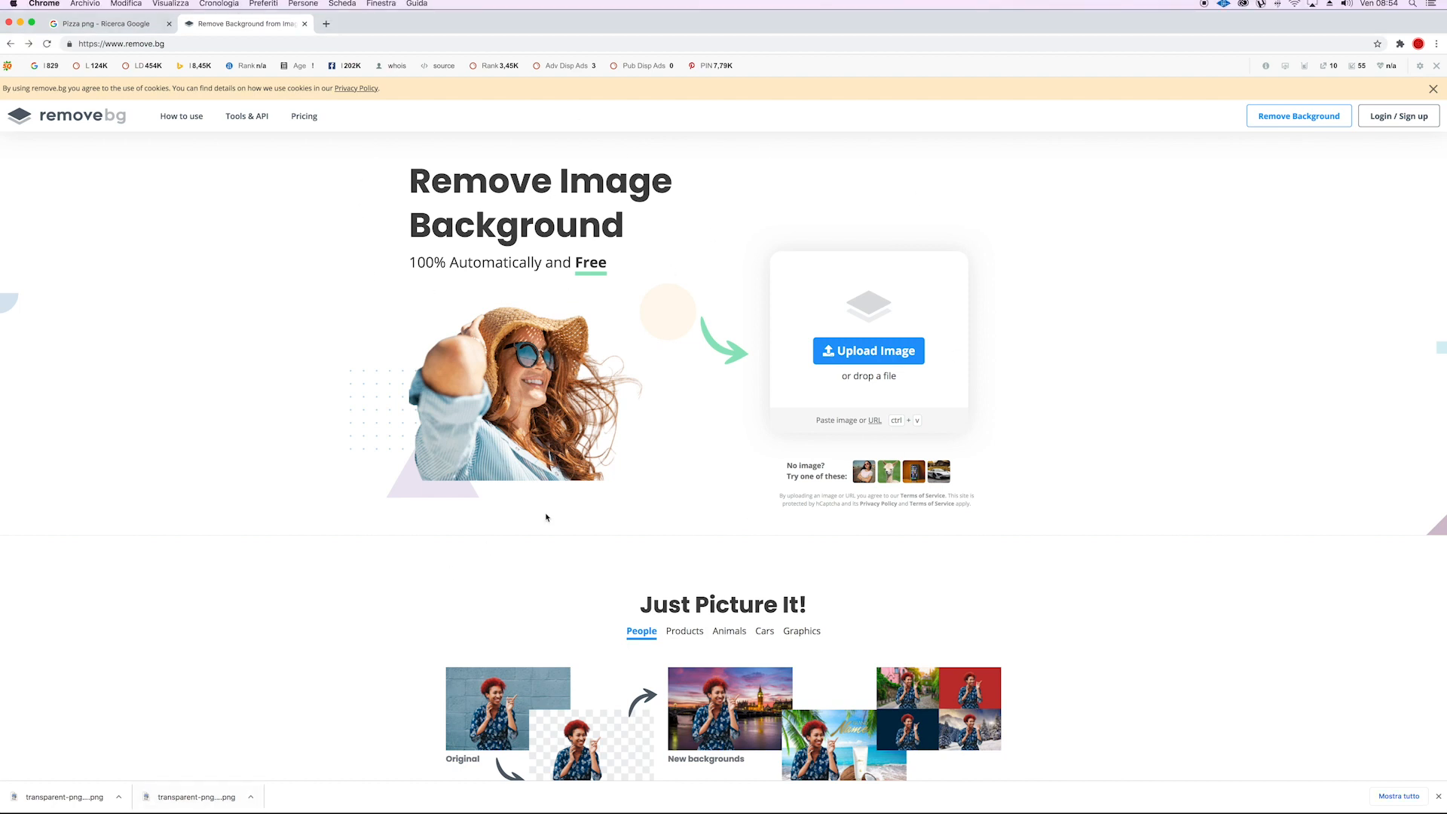
pyautogui.moveTo(428, 290)
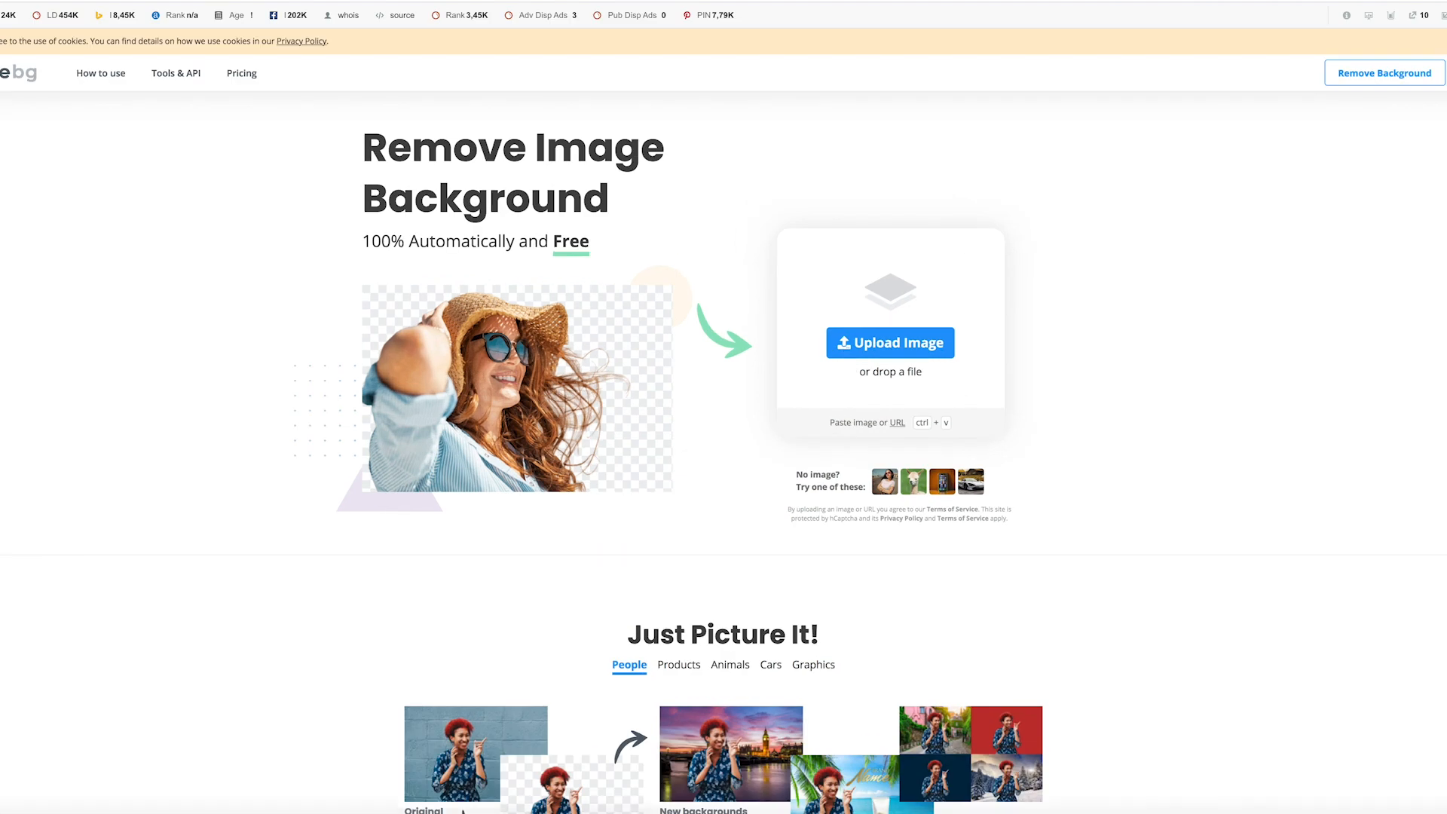
# Upload the pepperoni pizza PNG from Downloads and review the background-free result for download.
pyautogui.click(889, 342)
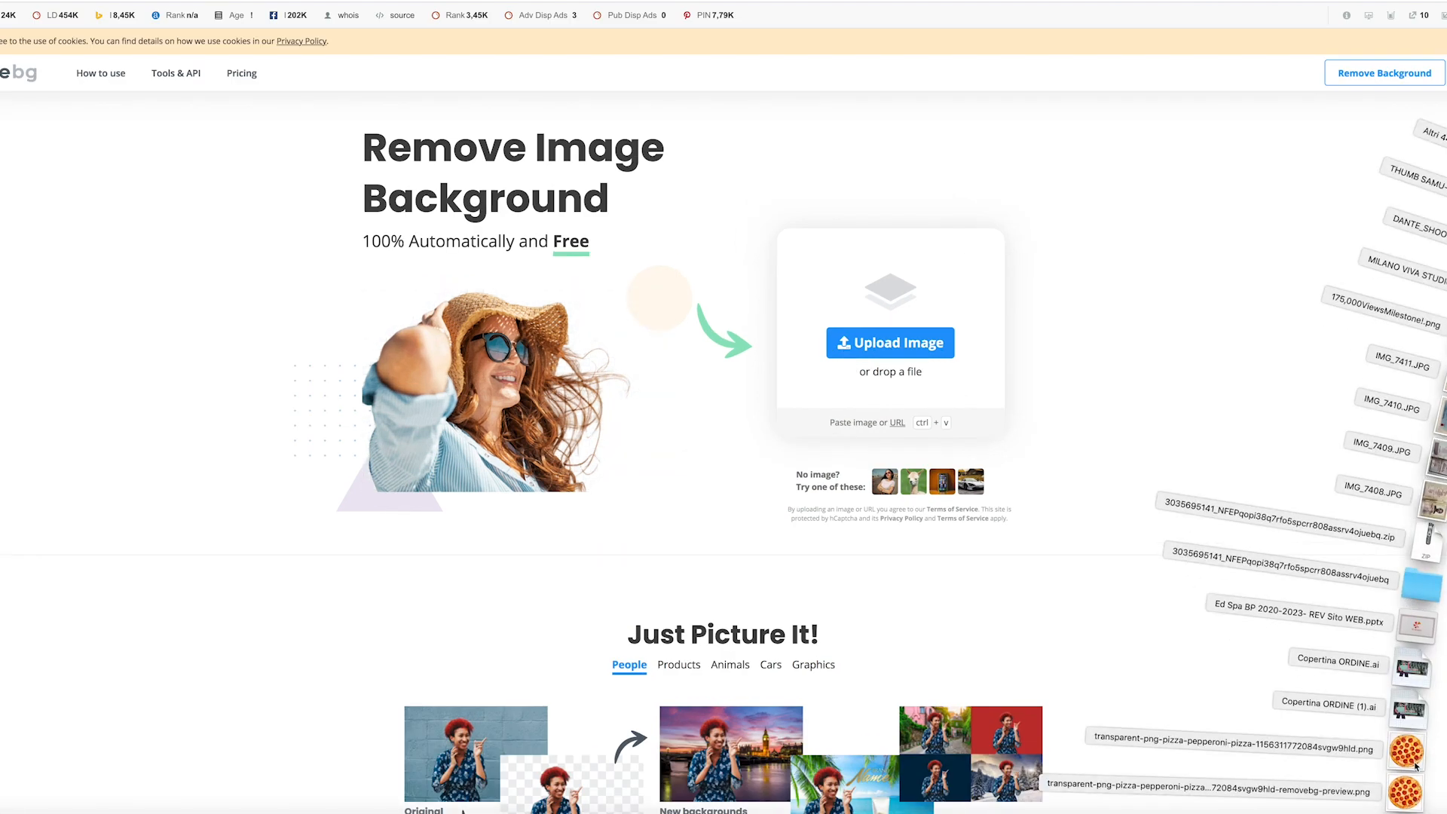
pyautogui.click(889, 342)
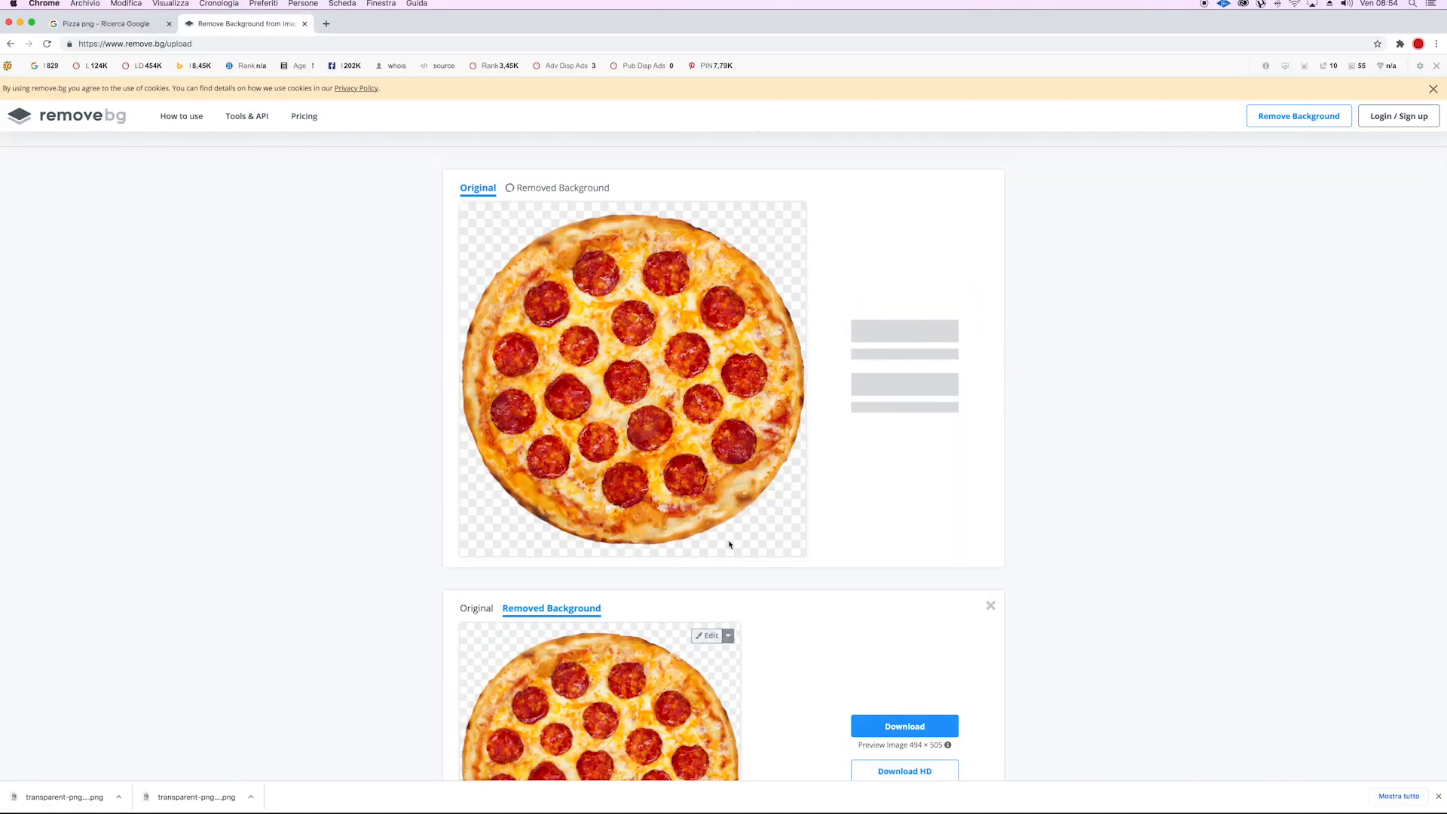
pyautogui.scroll(-3)
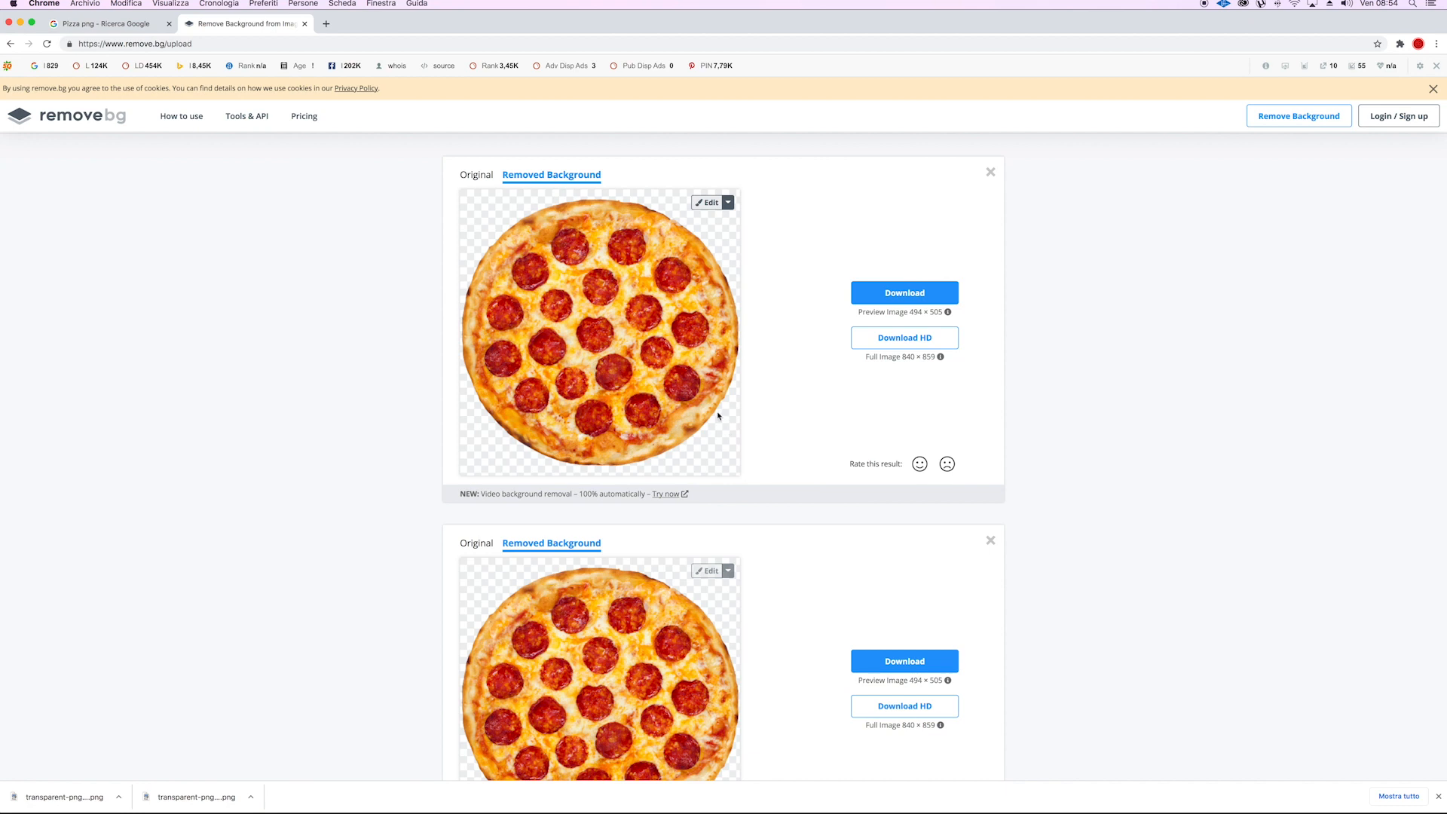
pyautogui.moveTo(472, 463)
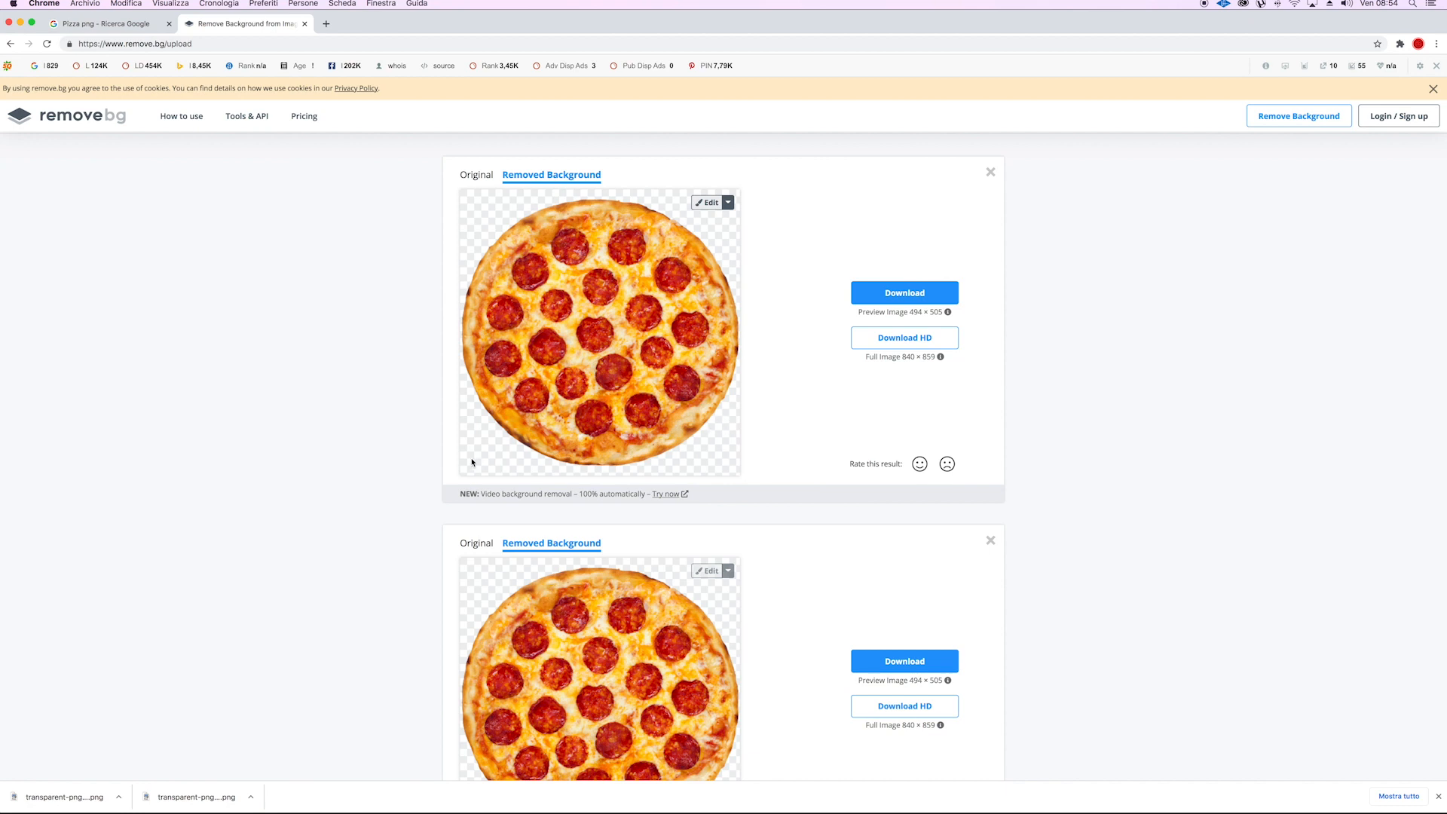
pyautogui.scroll(3)
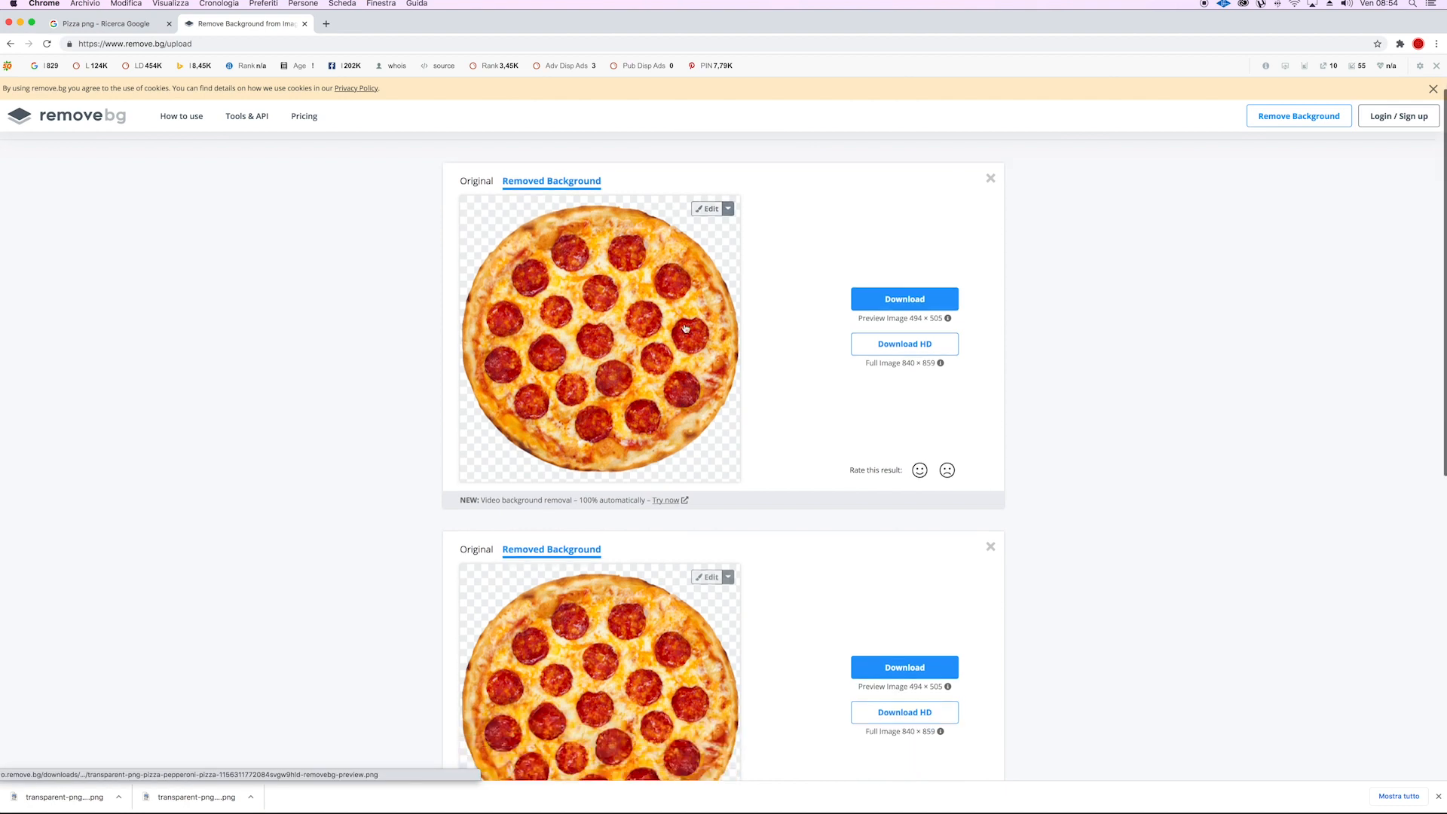
pyautogui.scroll(-3)
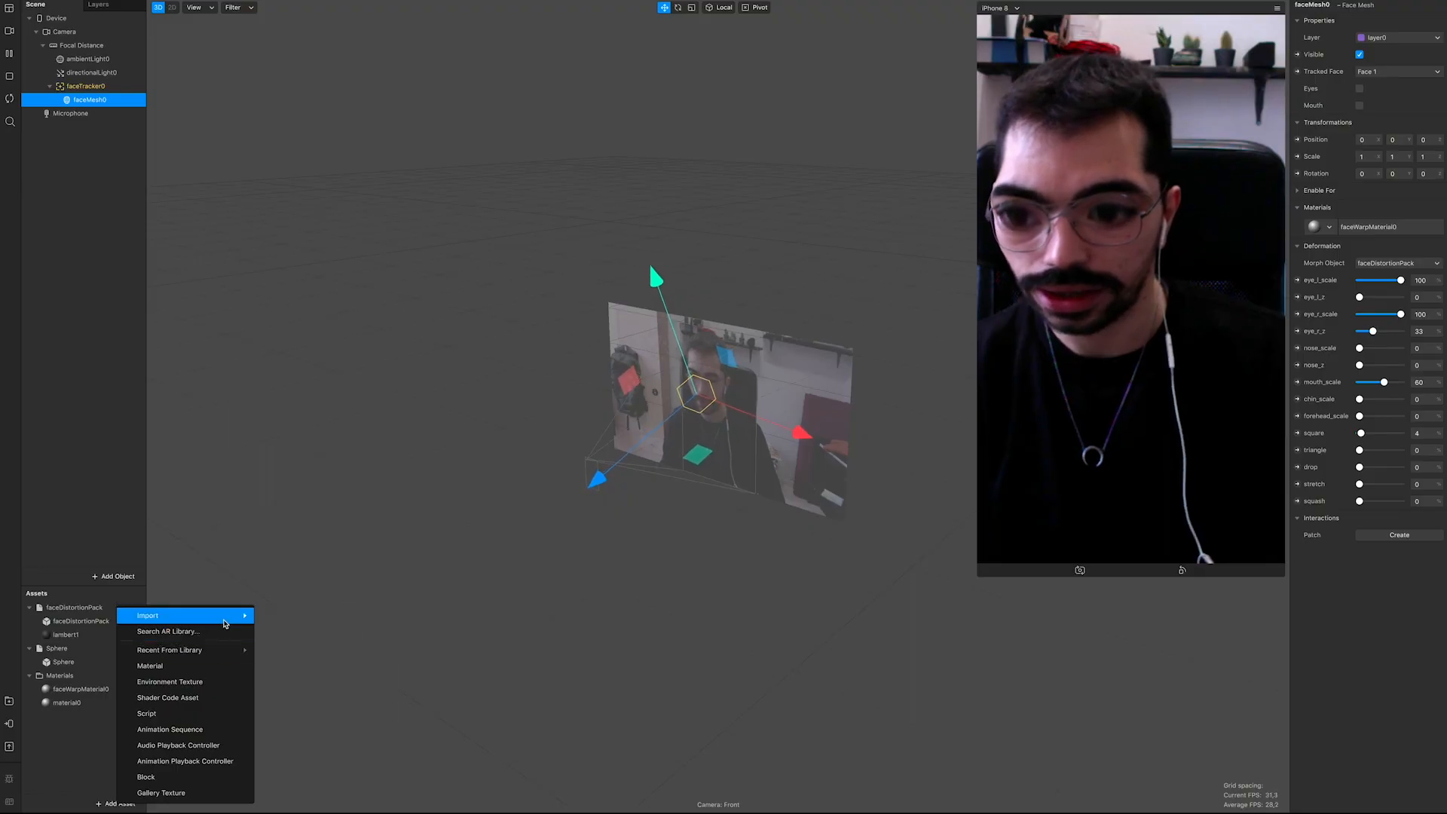
pyautogui.moveTo(148, 615)
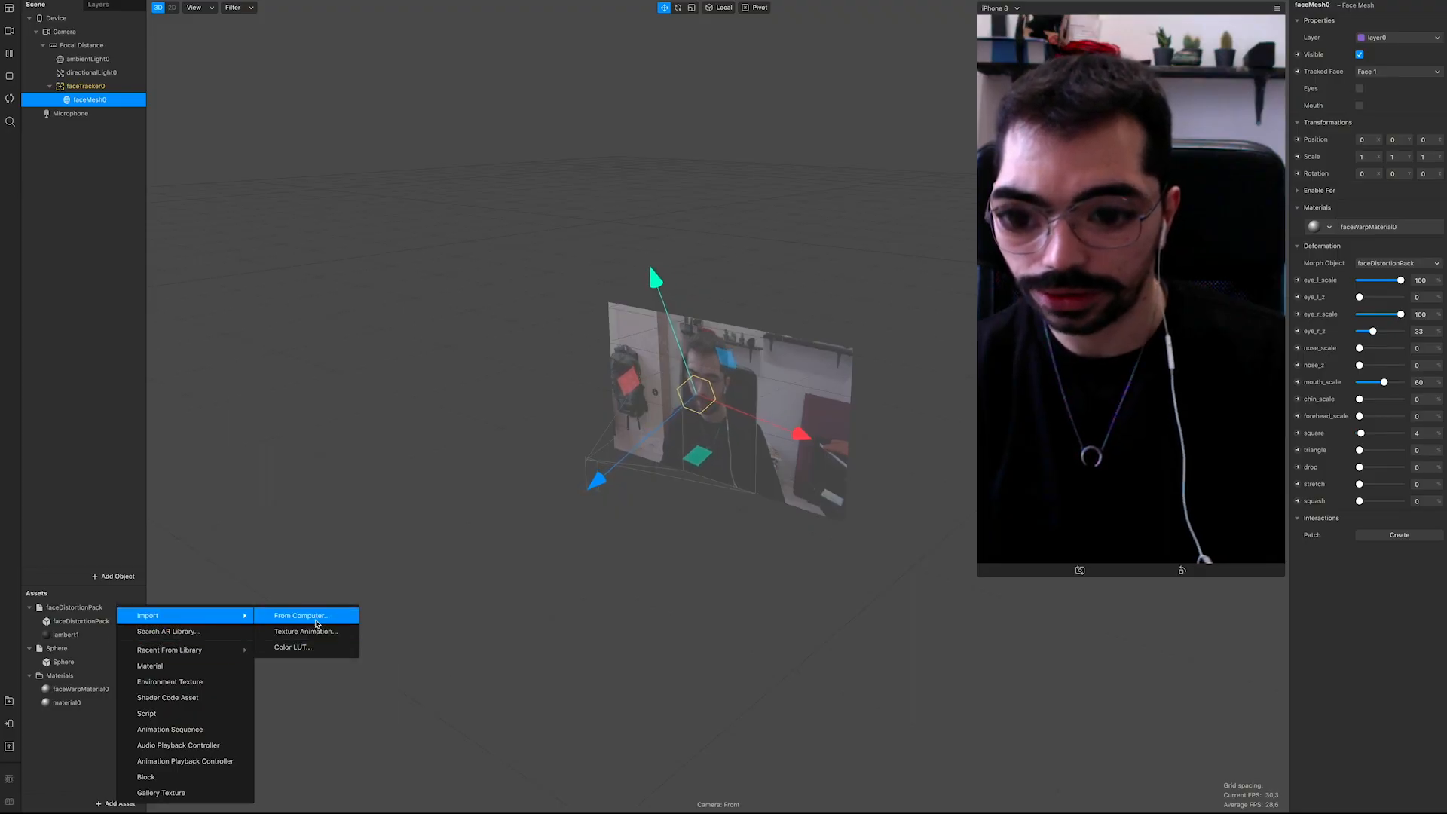
# Import the background-free pizza PNG from Downloads as a texture with No compression.
pyautogui.click(300, 615)
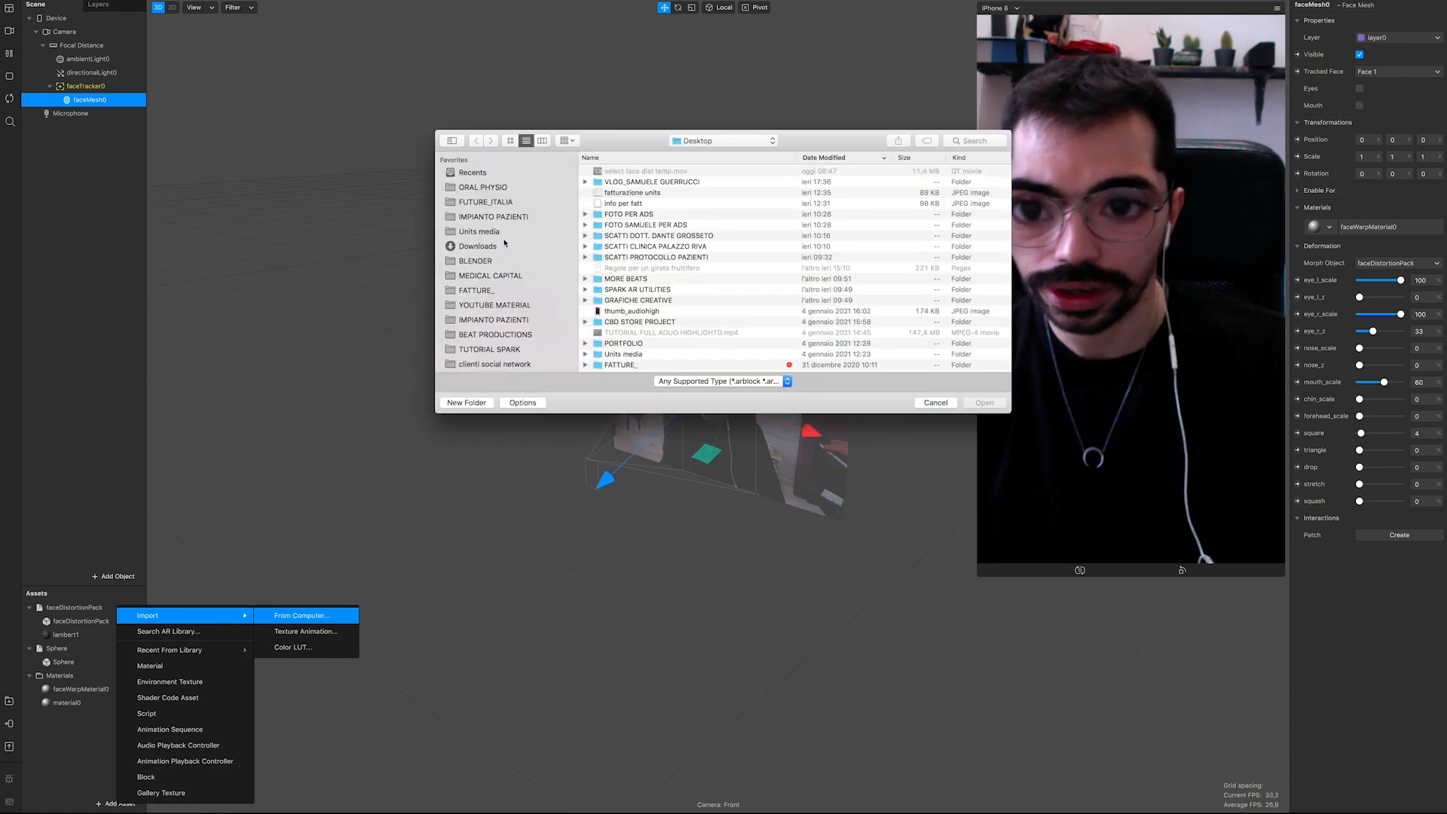
pyautogui.click(478, 246)
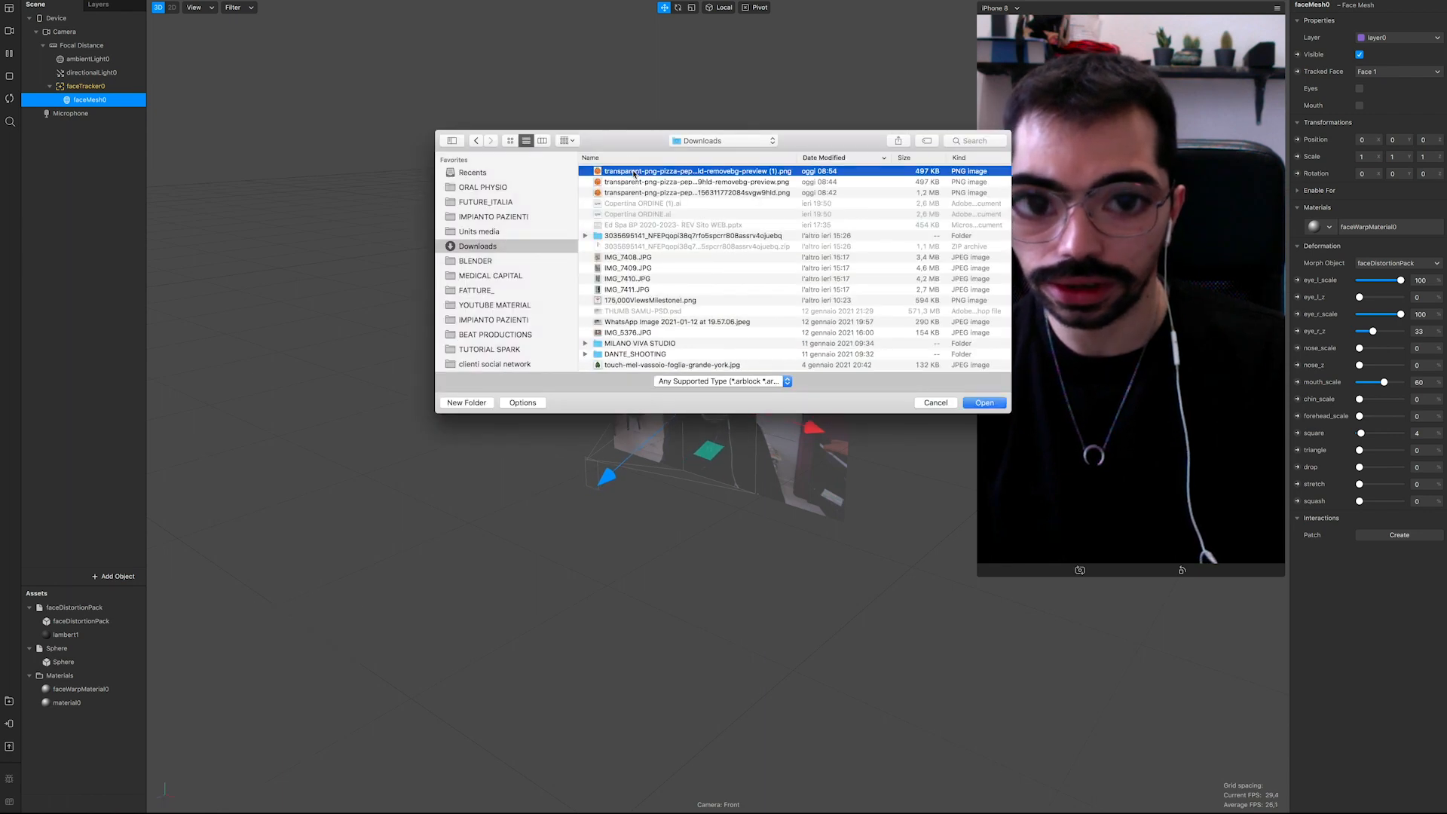
pyautogui.click(985, 401)
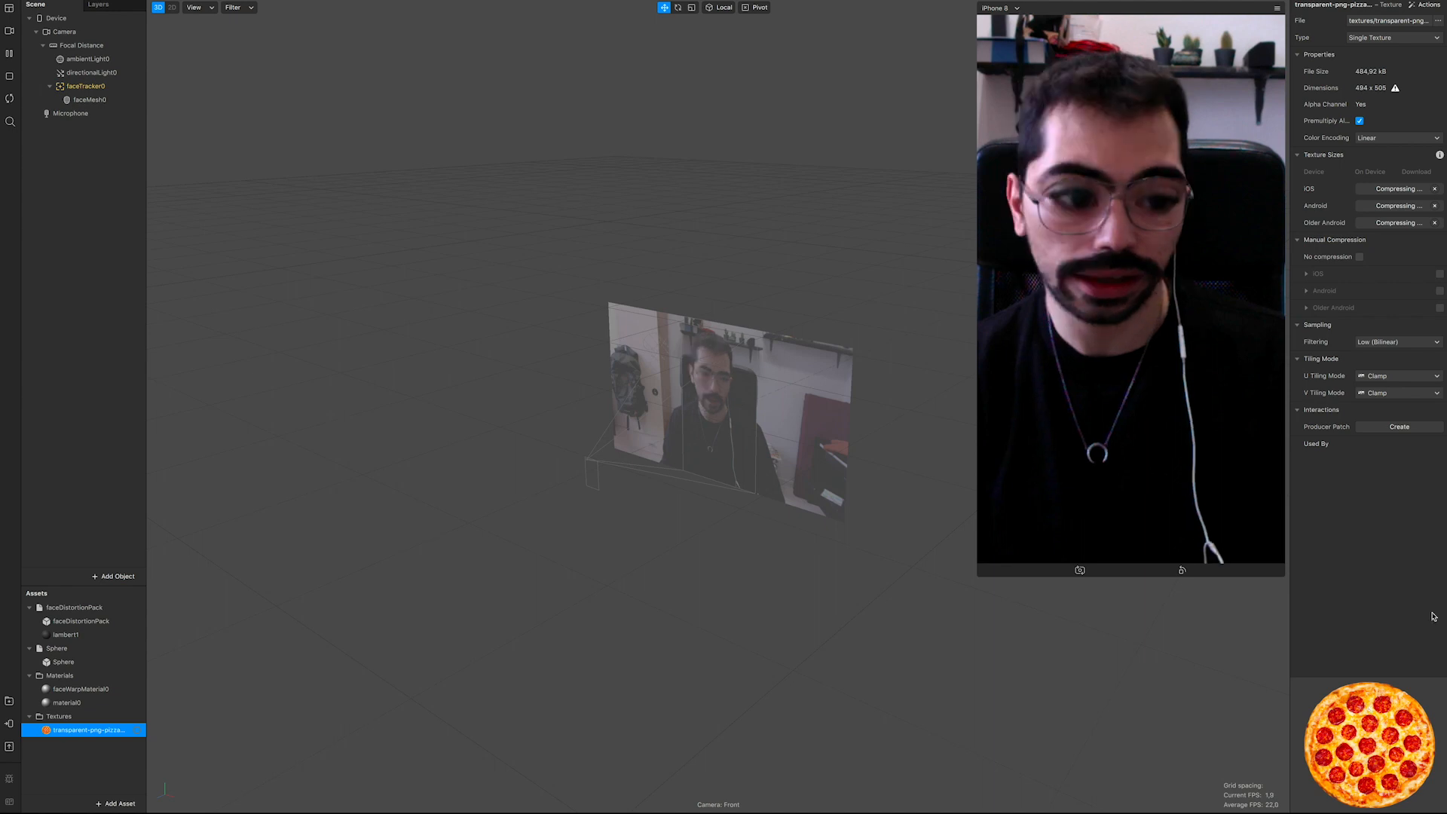
pyautogui.click(1359, 280)
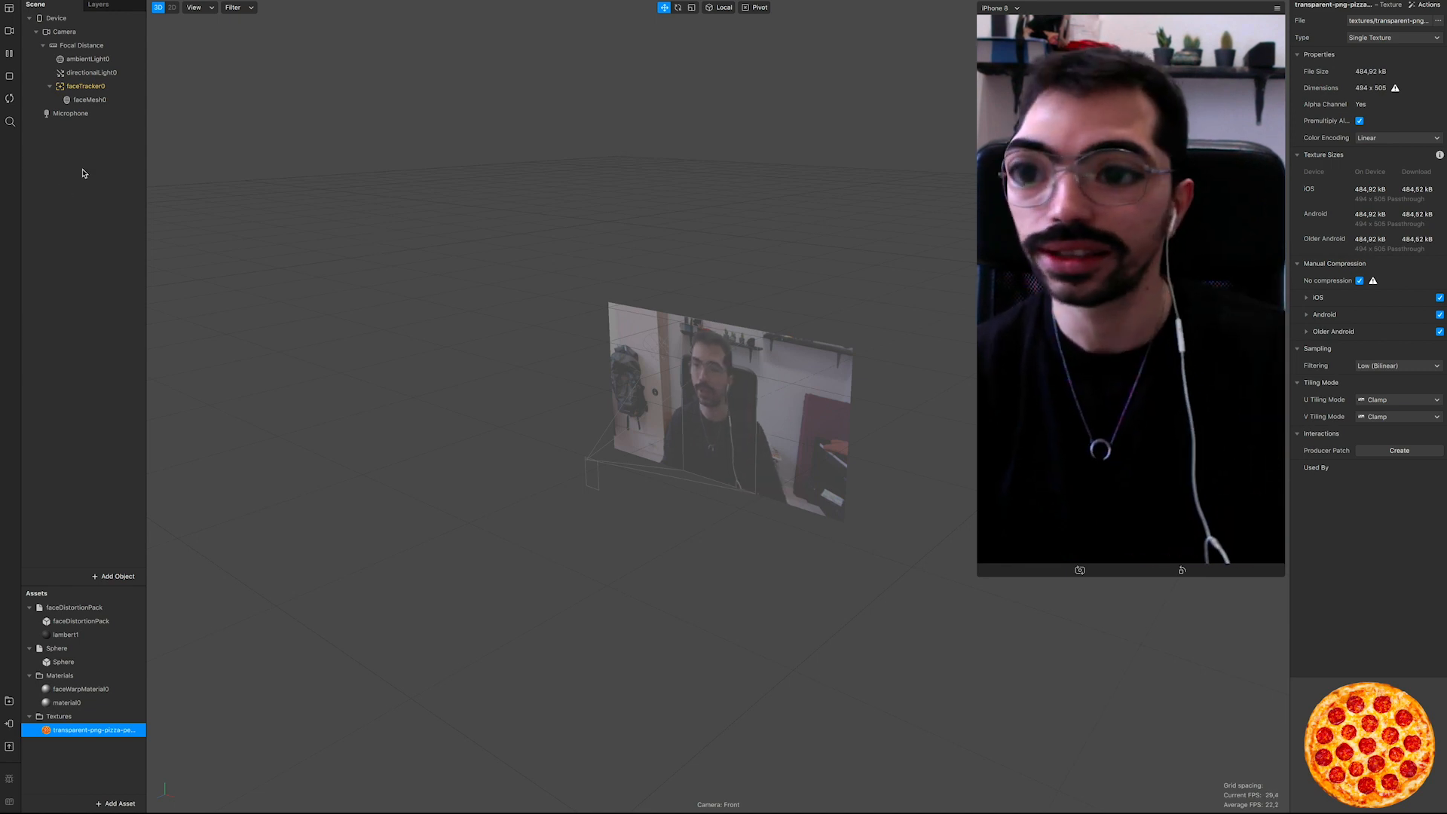
# Rename the faceMesh0 under the face tracker to 'distortion'.
pyautogui.click(89, 99)
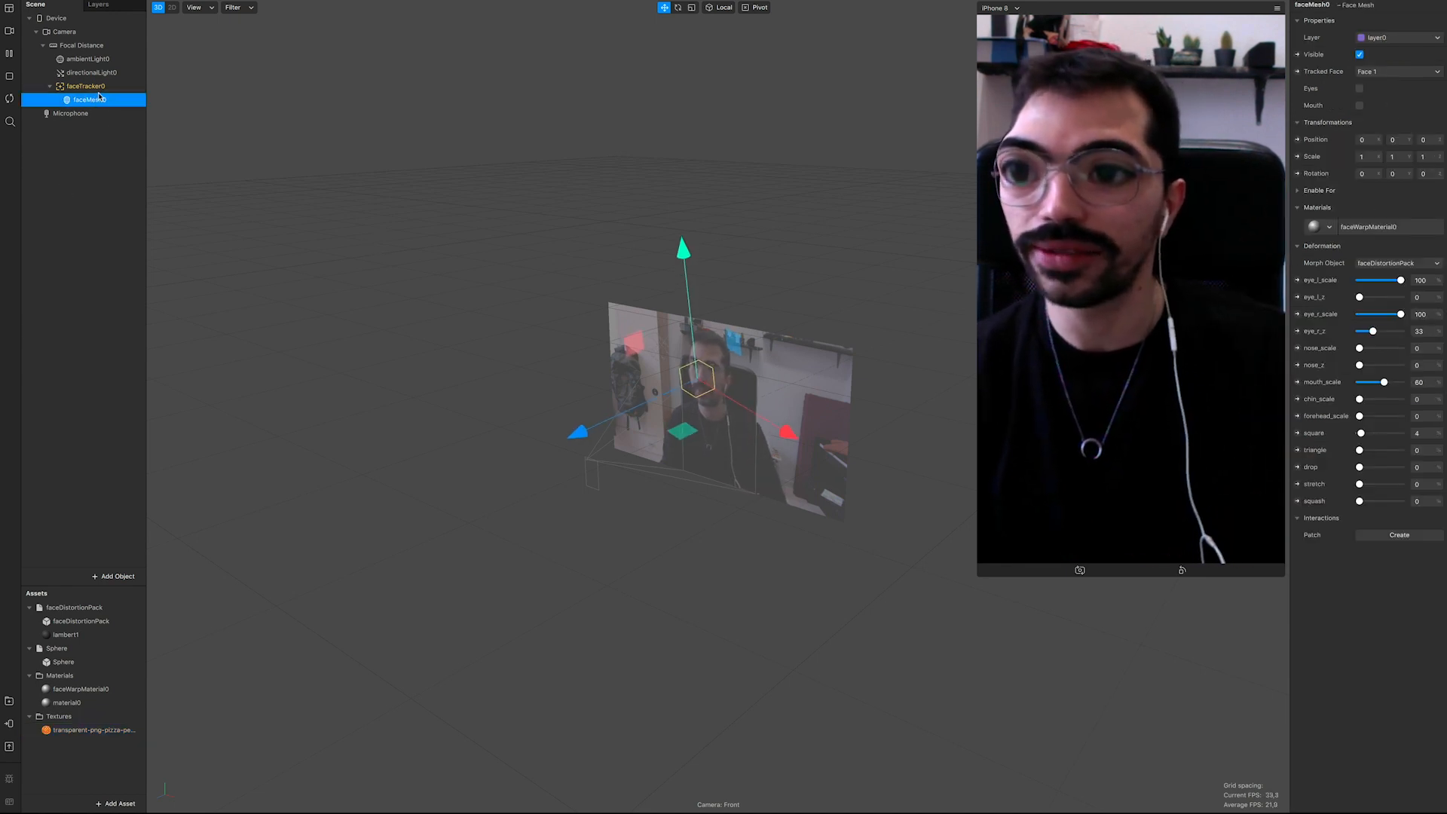
pyautogui.click(84, 86)
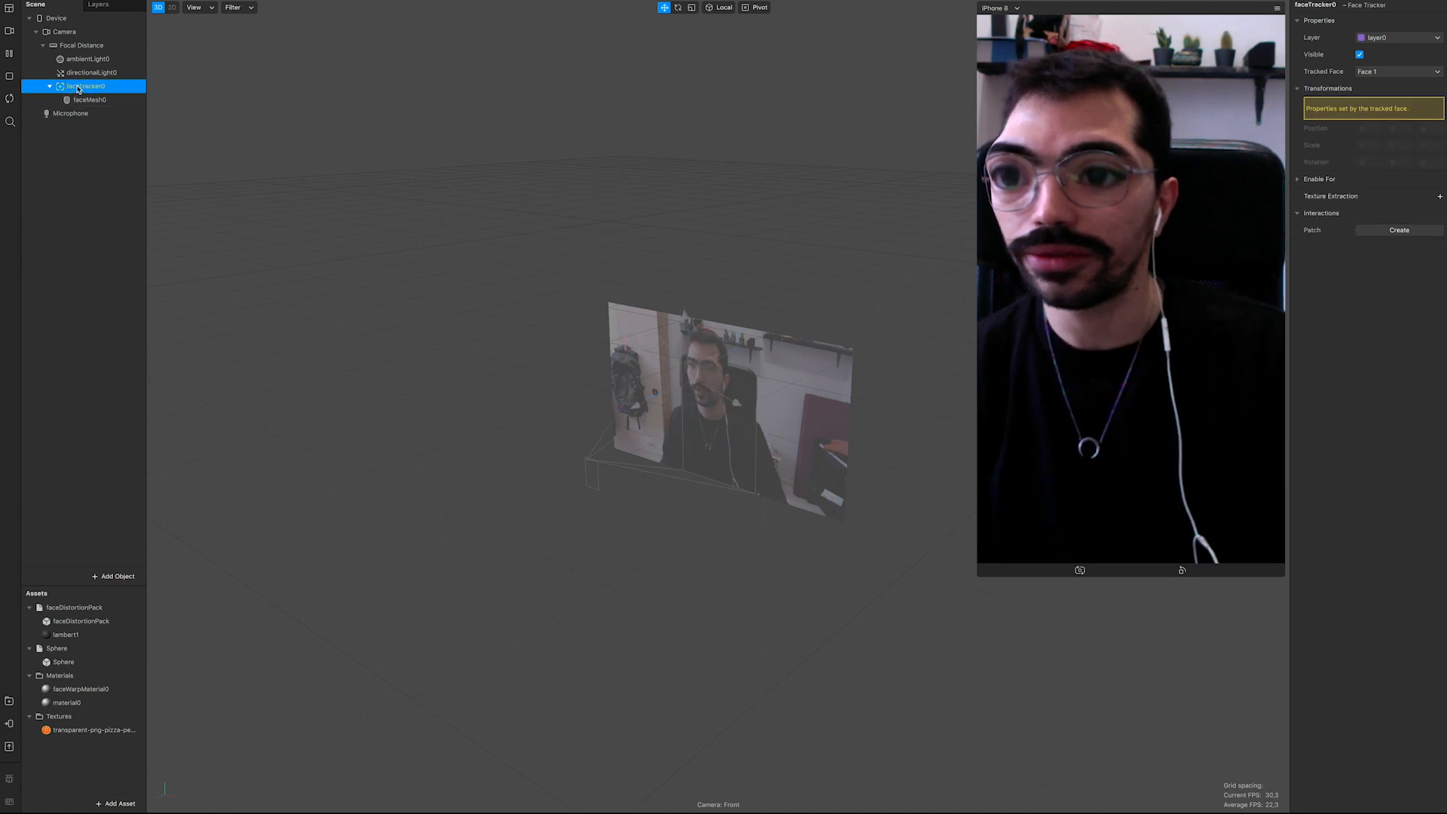
pyautogui.click(89, 99)
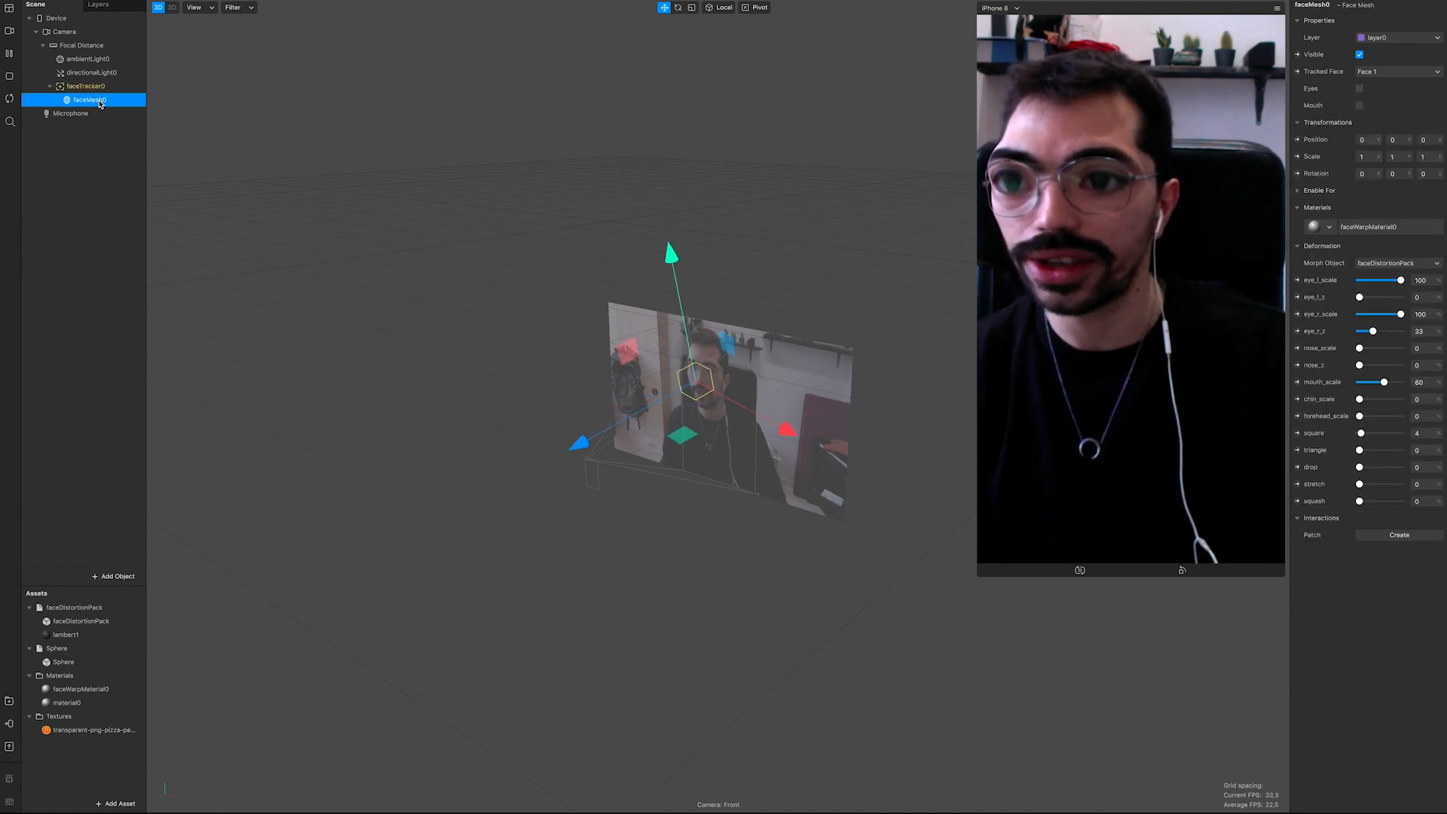
pyautogui.doubleClick(89, 99)
pyautogui.write('distortion')
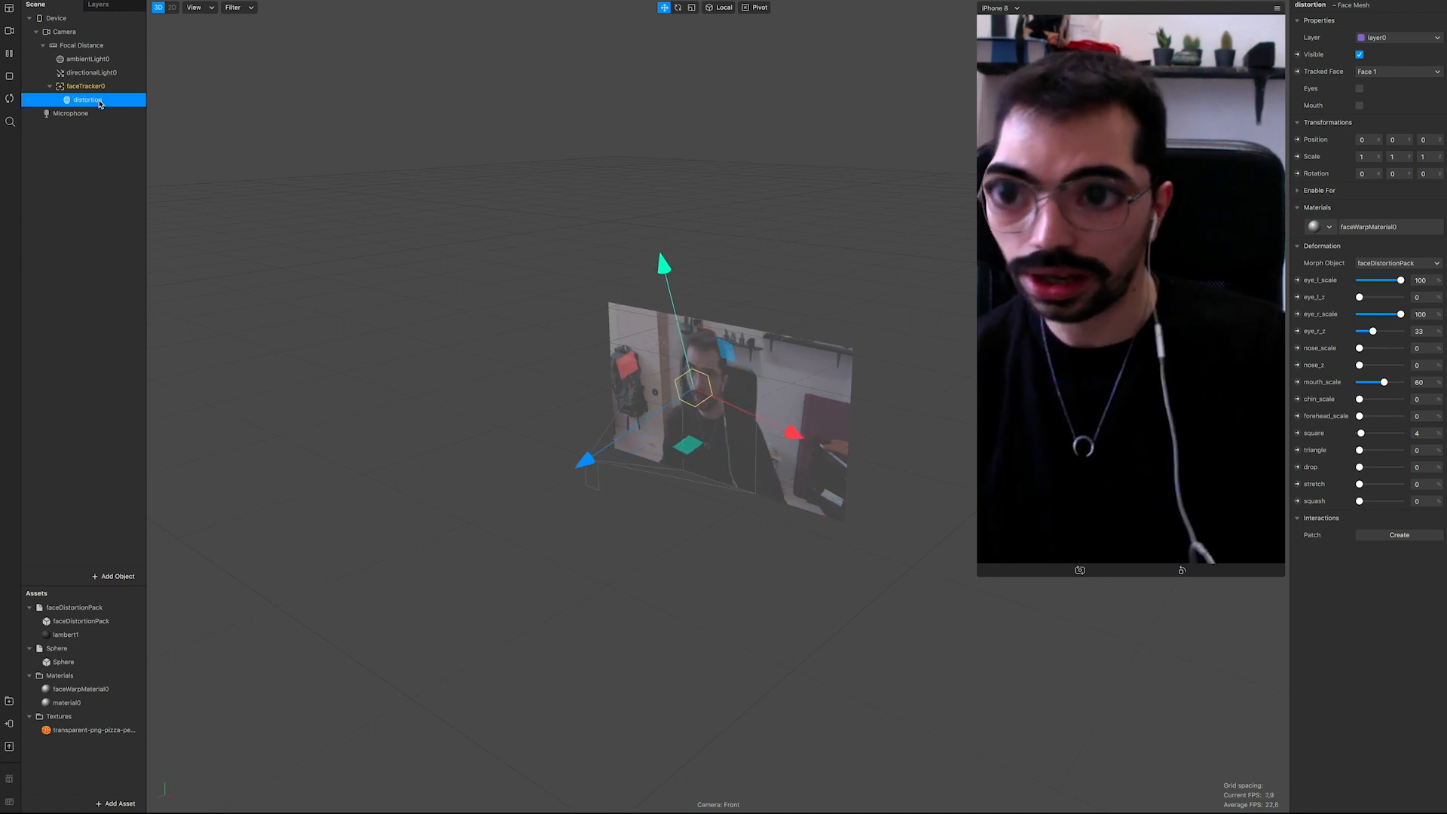
# Duplicate the distortion mesh and give the copy its own new material.
pyautogui.rightClick(84, 100)
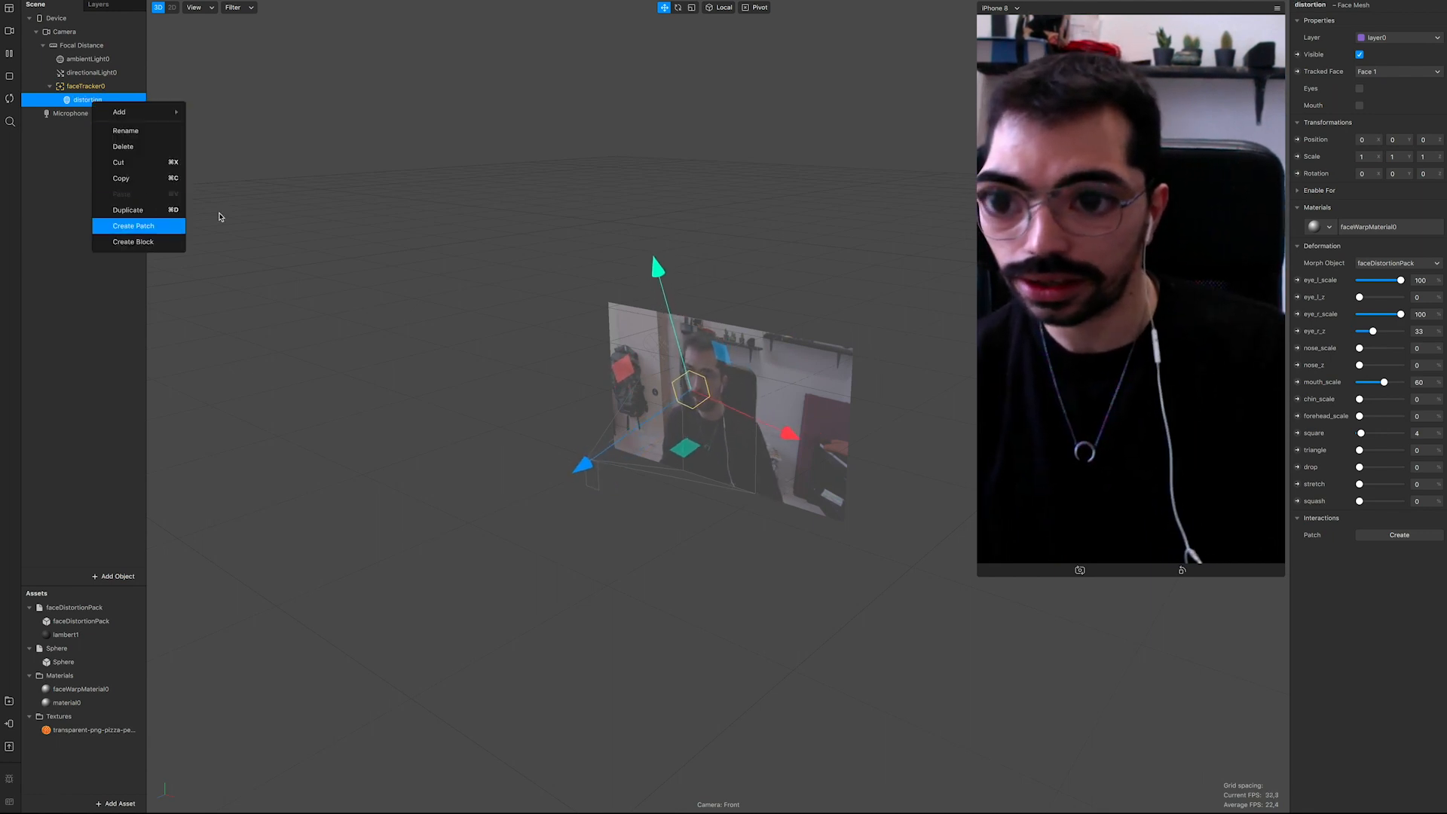
pyautogui.moveTo(127, 210)
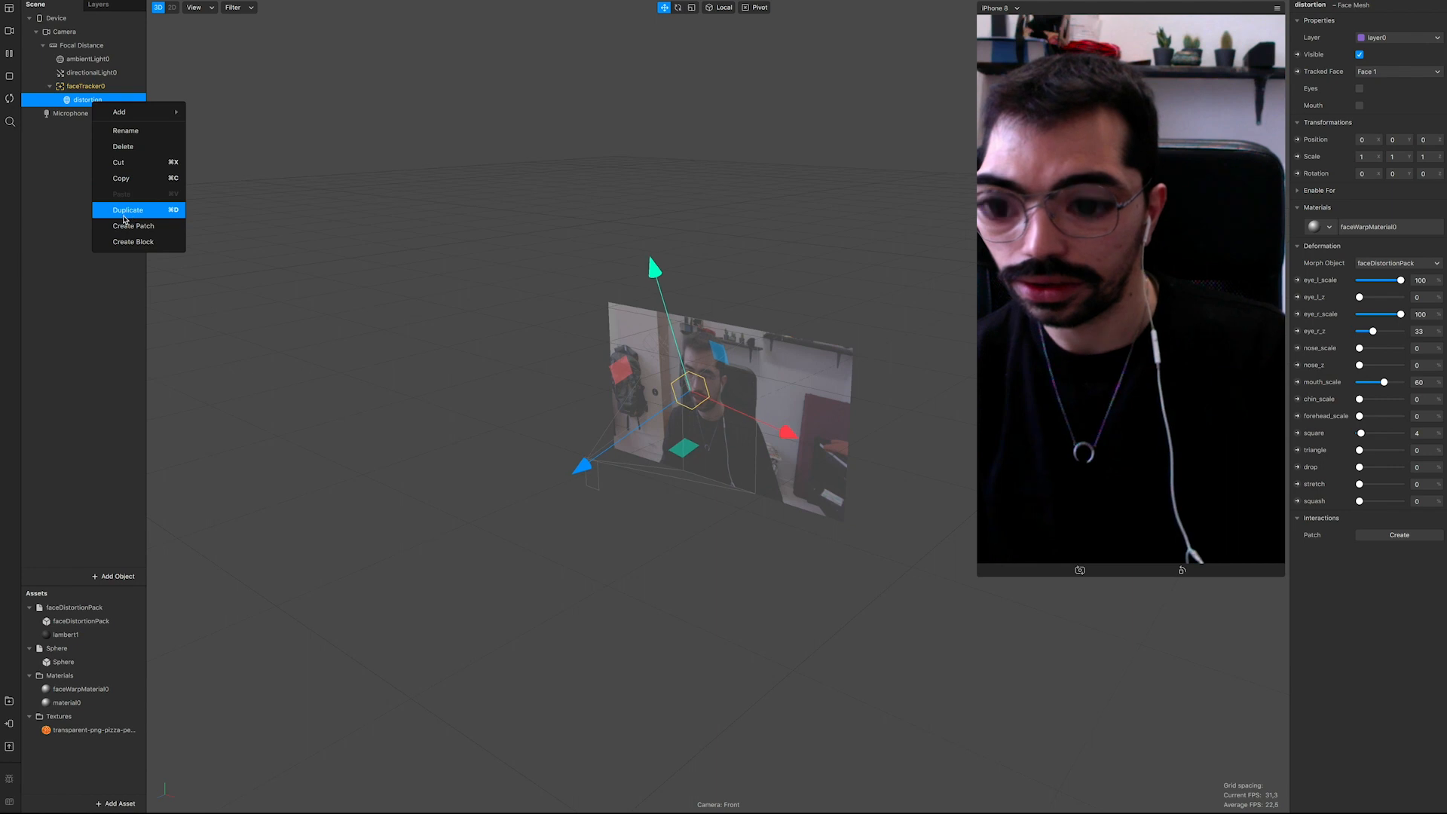
pyautogui.click(127, 210)
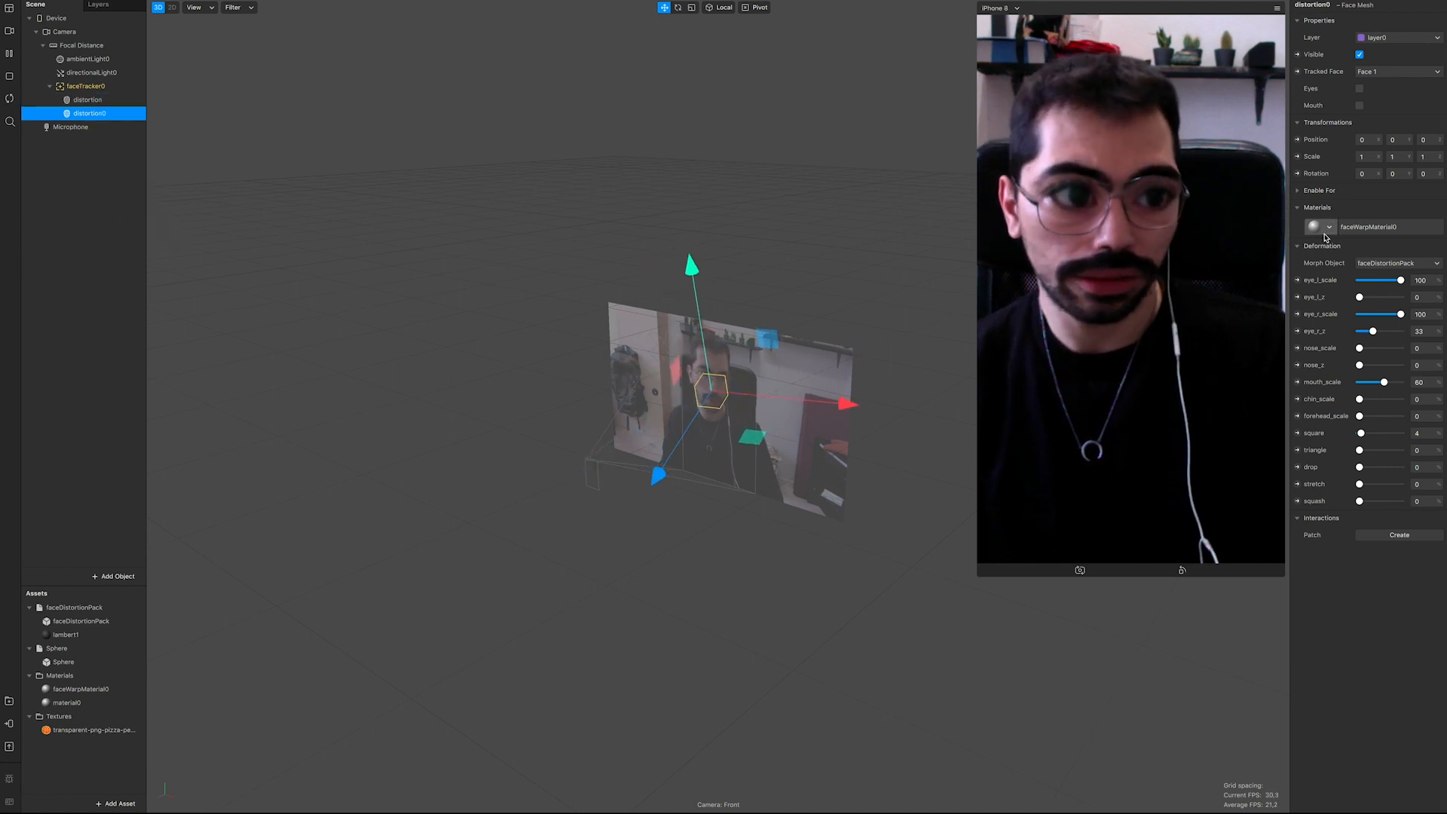
pyautogui.click(1320, 228)
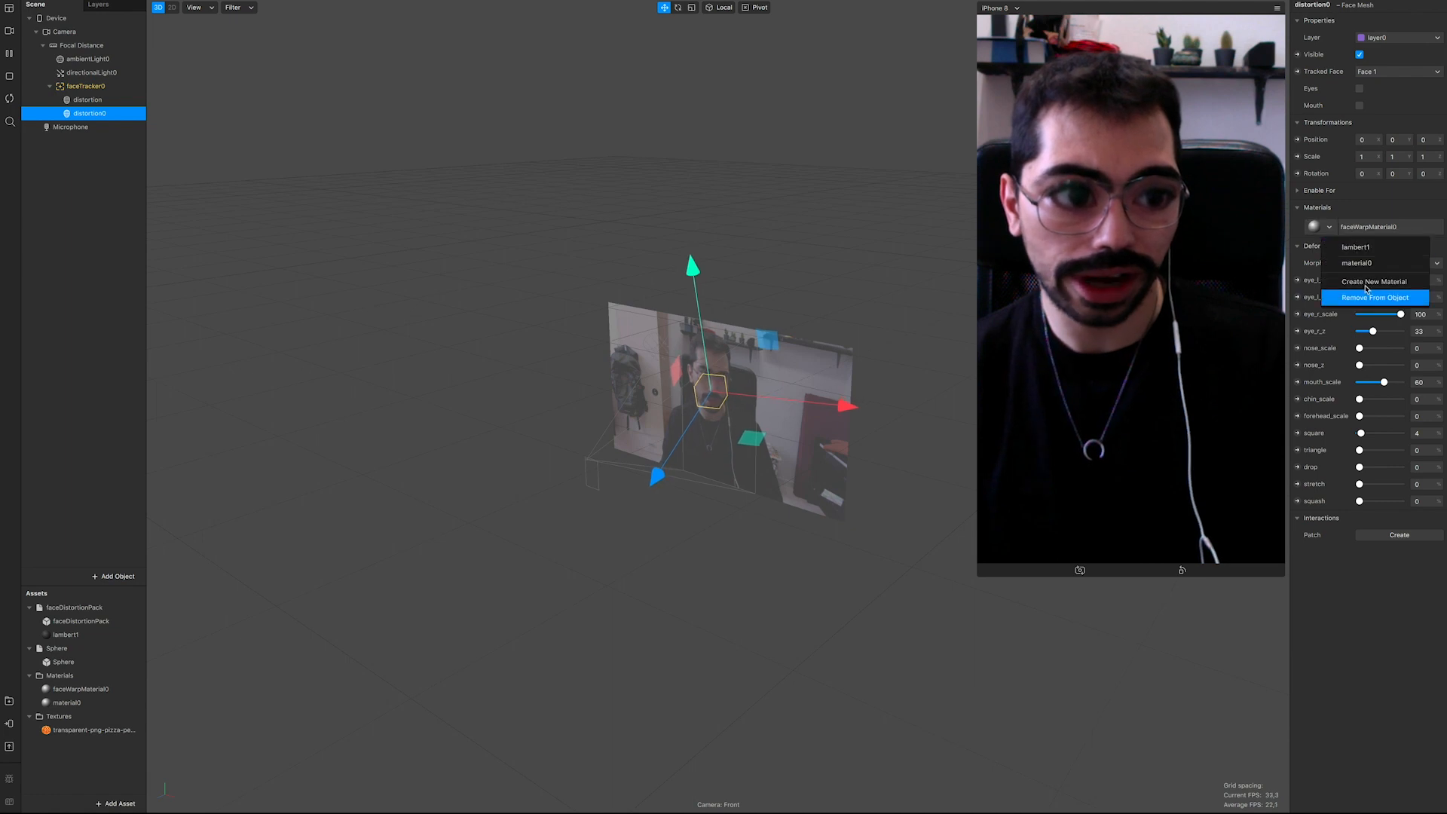
pyautogui.click(1375, 282)
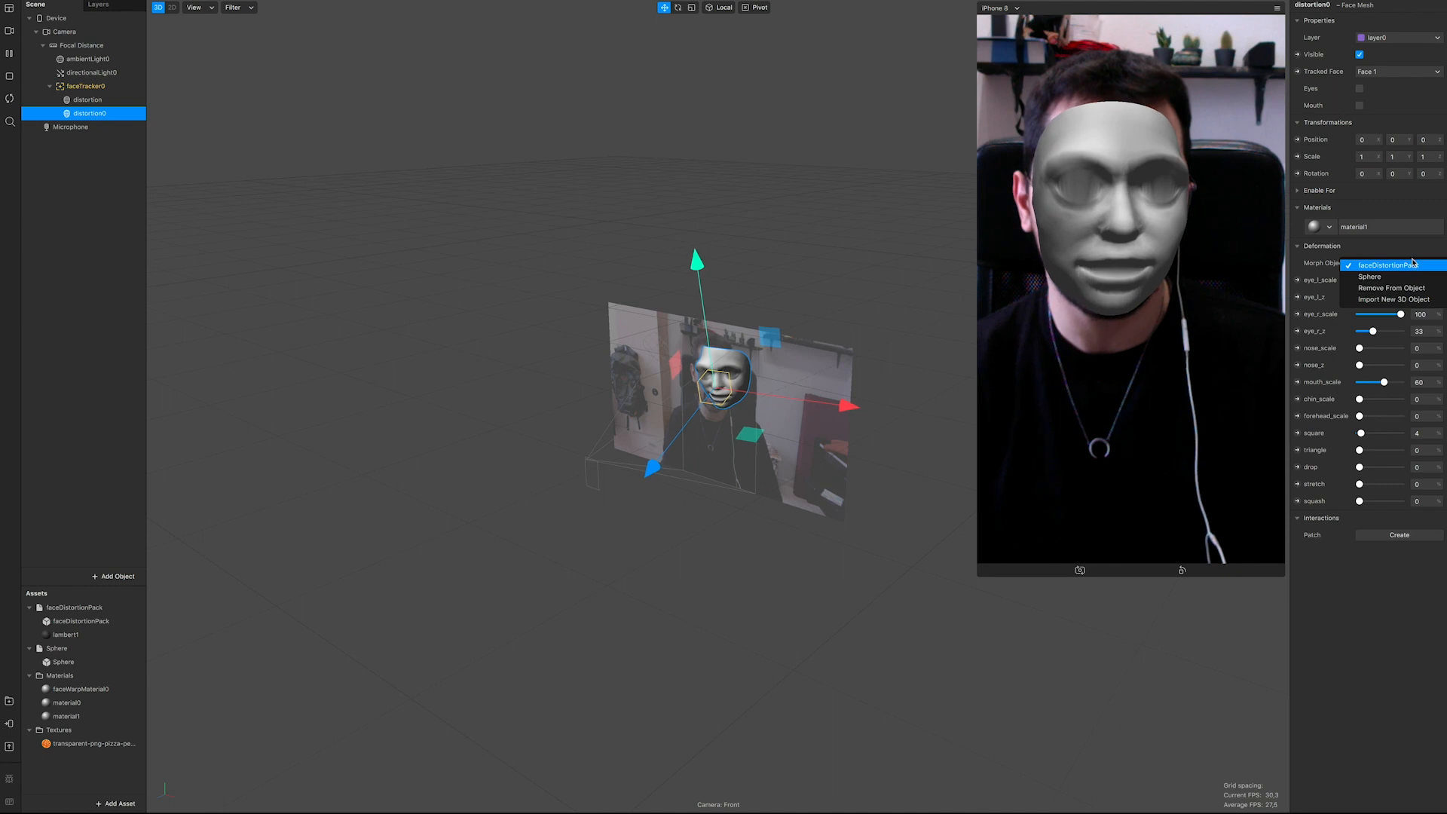
# Keep faceDistortionPack as distortion0's morph object and enable Eyes and Mouth.
pyautogui.click(1387, 265)
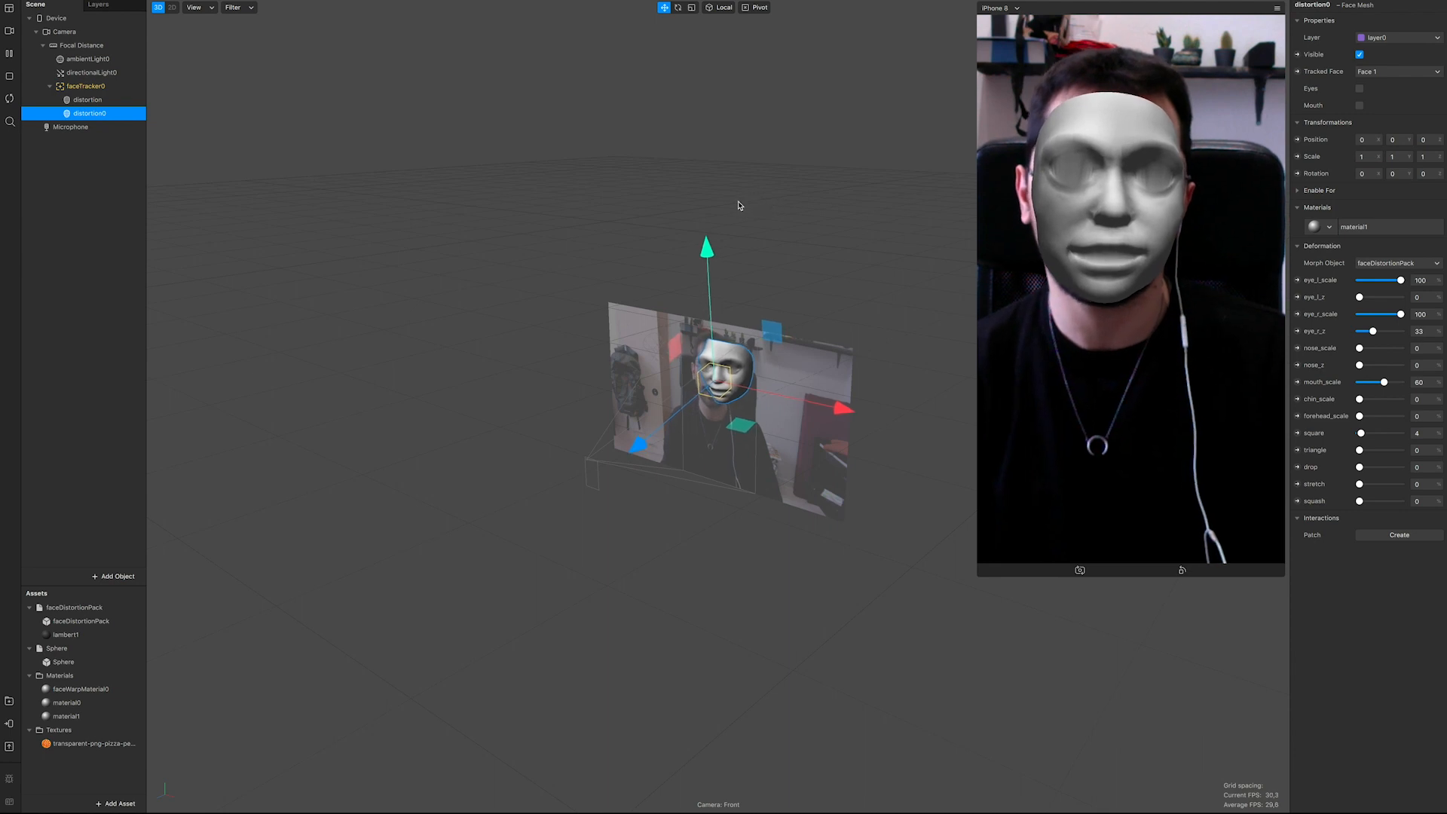
pyautogui.click(1396, 262)
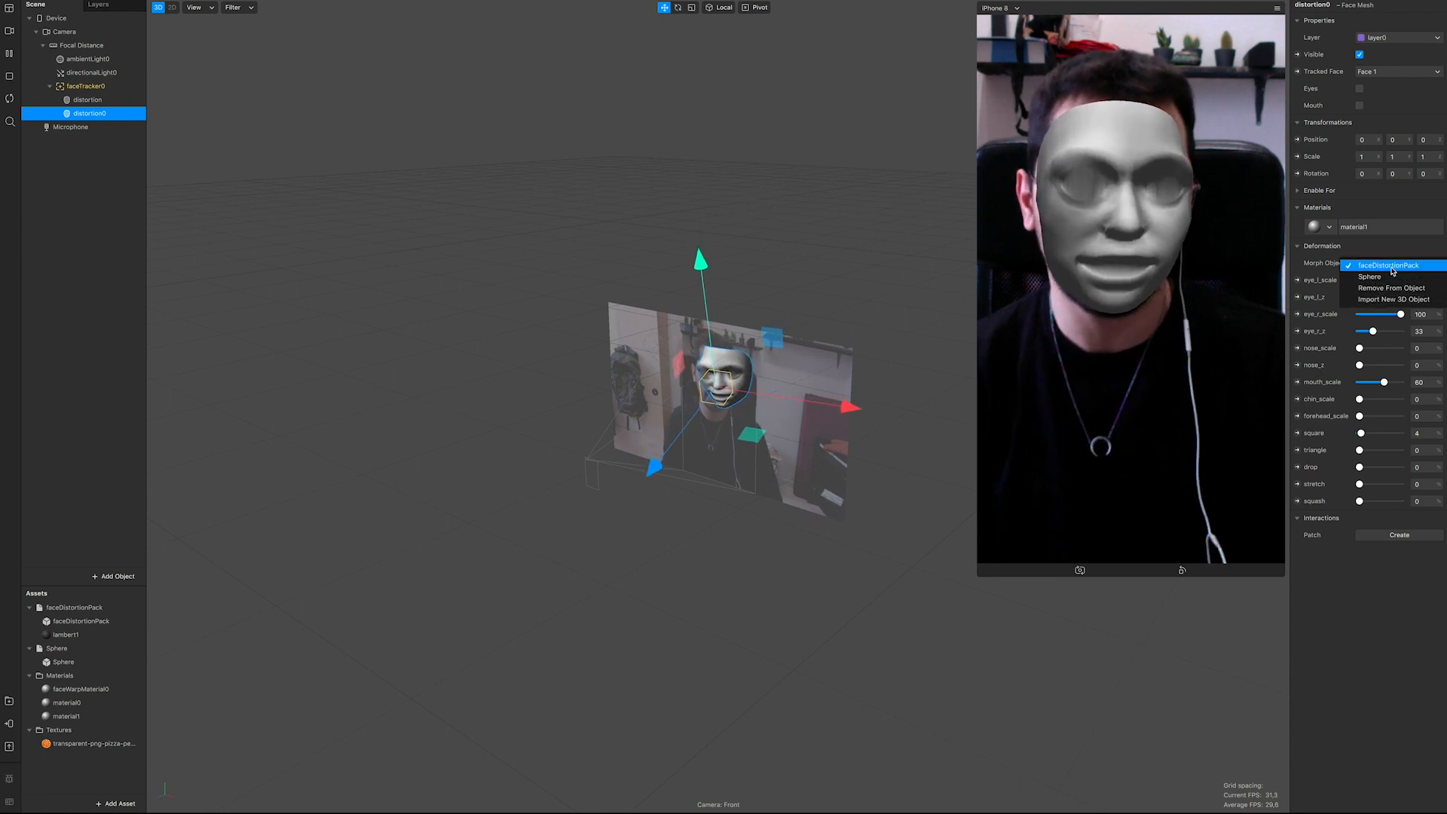
pyautogui.click(1384, 265)
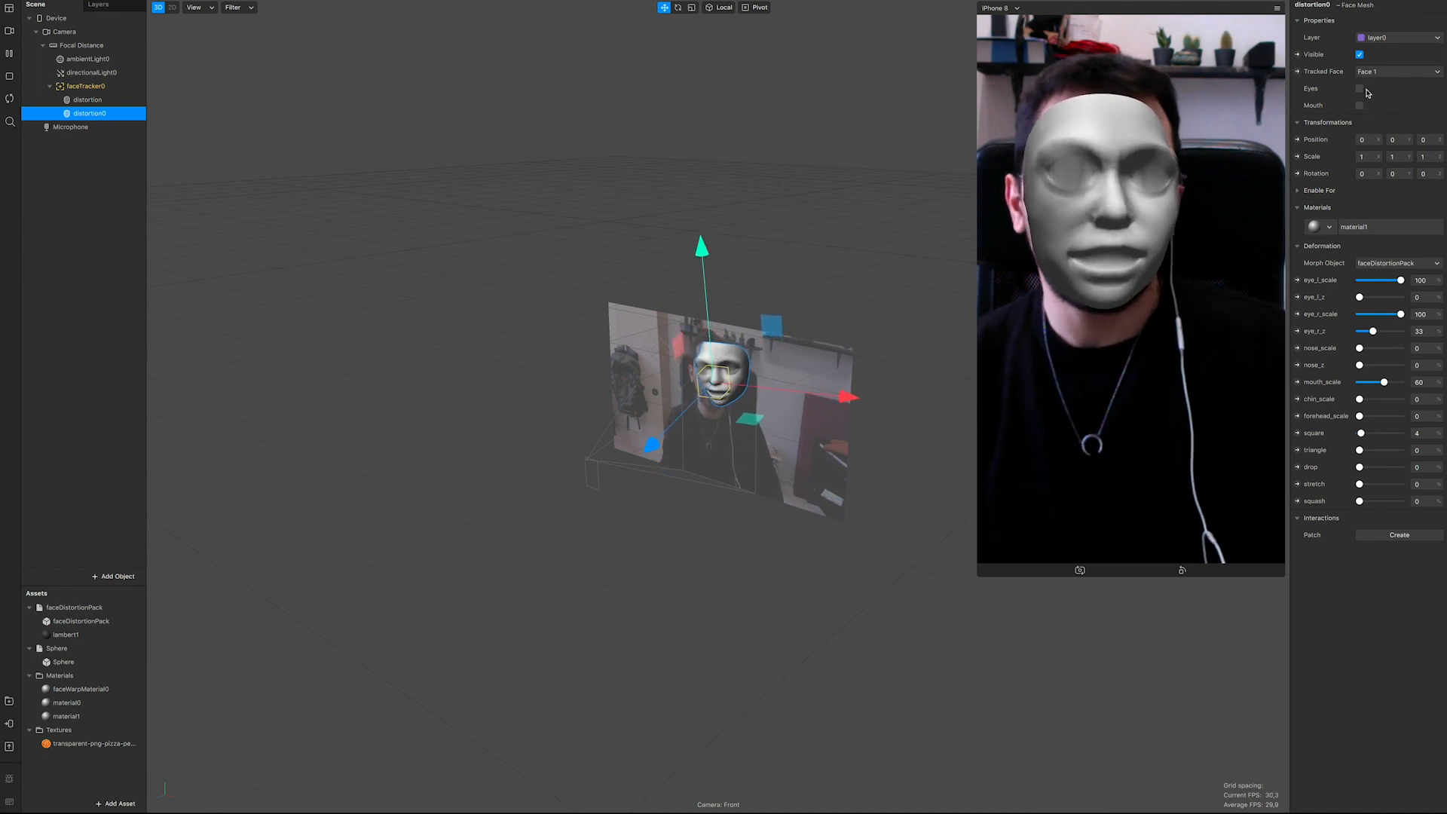
pyautogui.click(1360, 88)
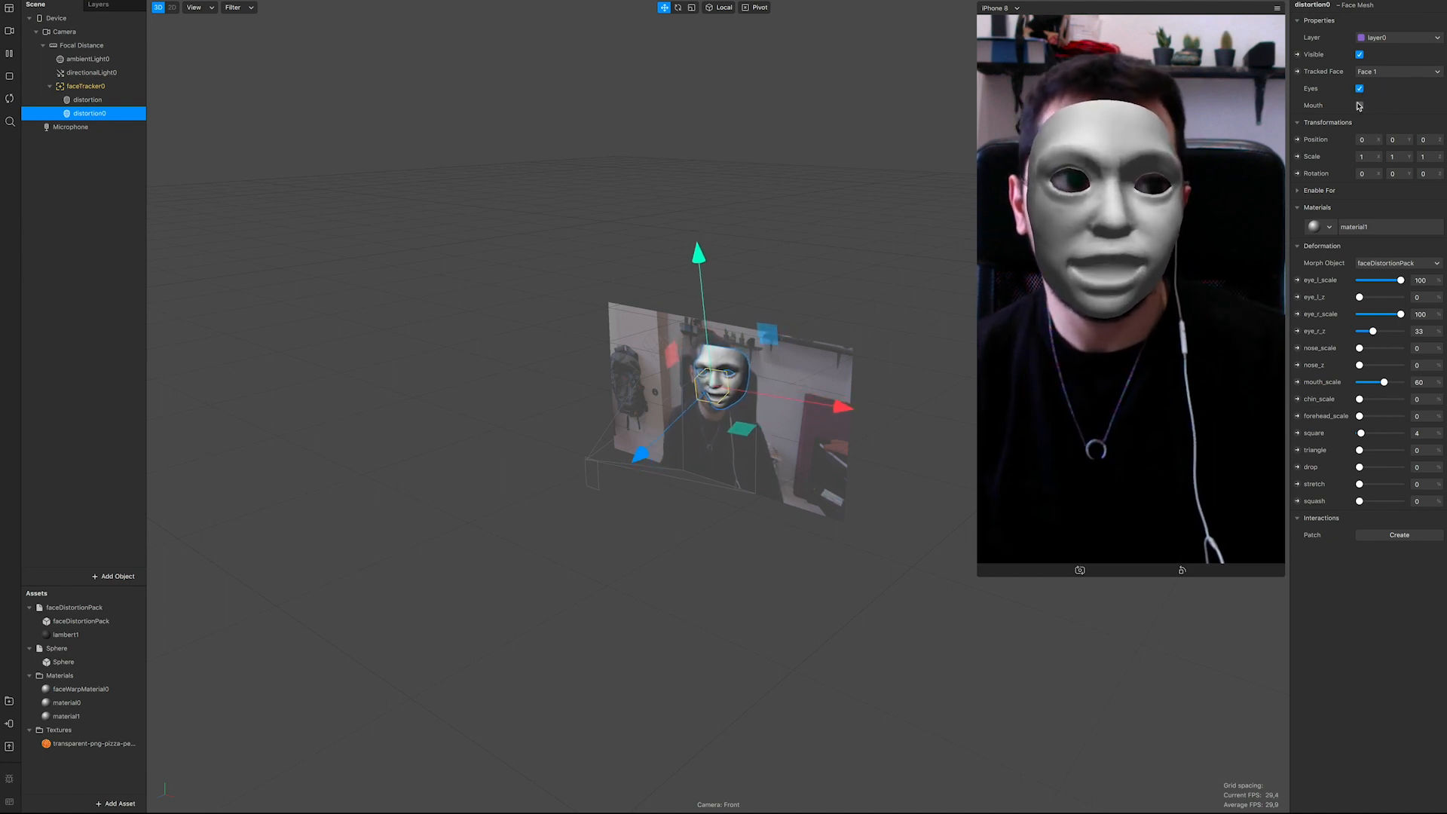
pyautogui.click(1358, 104)
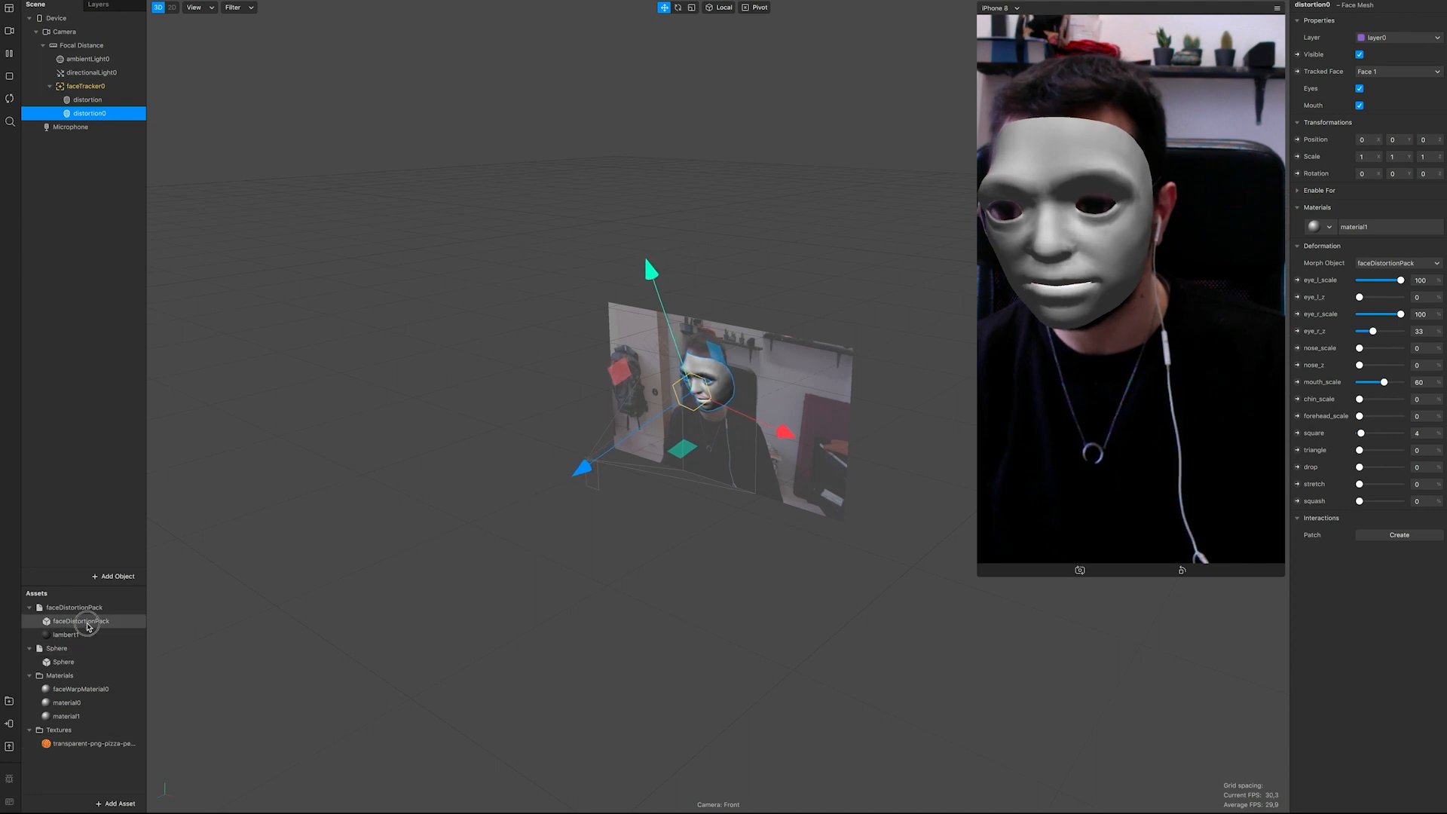
# Review the faceDistortionPack, faceWarpMaterial0 and lambert1 assets, then select the pizza material.
pyautogui.click(80, 621)
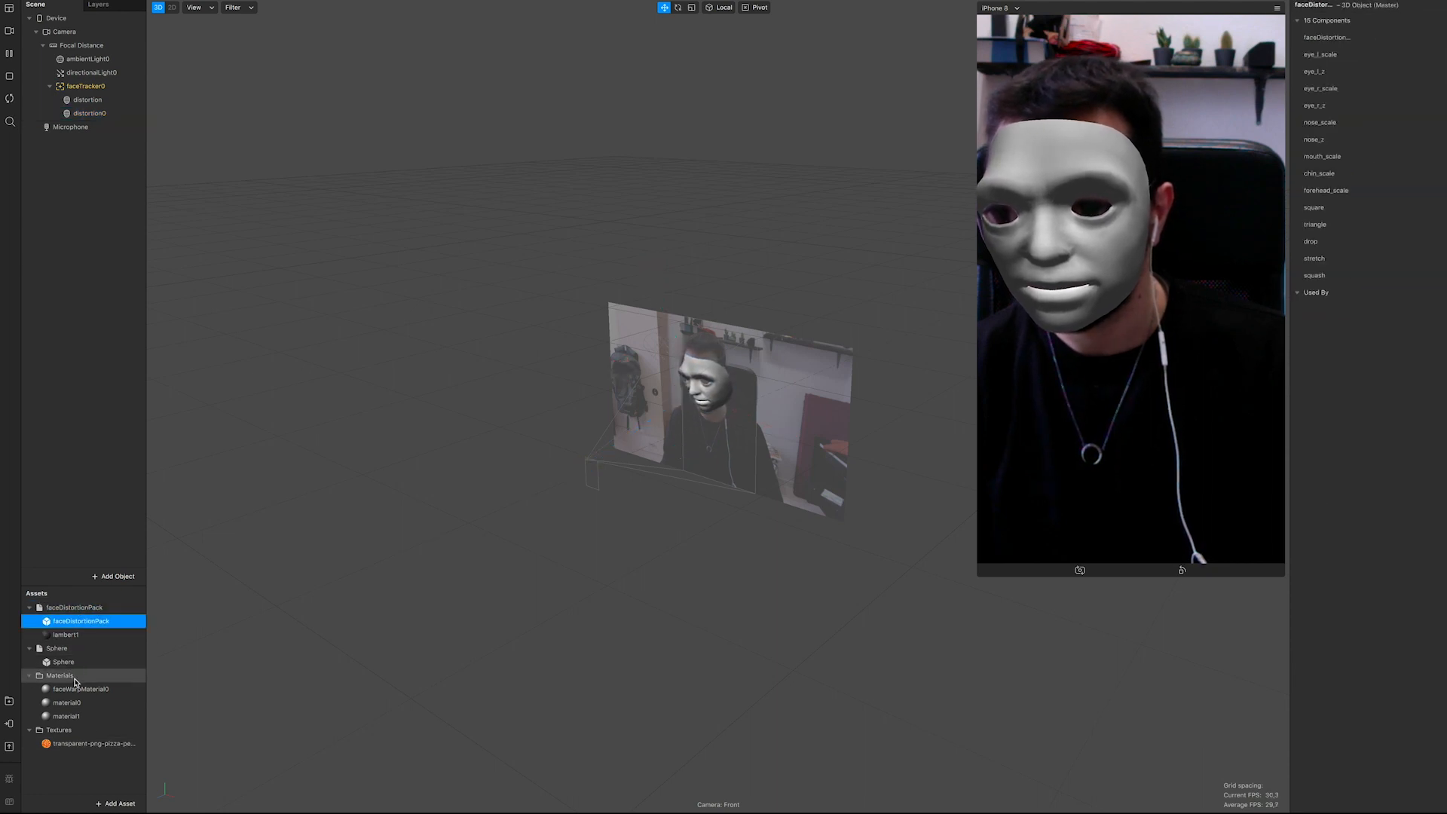
pyautogui.click(80, 689)
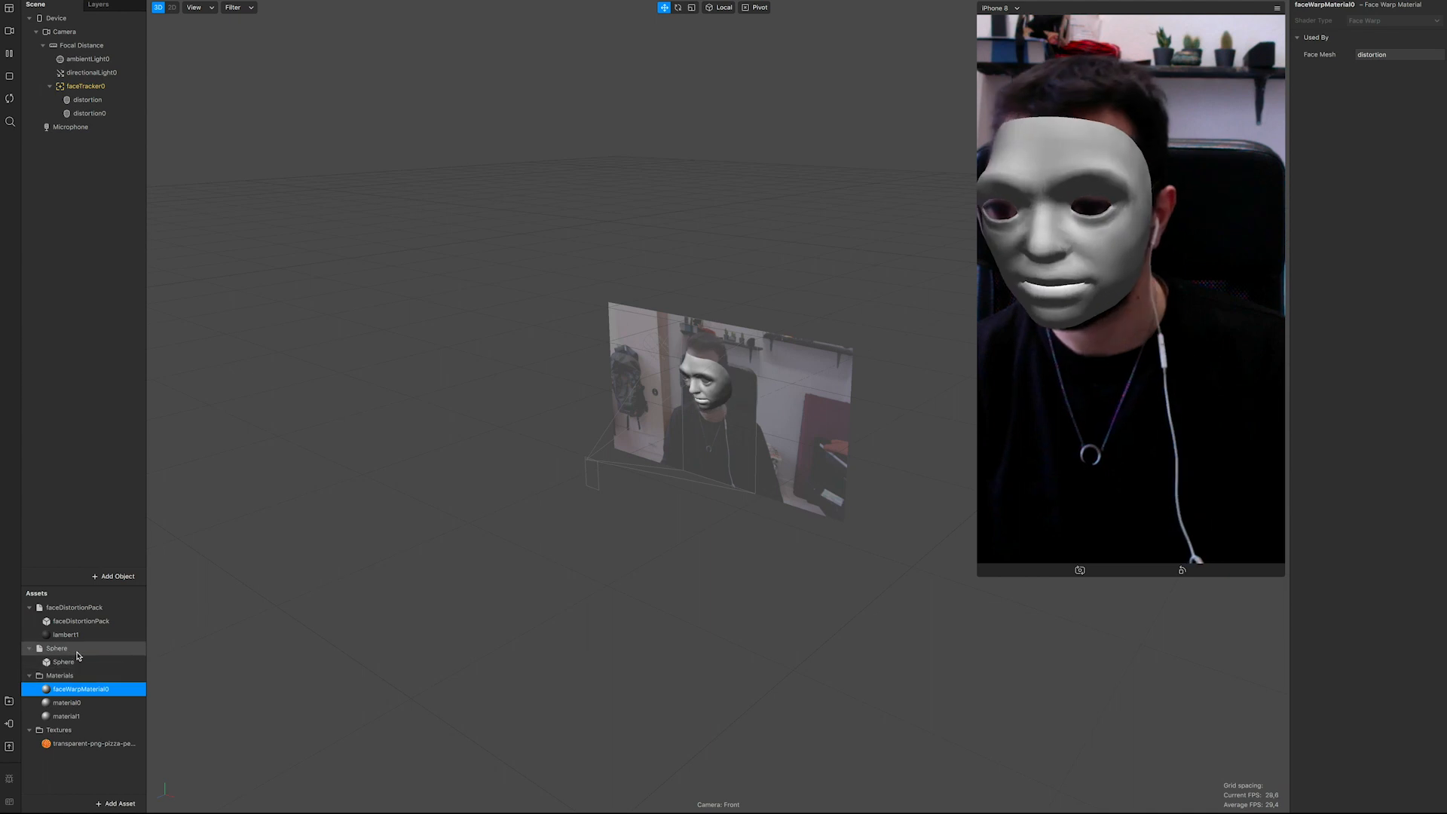
pyautogui.click(65, 635)
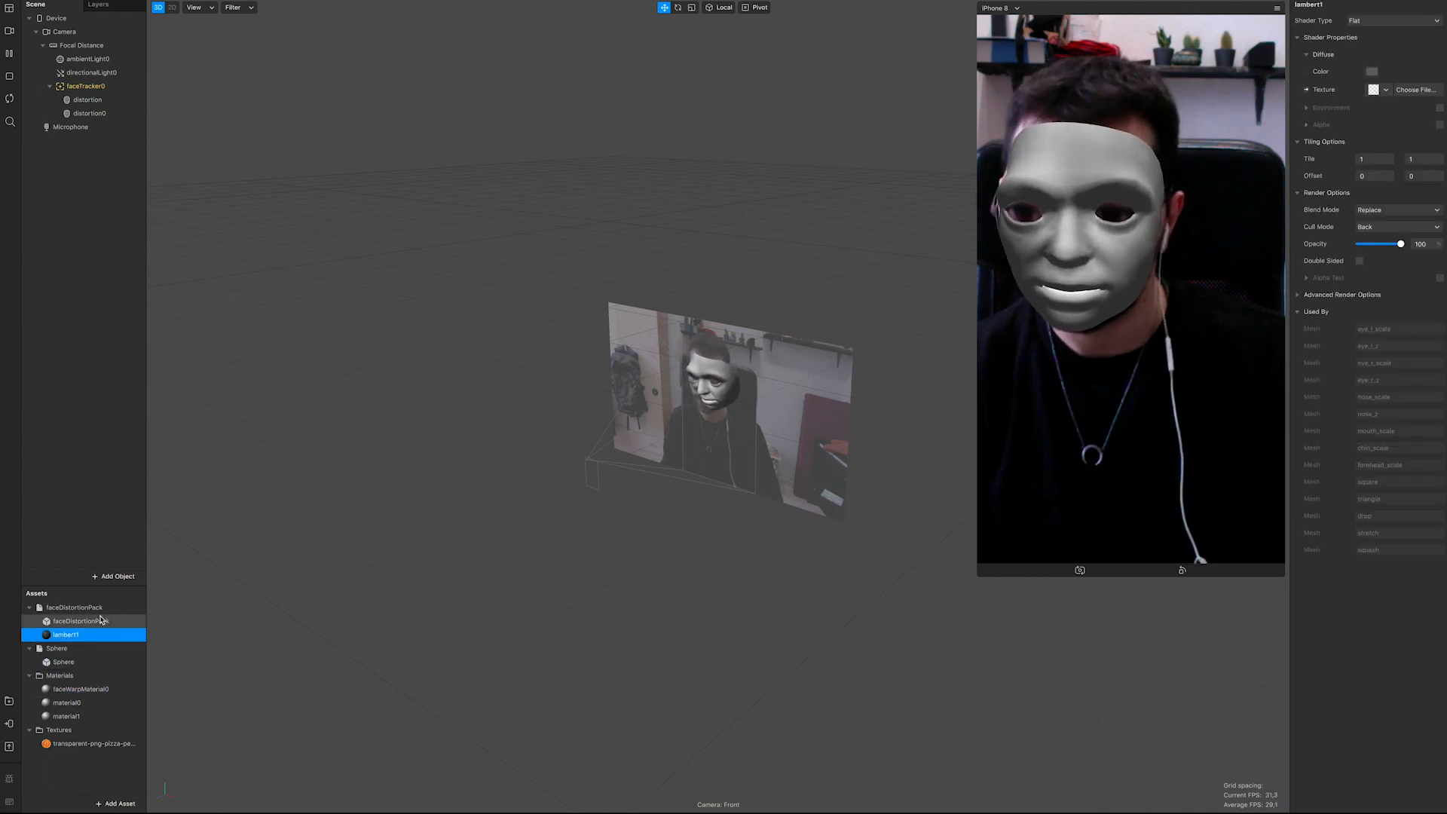
pyautogui.click(76, 619)
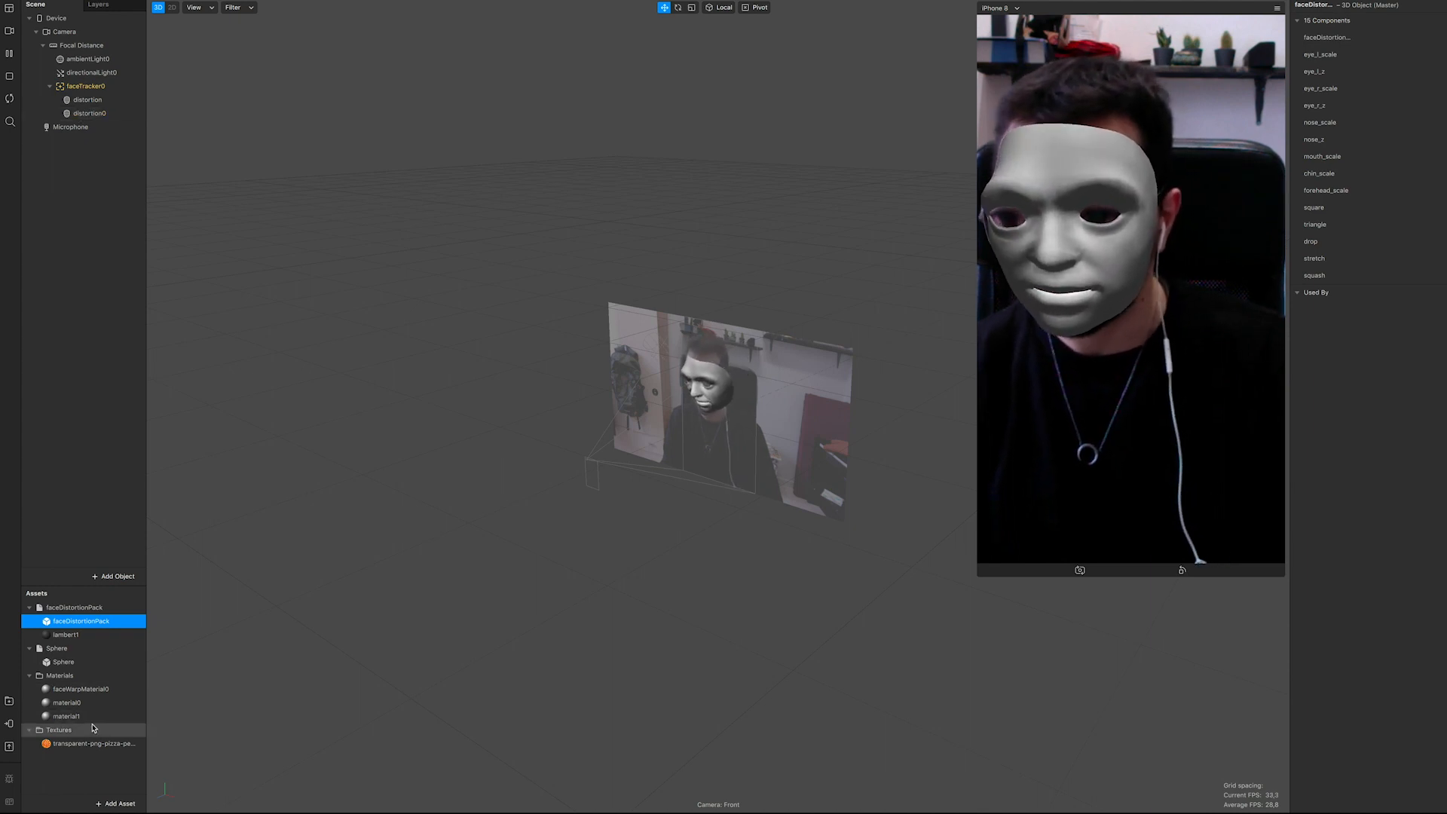
pyautogui.click(67, 716)
pyautogui.write('pizza')
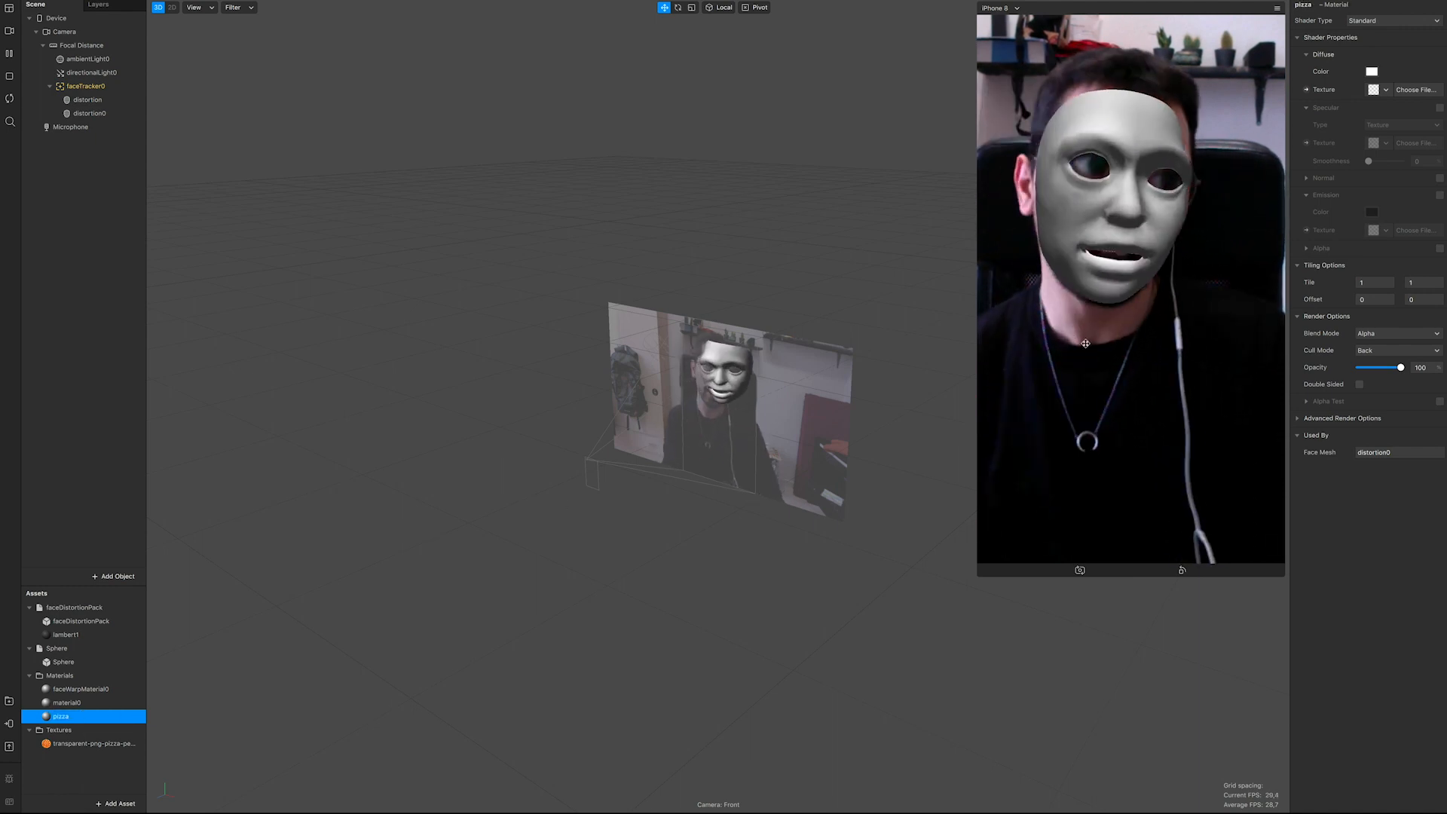
# Keep the pizza material's Standard shader and set its Diffuse Texture to the transparent pizza PNG.
pyautogui.click(1393, 19)
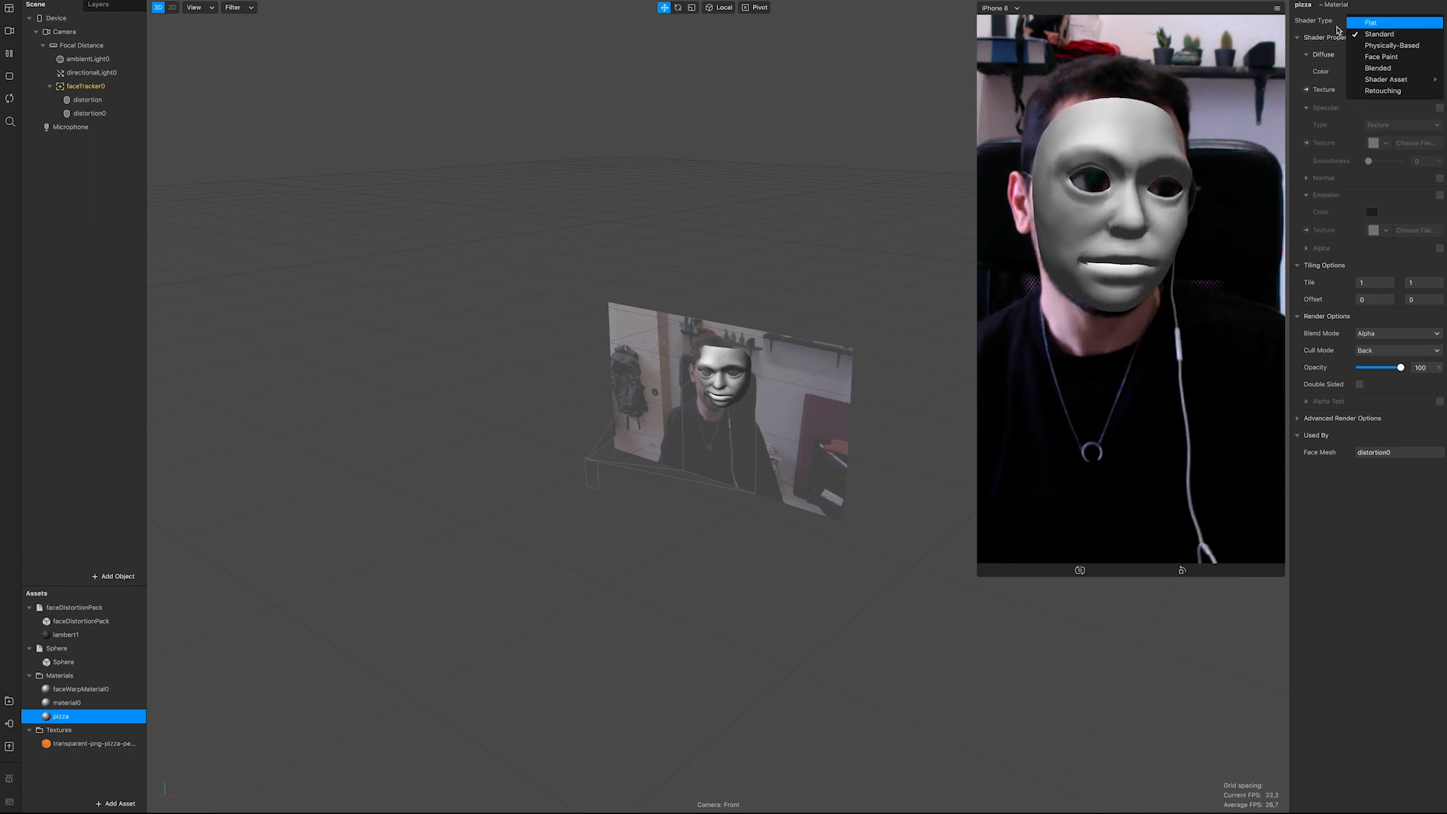
pyautogui.click(1380, 35)
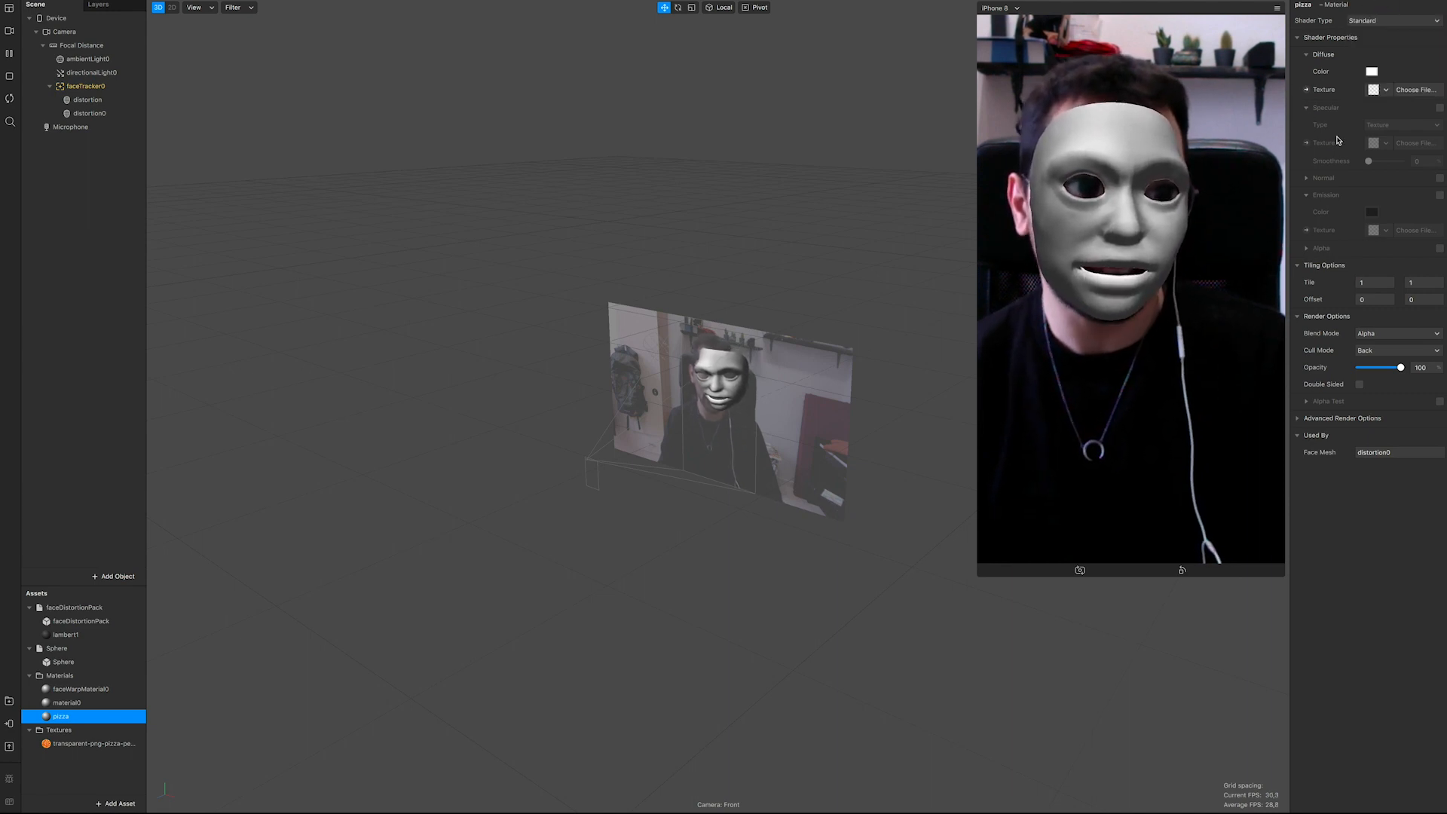
pyautogui.click(1382, 89)
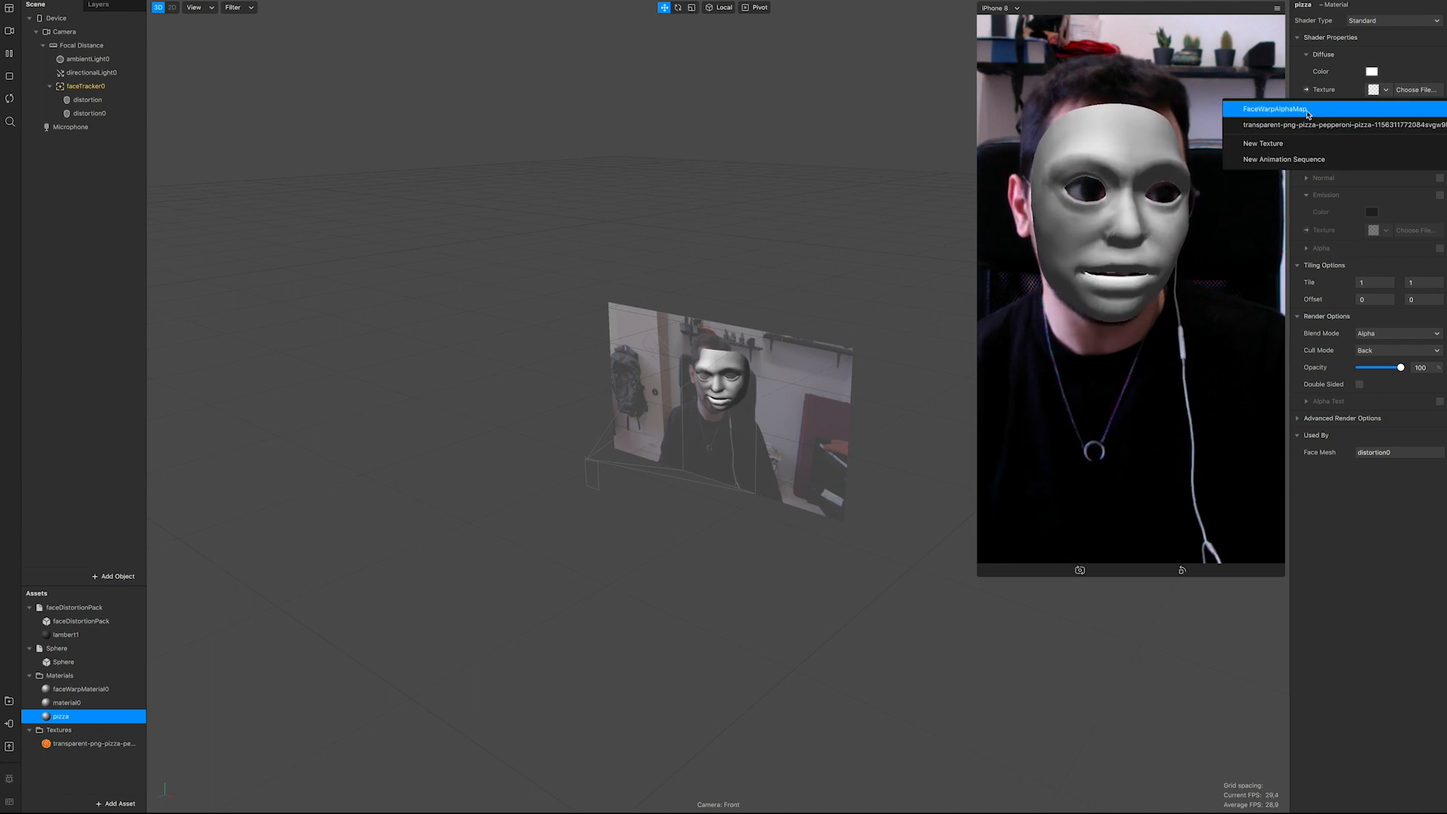
pyautogui.click(1341, 125)
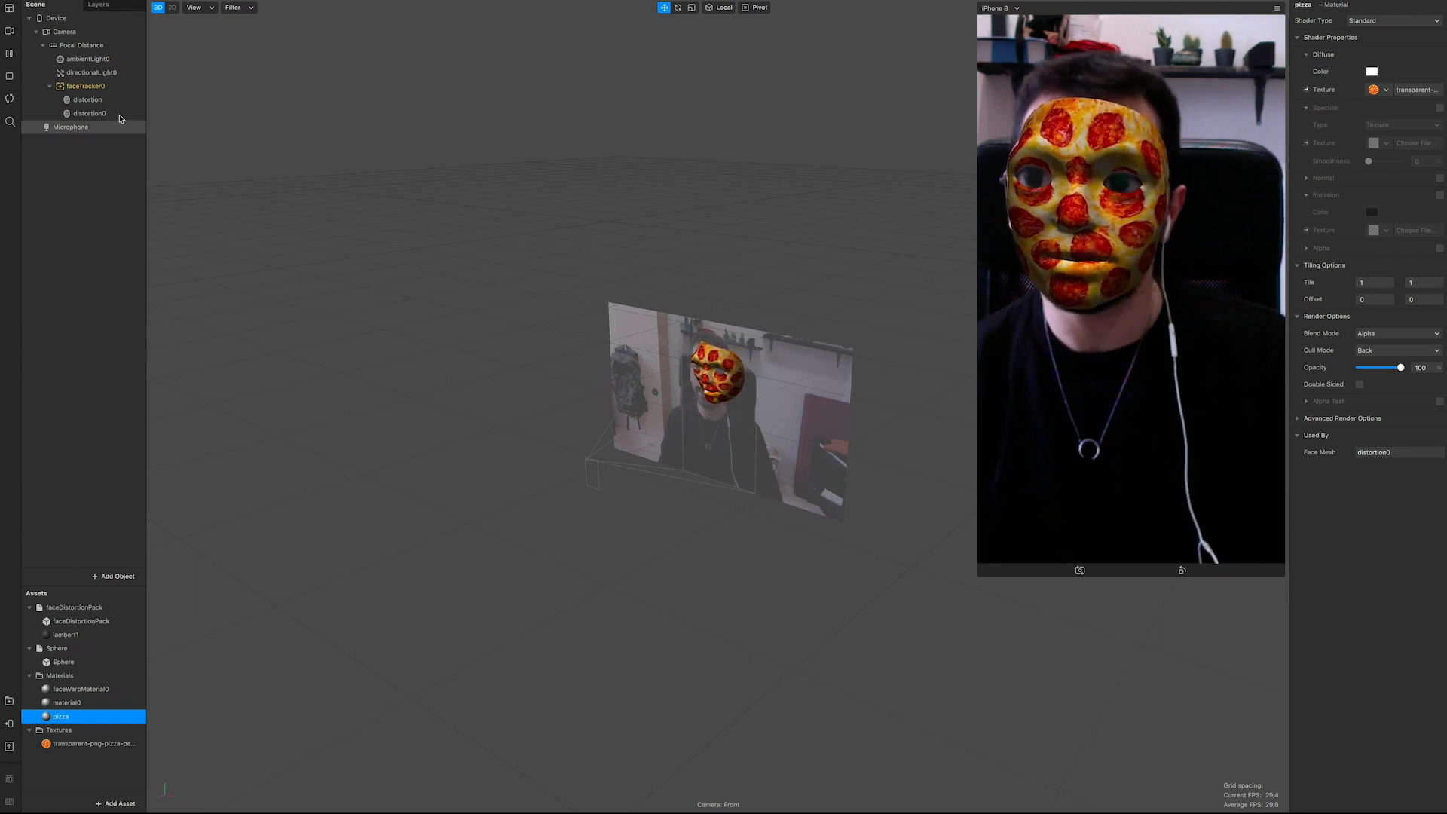
pyautogui.click(86, 100)
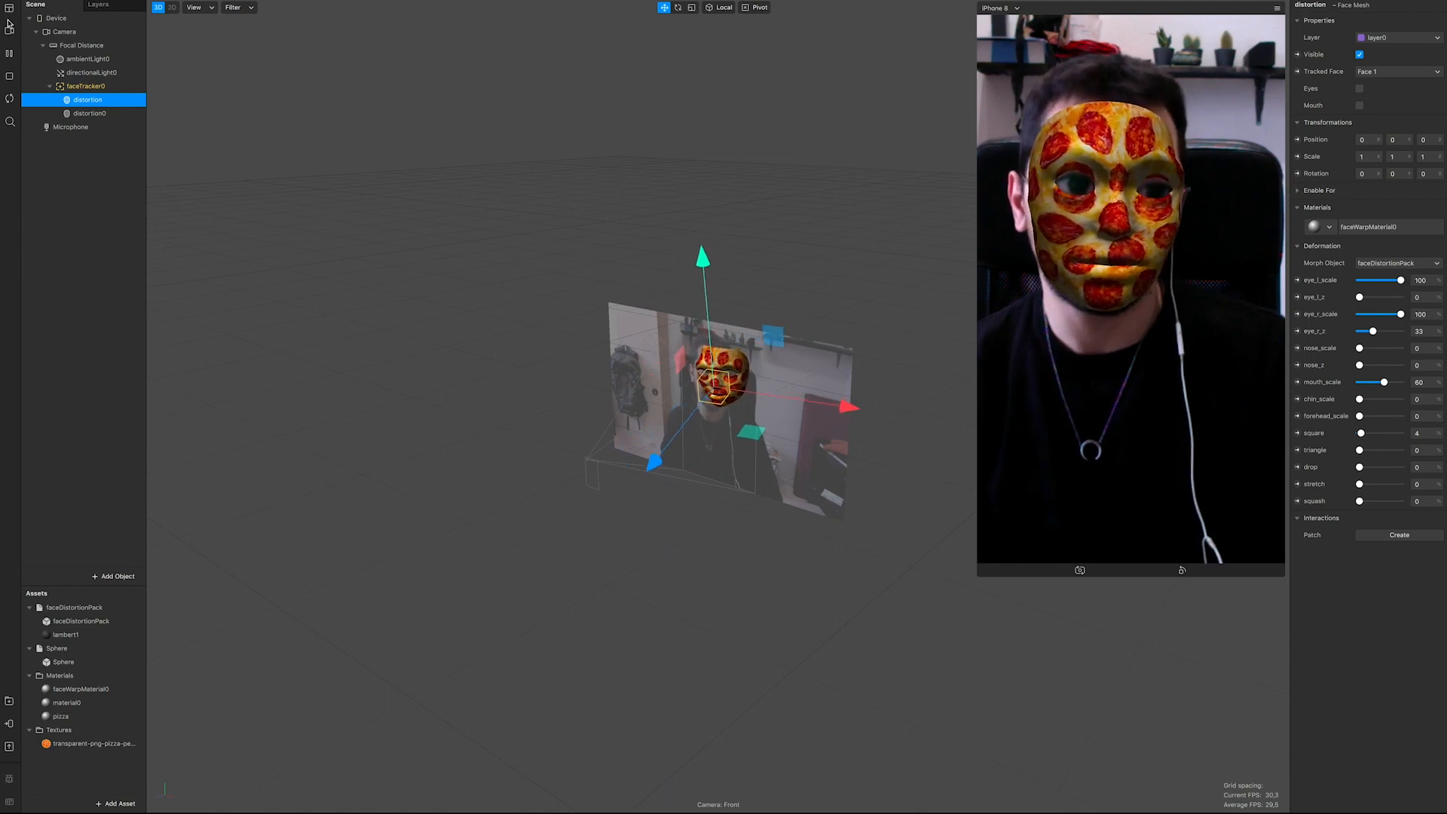
# Hide distortion0, rename it 'pizza distr' and raise its squash deformation to 100.
pyautogui.click(88, 113)
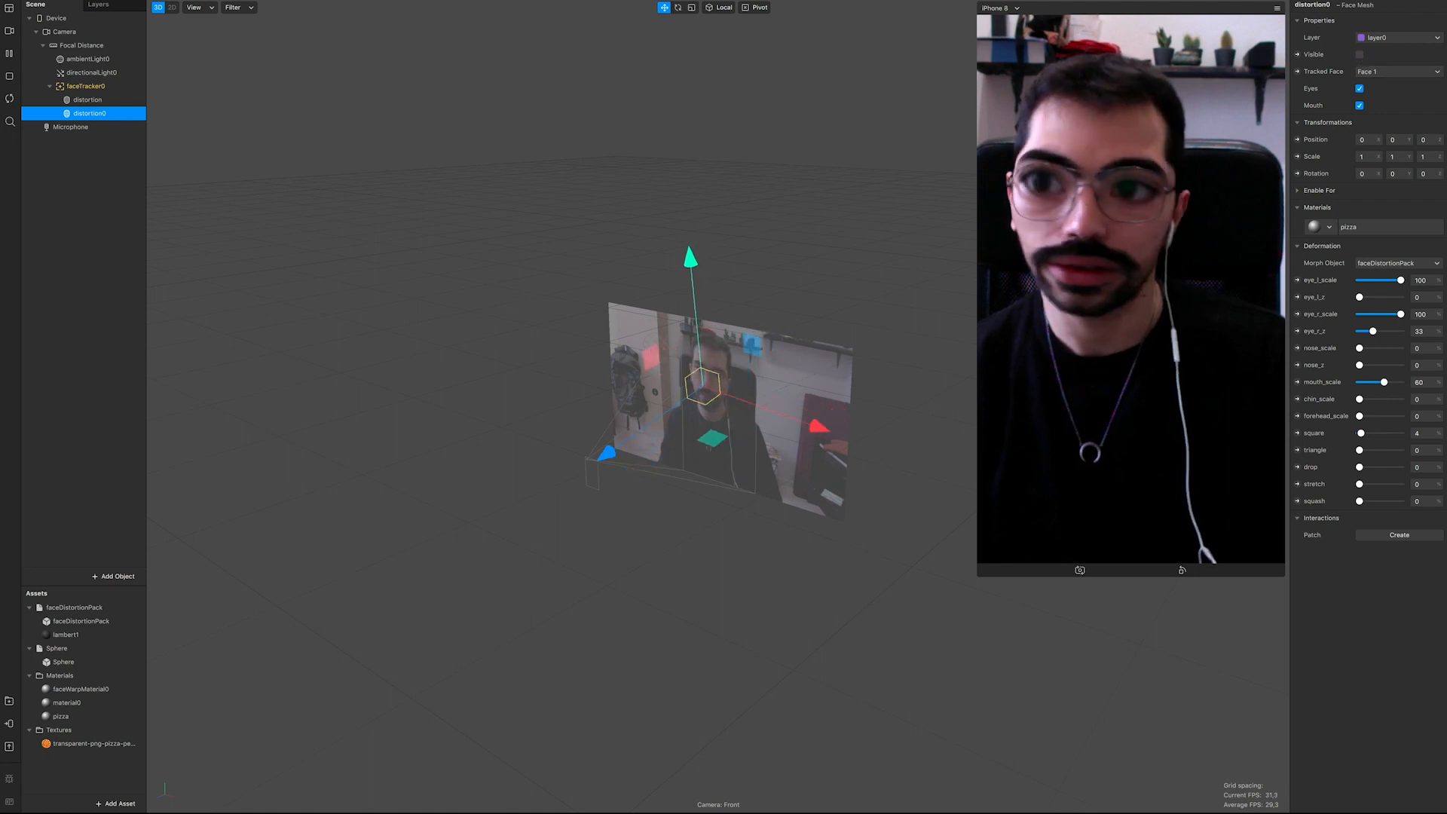
pyautogui.click(87, 100)
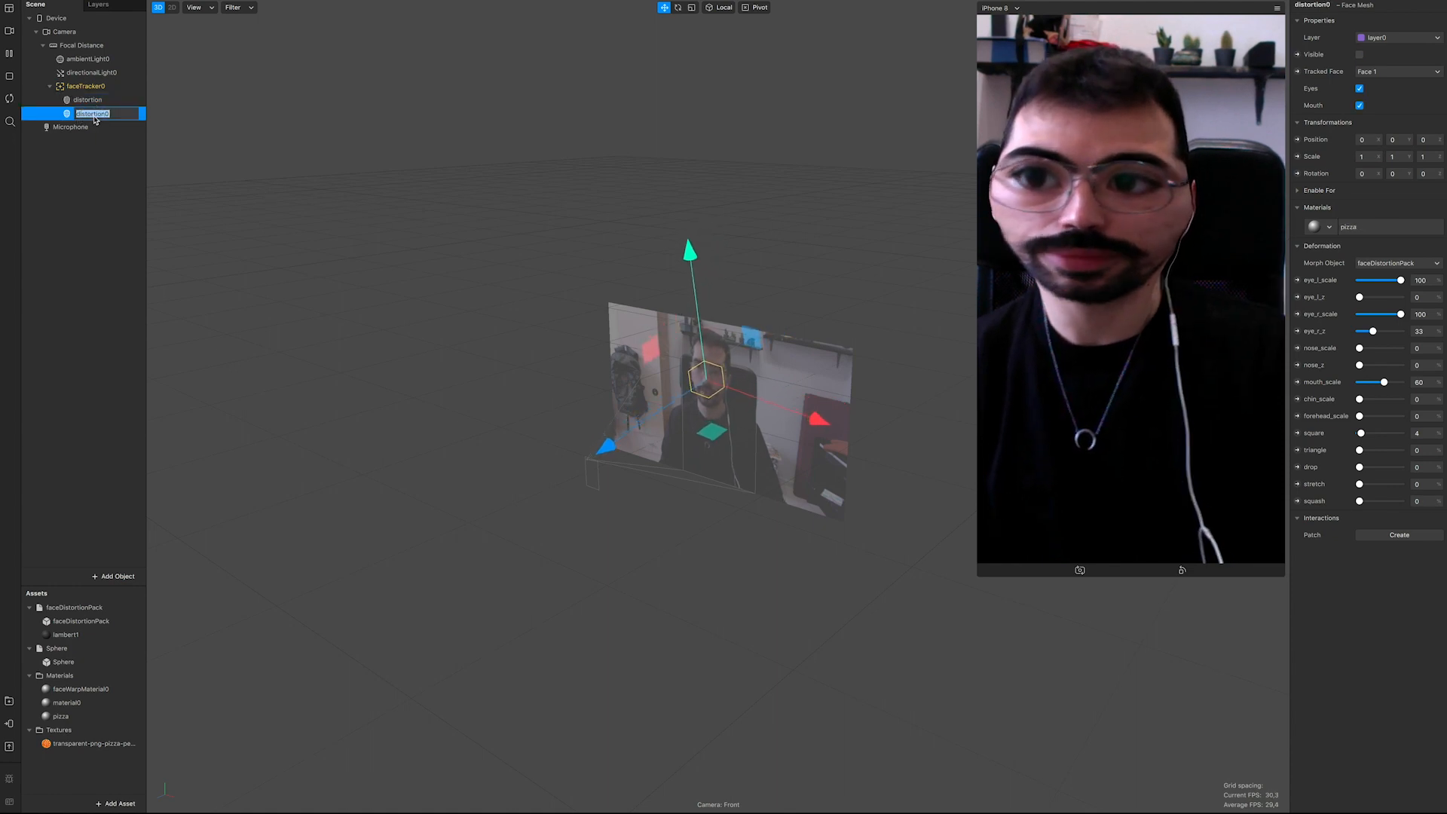
pyautogui.write('plz')
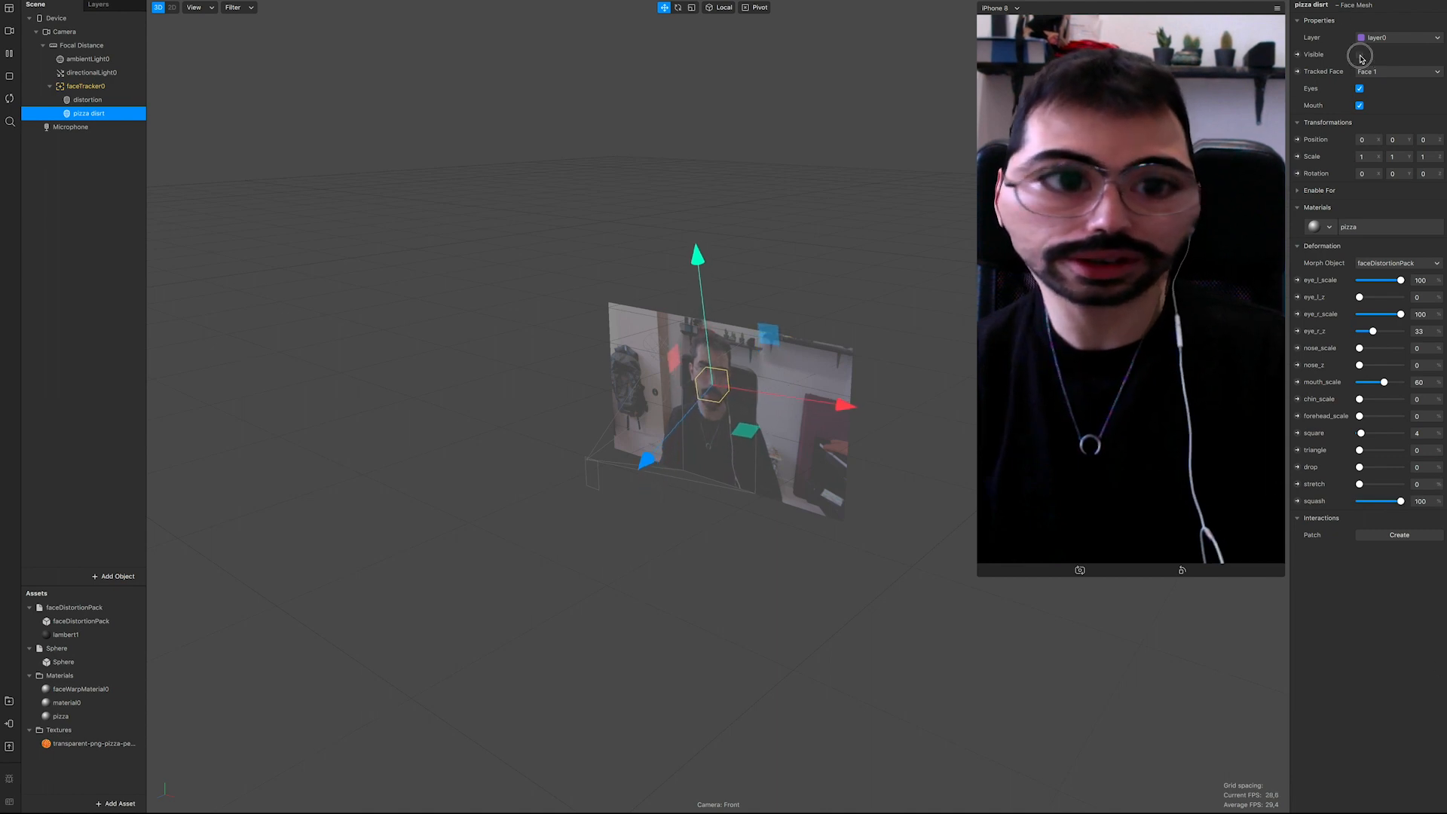
# Make pizza distr visible again with square at 8 and stretch at 100.
pyautogui.click(1358, 54)
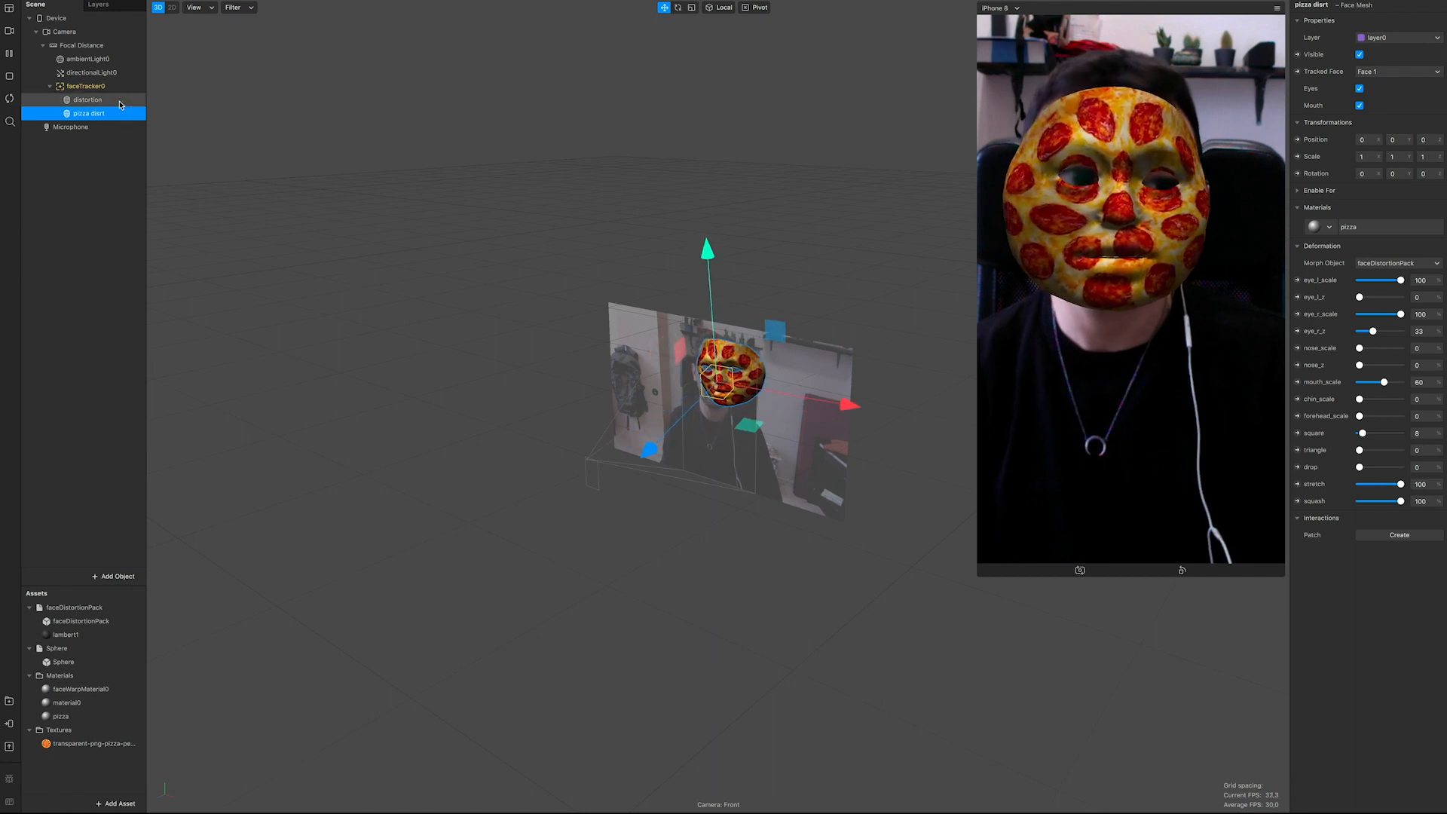
pyautogui.click(86, 99)
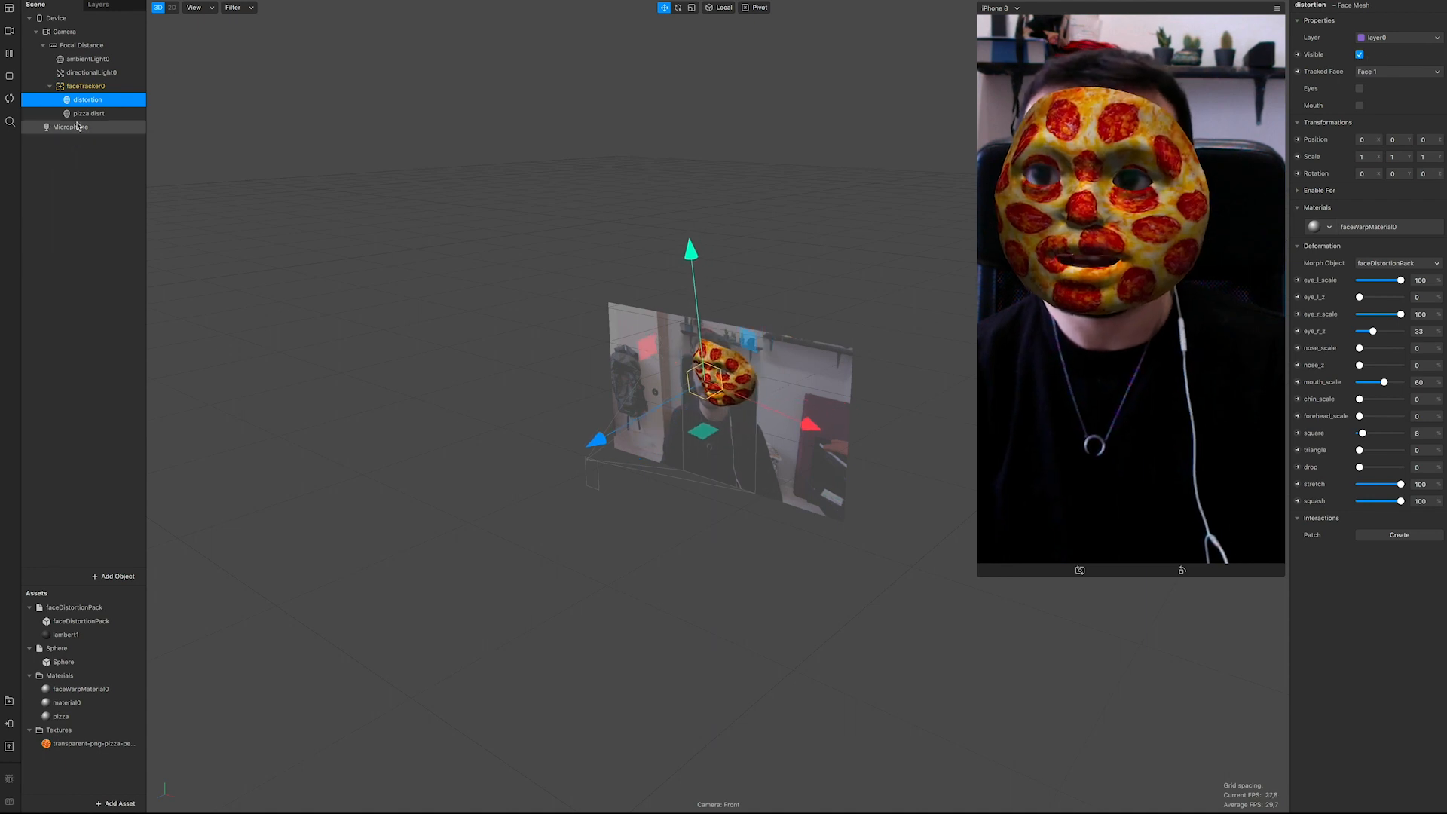
# Set pizza distr's morph object to faceDistortionPack with Eyes and Mouth on, raising chin scale on both meshes.
pyautogui.click(89, 113)
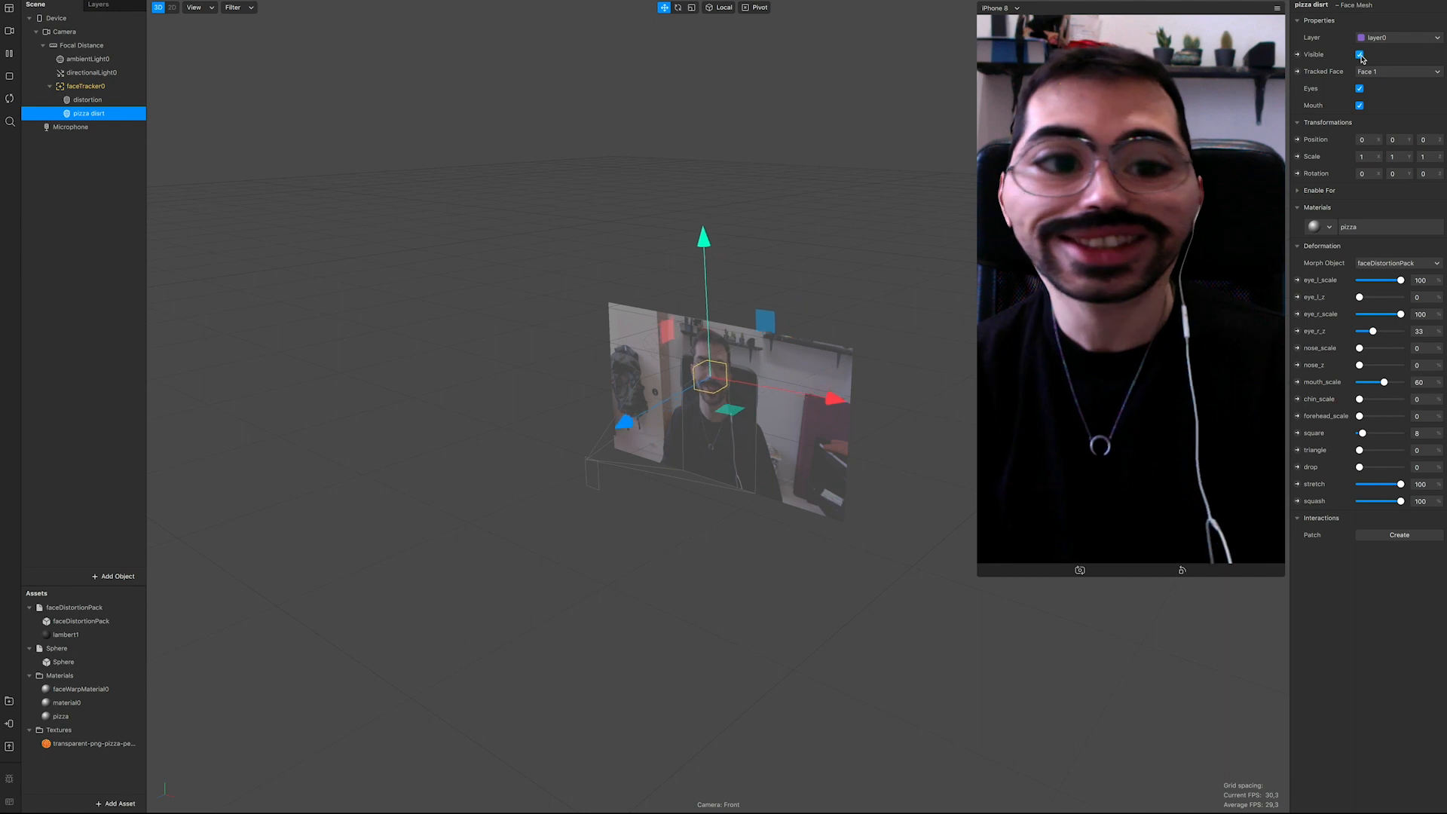
pyautogui.click(1358, 54)
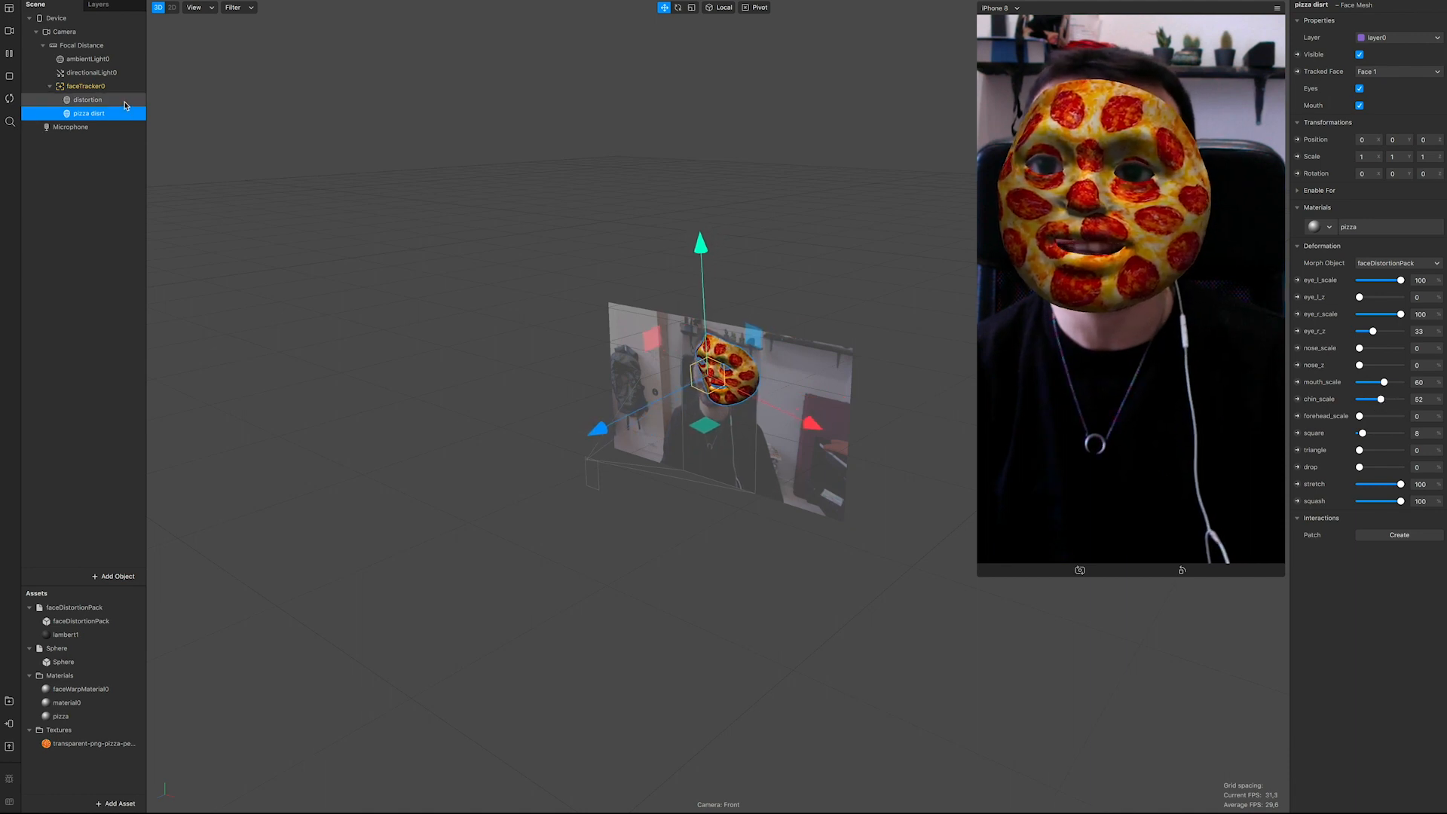
pyautogui.click(86, 100)
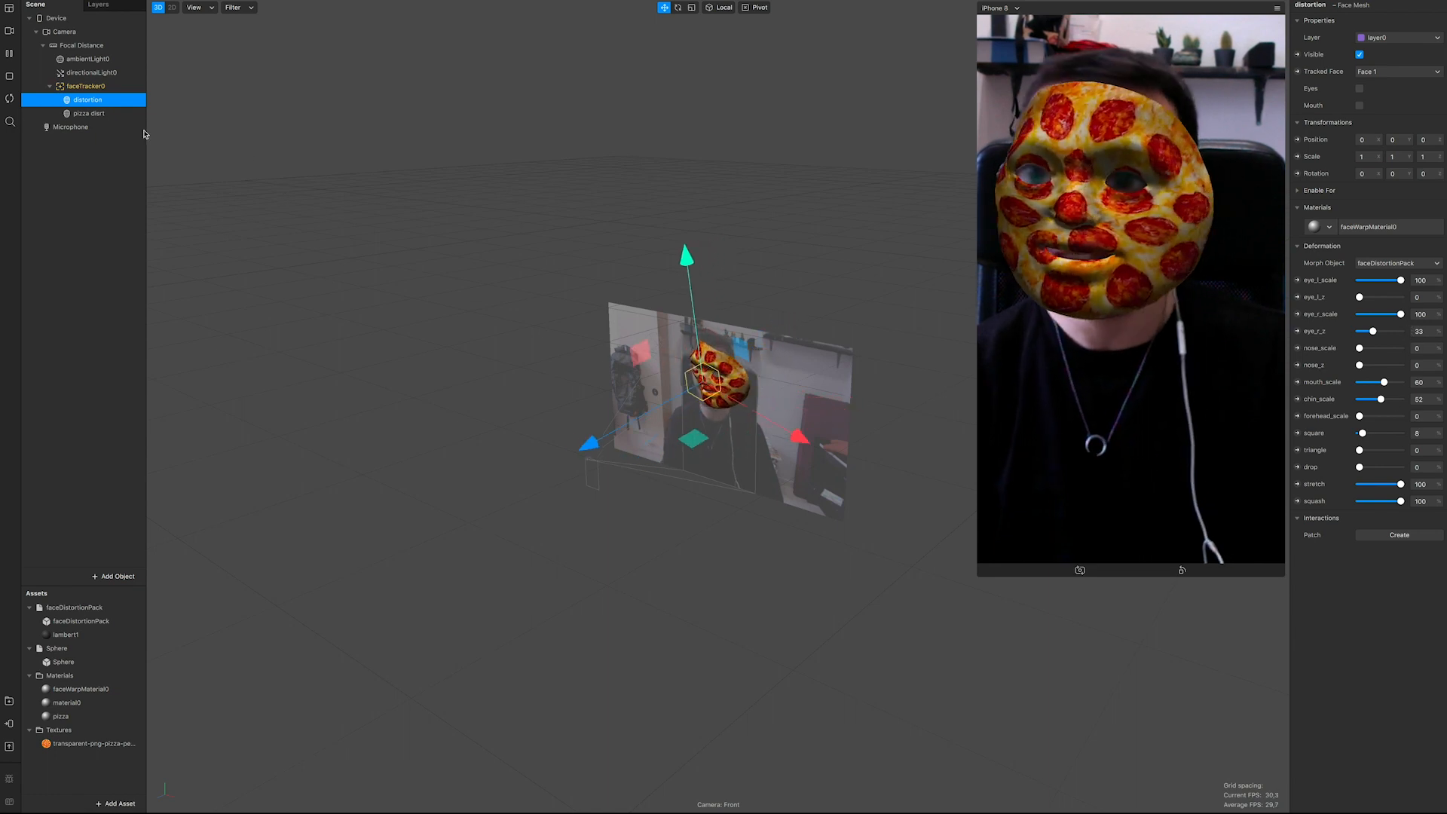
pyautogui.click(85, 113)
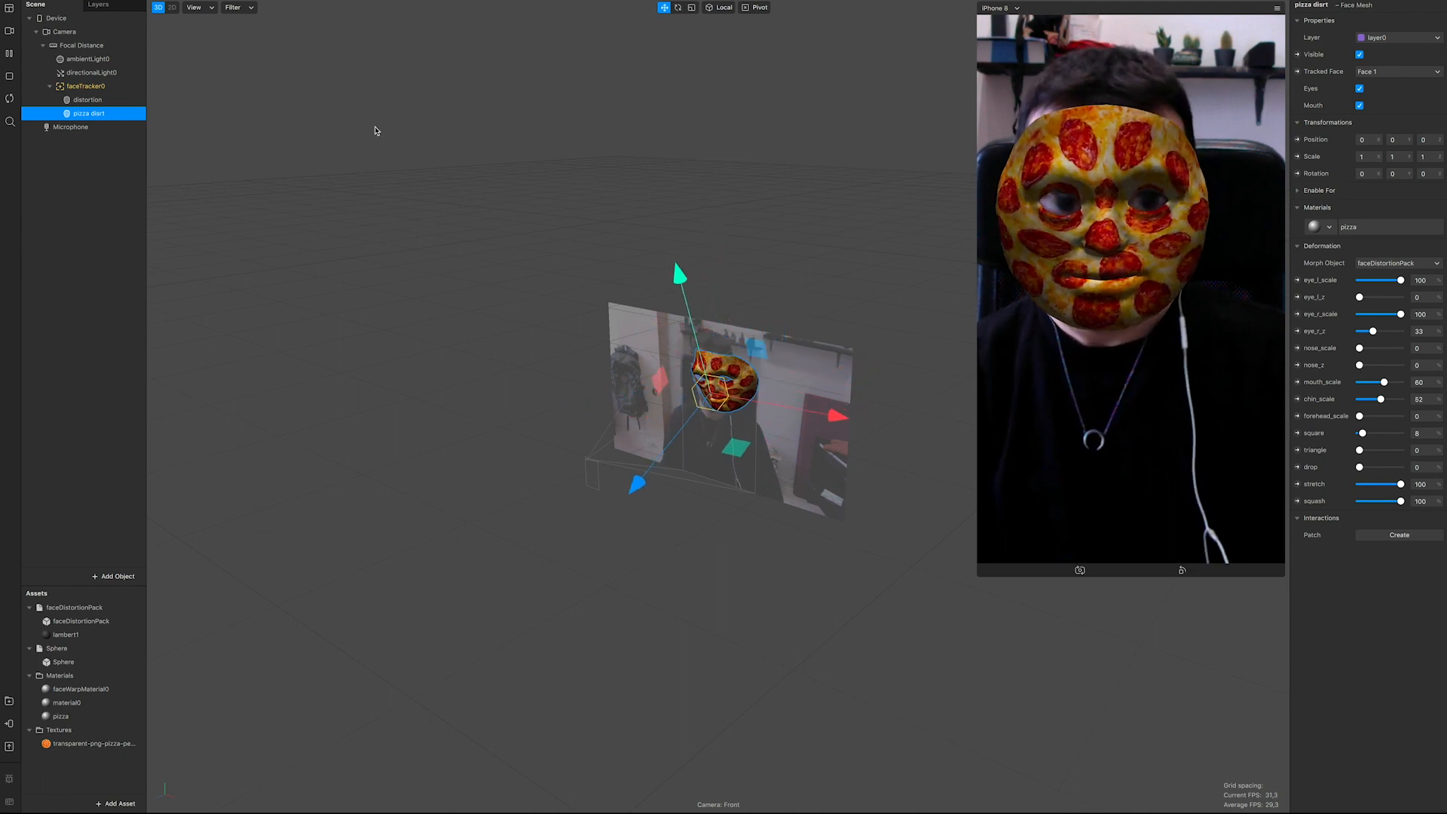
# Leave Eyes and Mouth unticked on the distortion mesh so only the pizza mesh shows them.
pyautogui.click(86, 100)
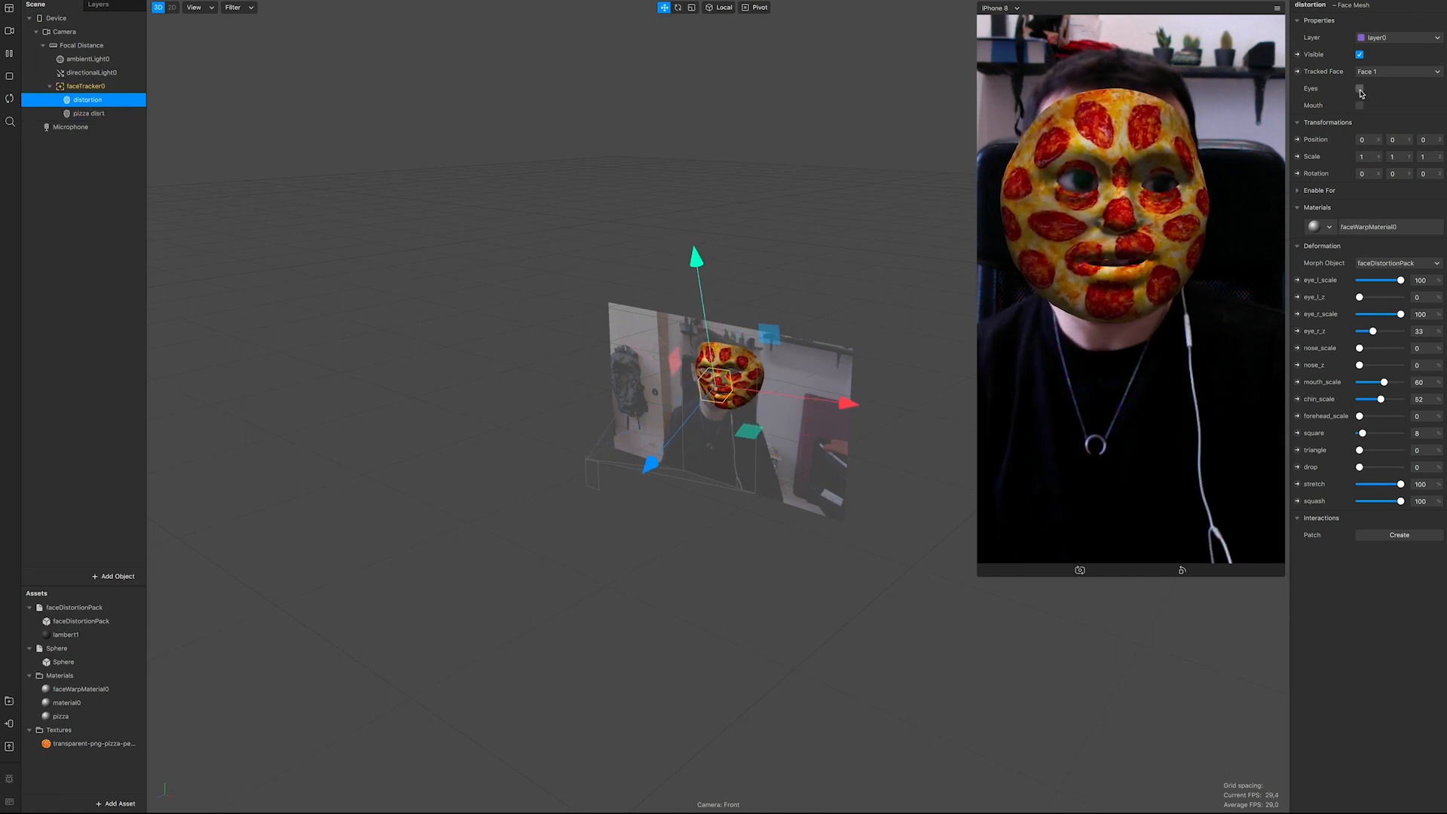
pyautogui.click(1358, 106)
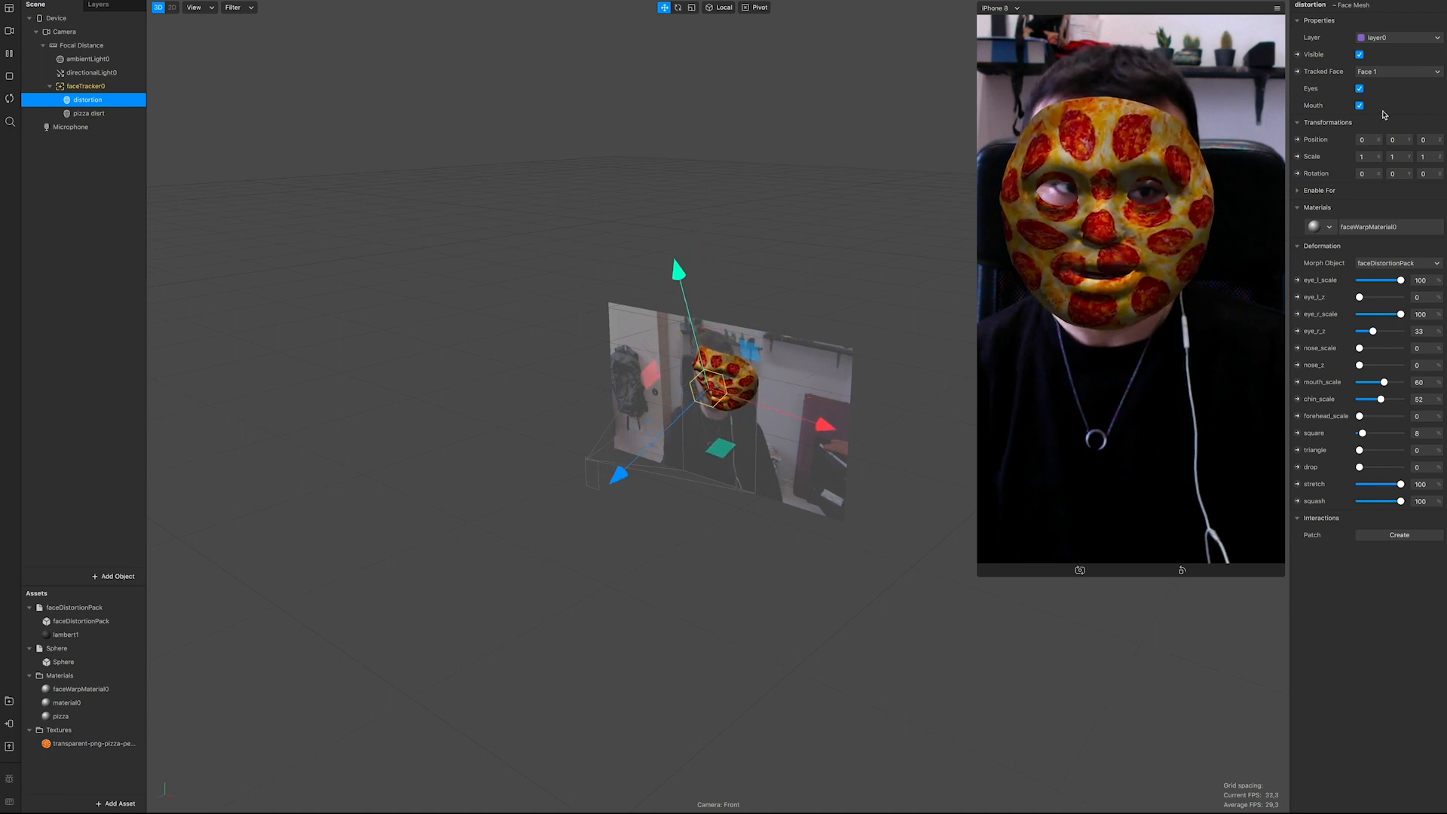
pyautogui.click(1360, 87)
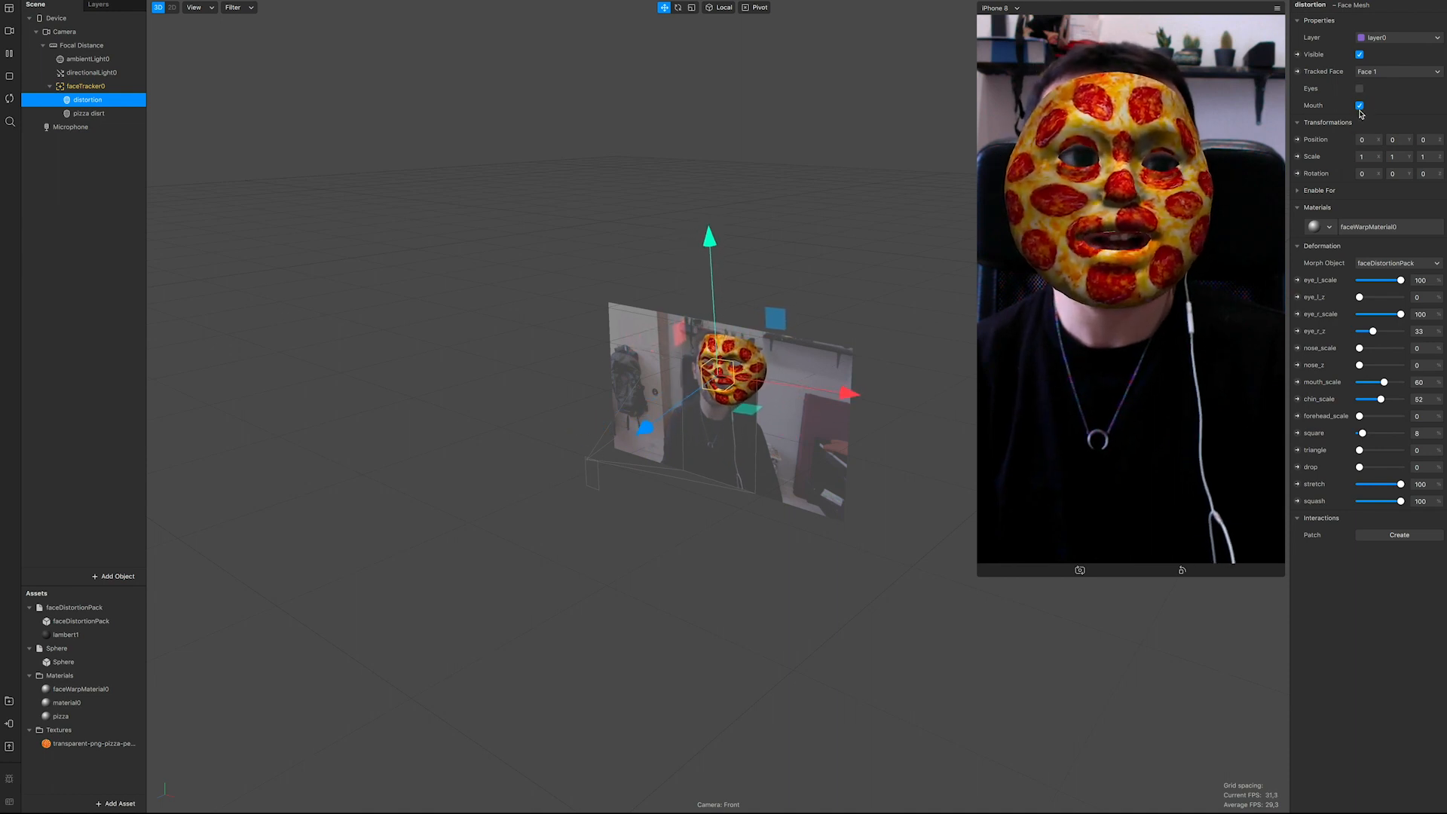
pyautogui.click(1359, 104)
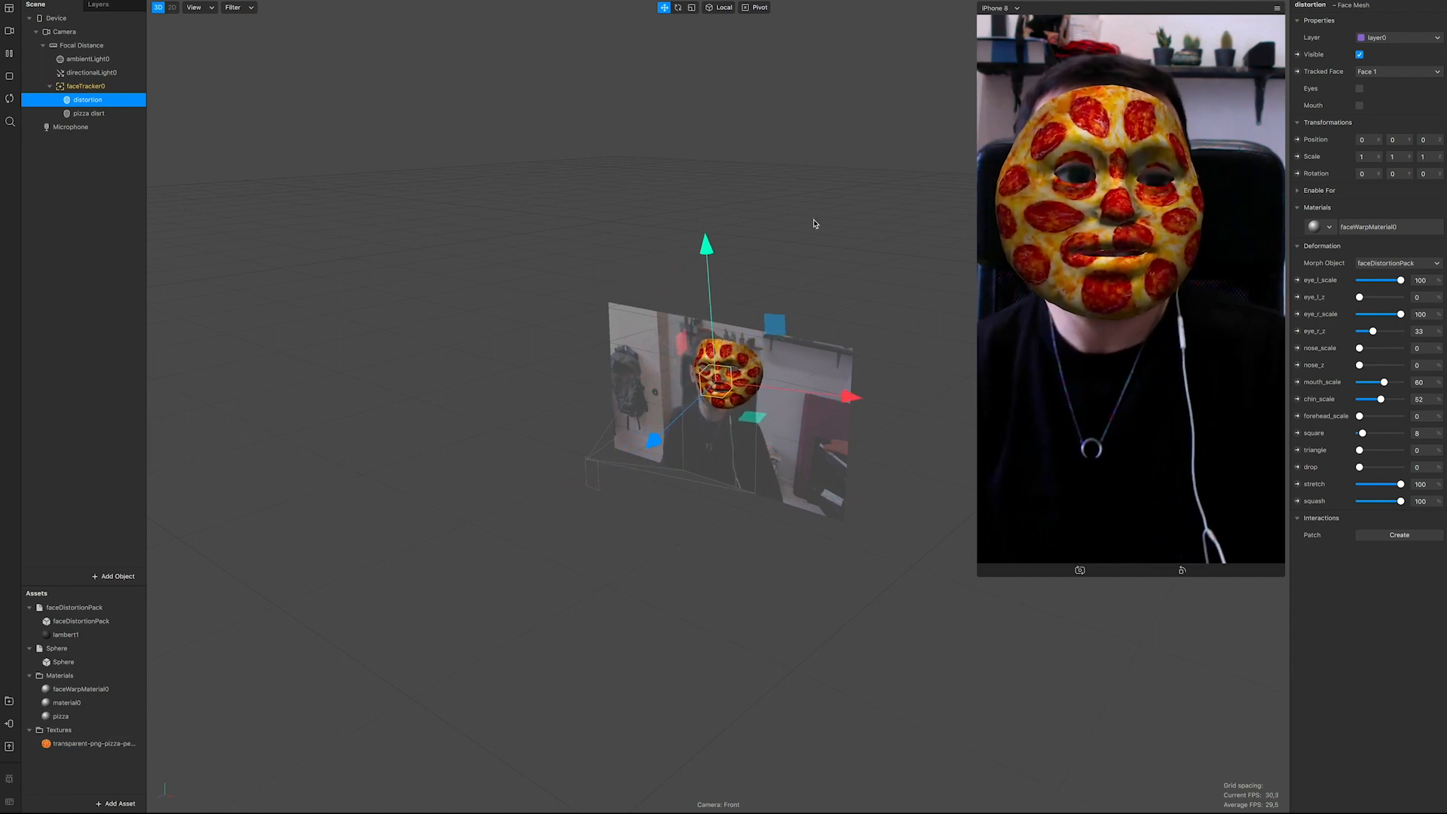
# In Project Properties, look over Compression and Scripting, then go to Capabilities.
pyautogui.click(216, 3)
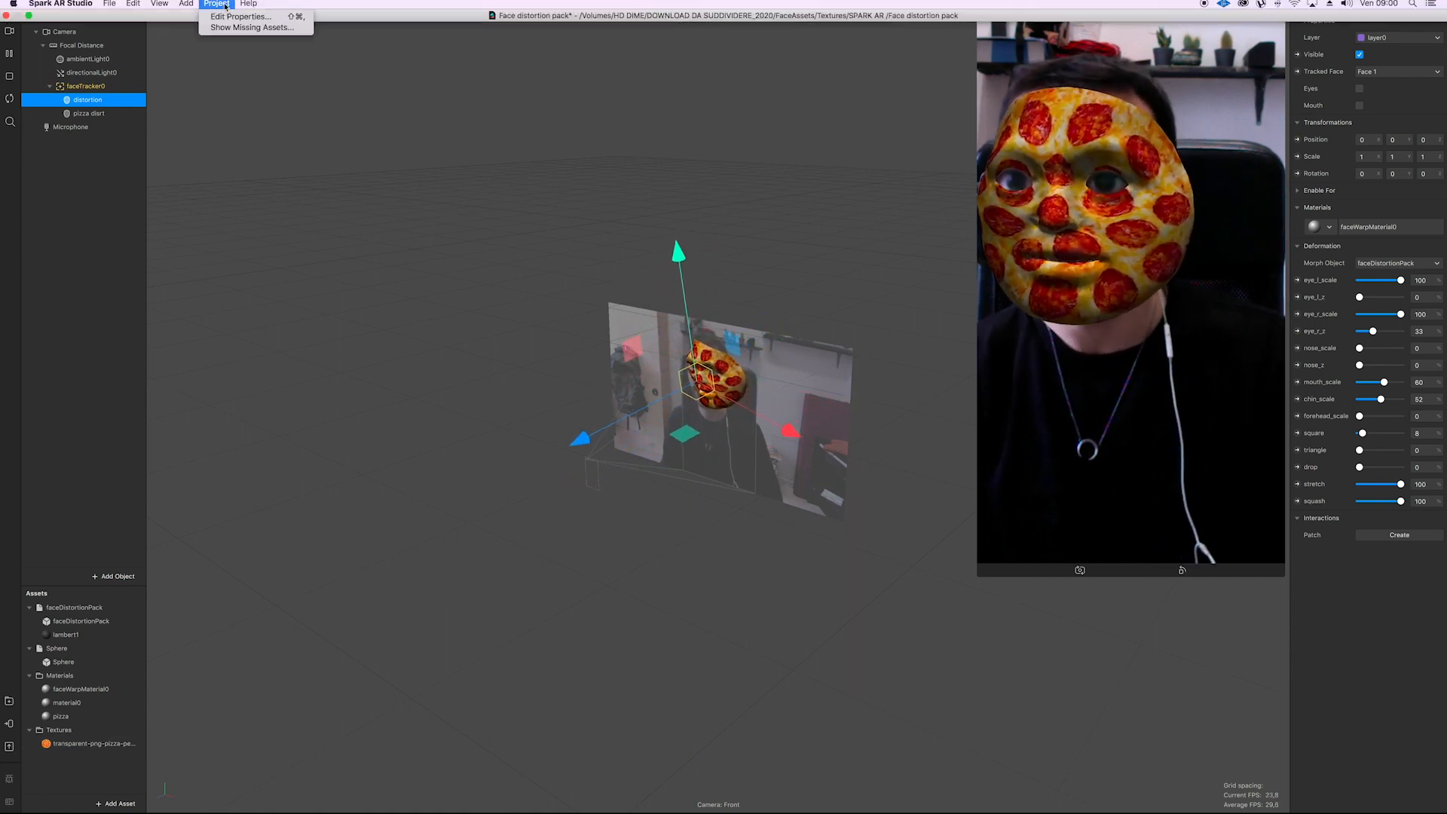
pyautogui.click(240, 15)
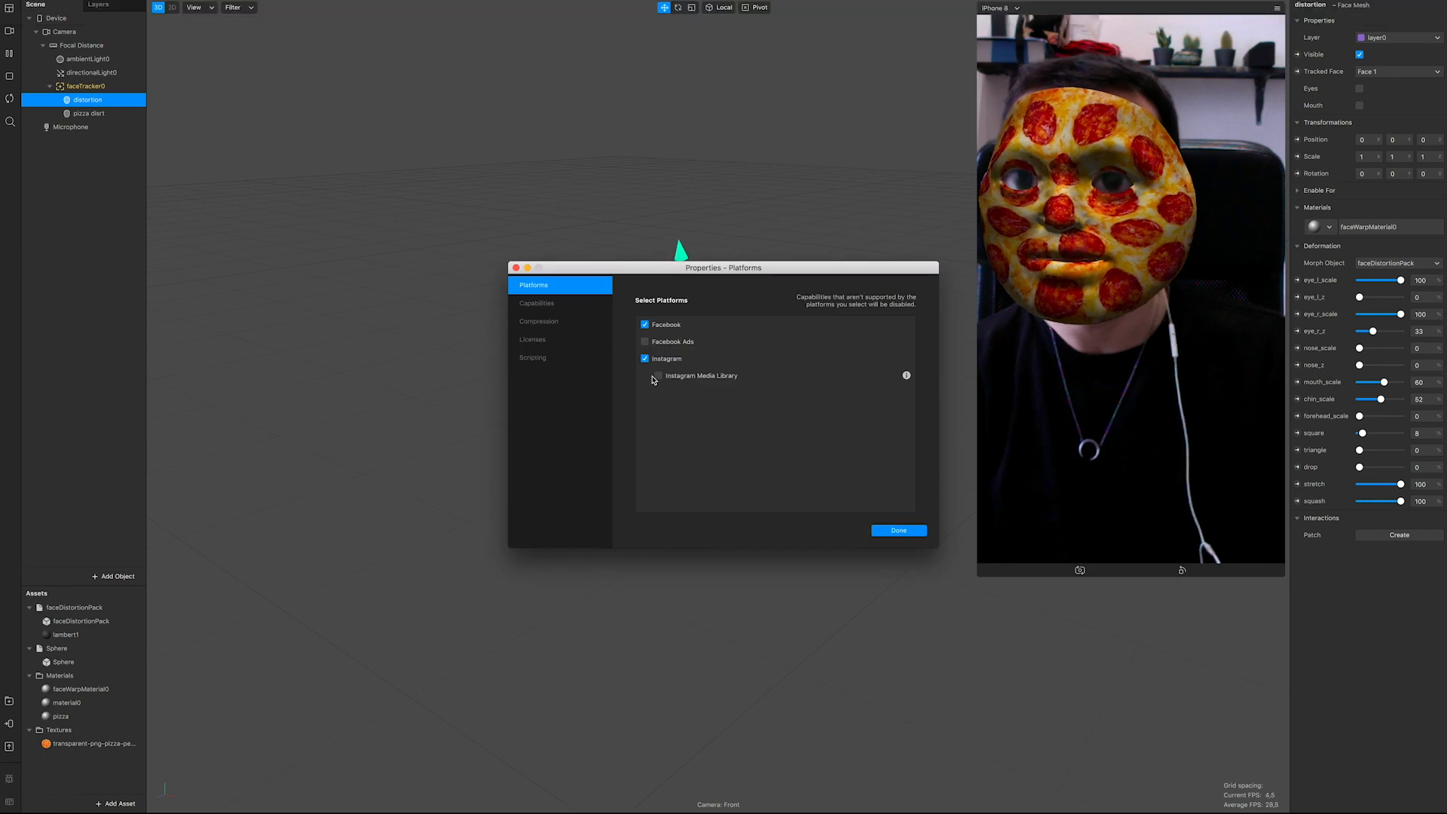
pyautogui.click(540, 320)
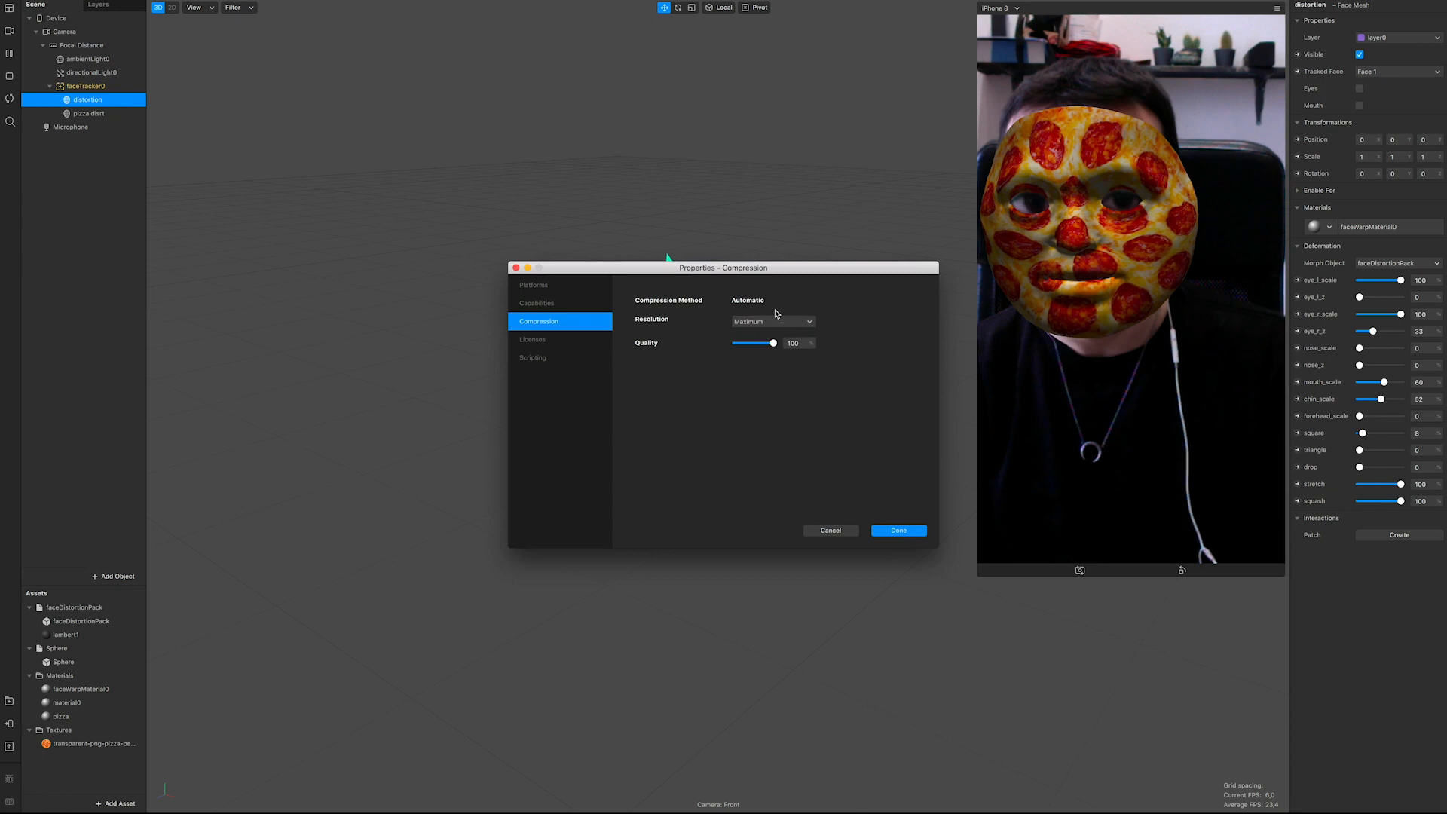
pyautogui.click(533, 357)
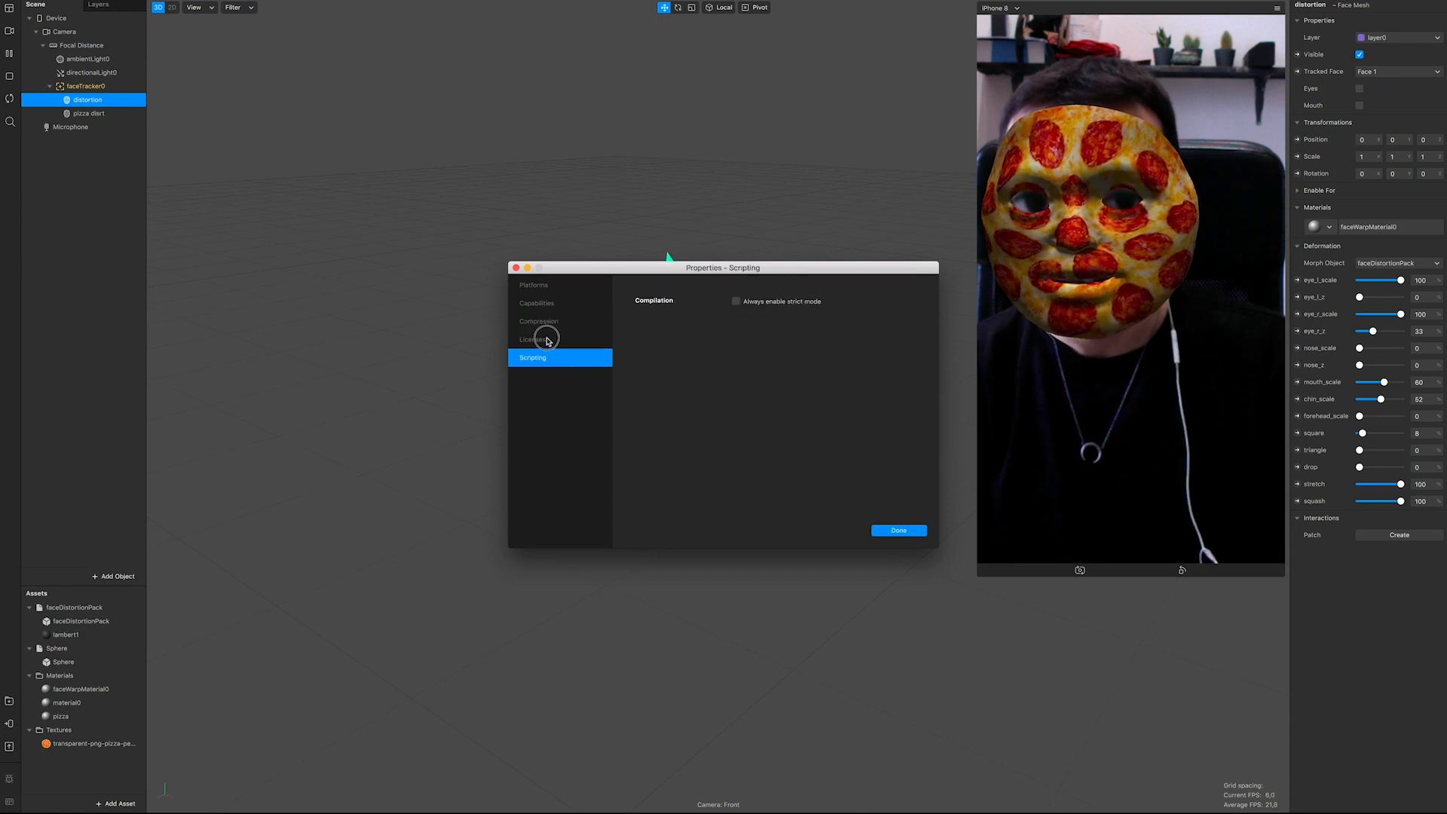
pyautogui.click(536, 303)
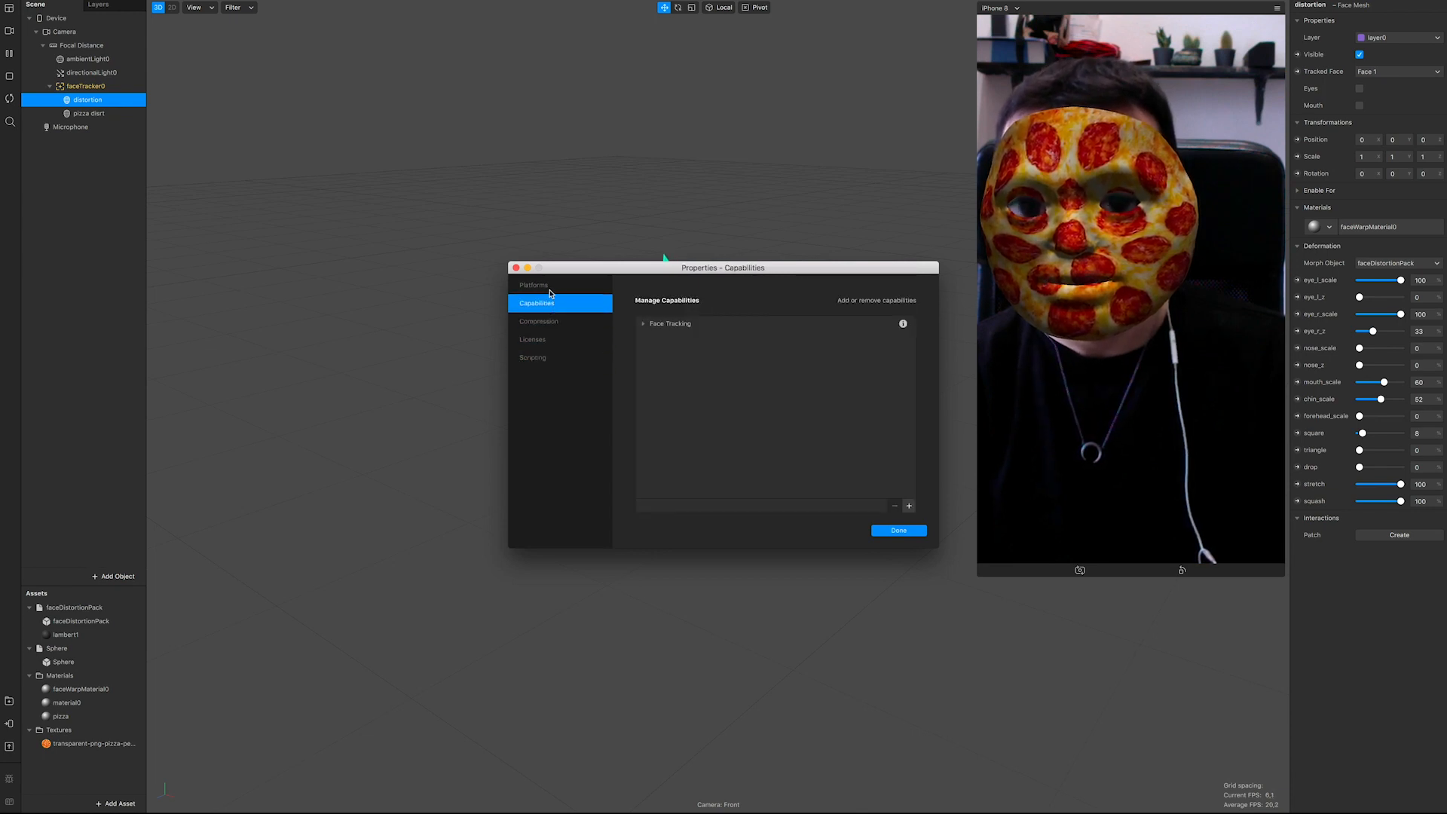
# Set Face Tracking accuracy to High and confirm with Done.
pyautogui.click(644, 325)
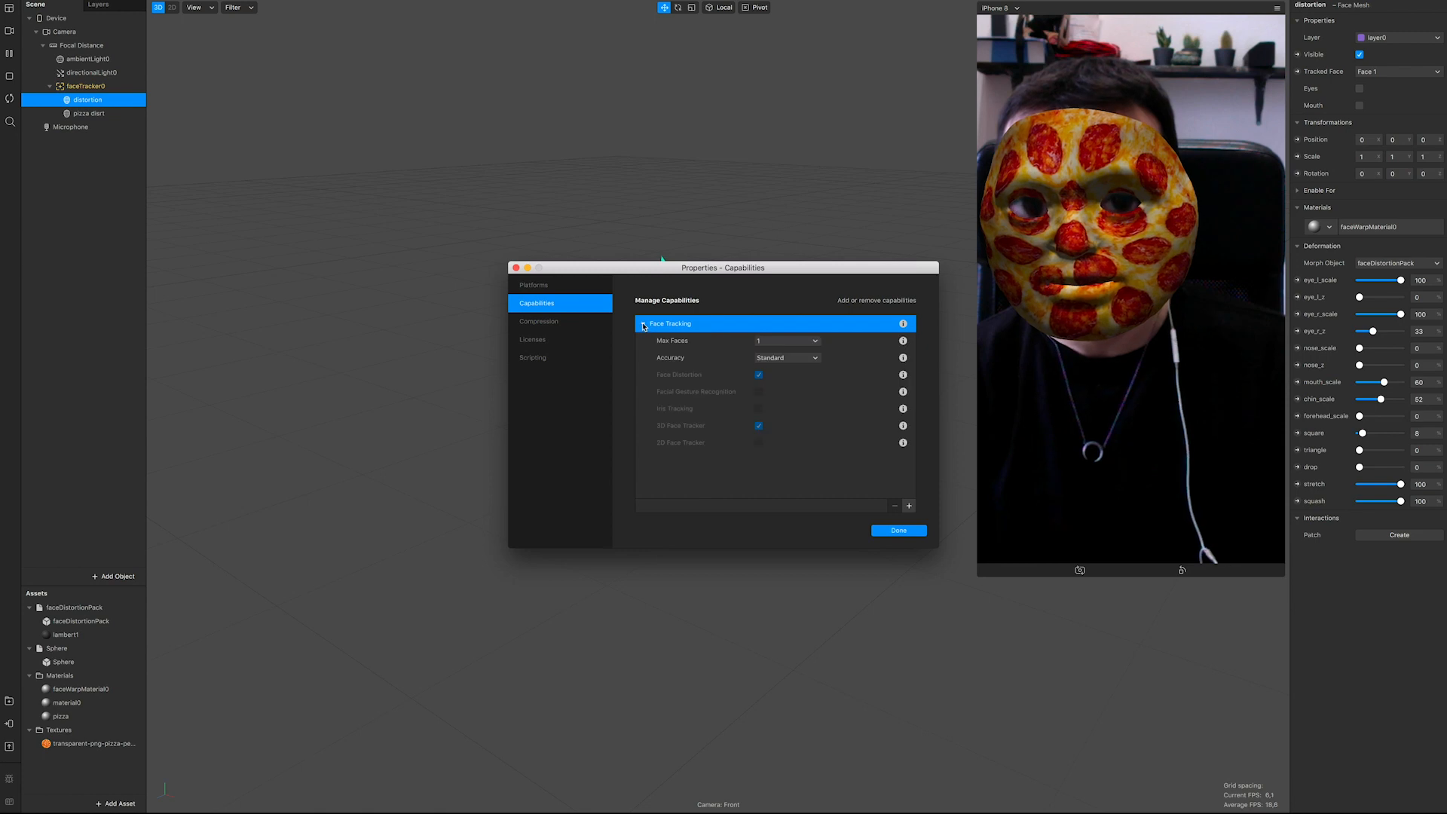
pyautogui.click(786, 358)
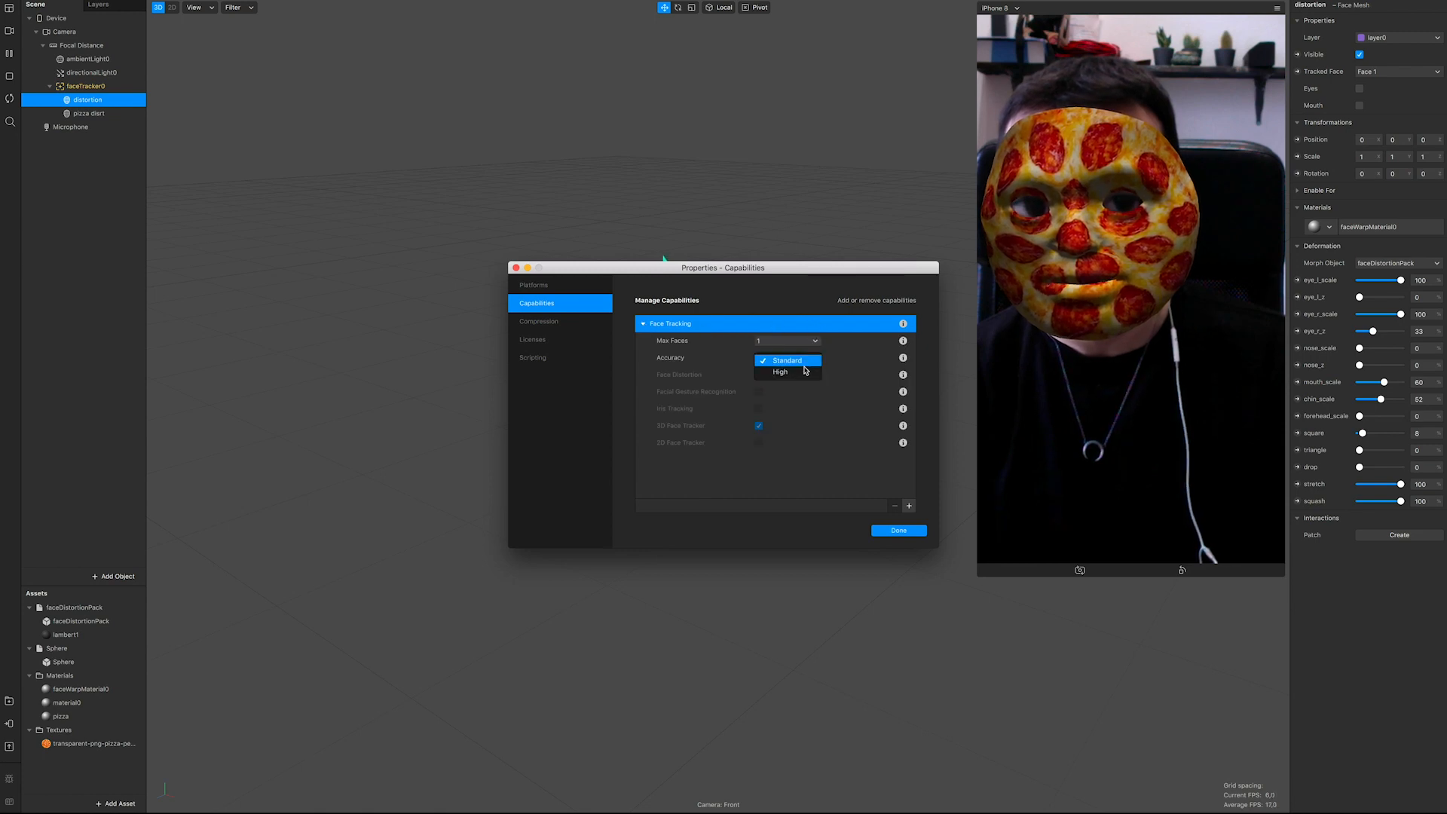
pyautogui.click(779, 371)
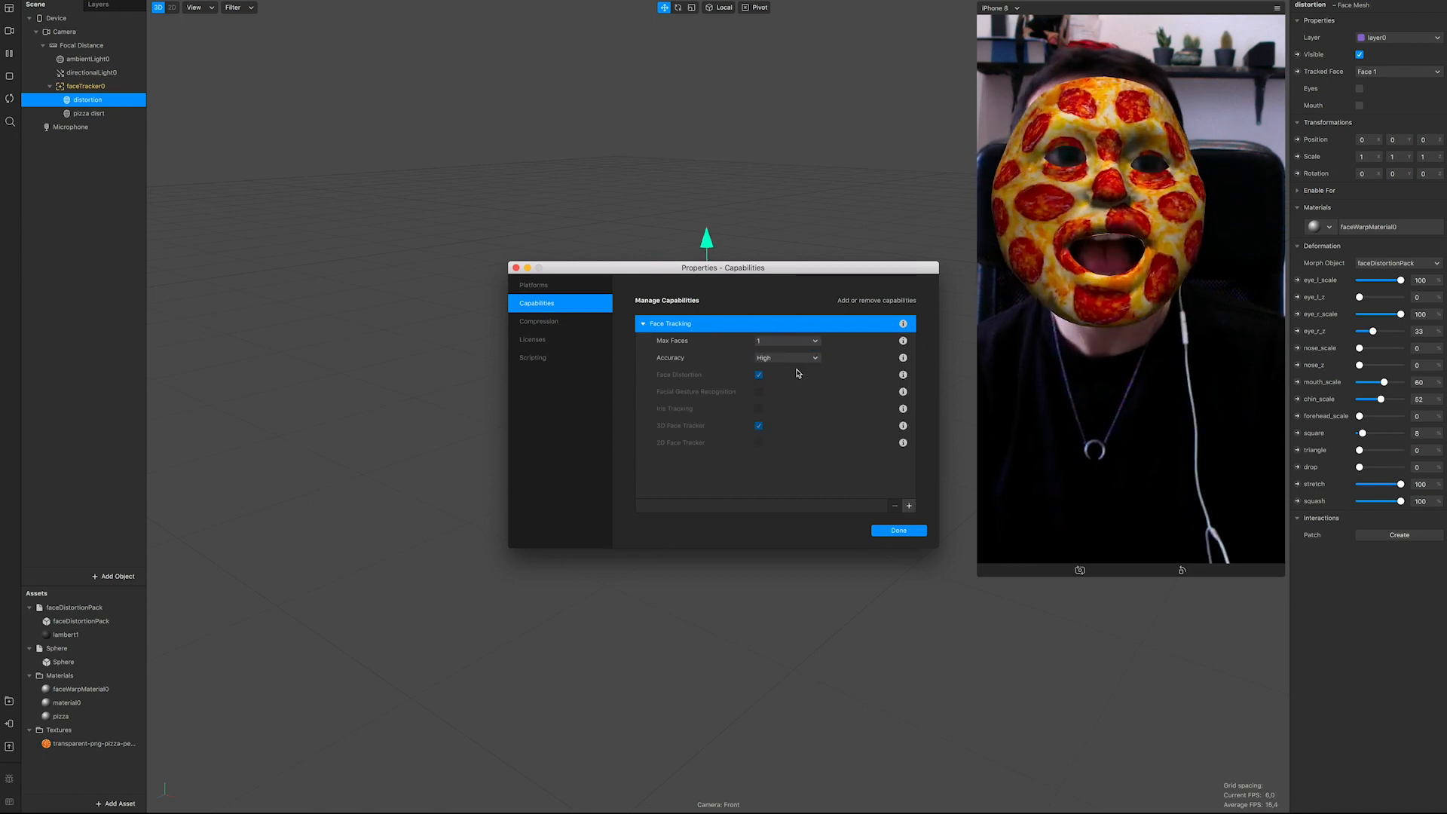
pyautogui.click(897, 529)
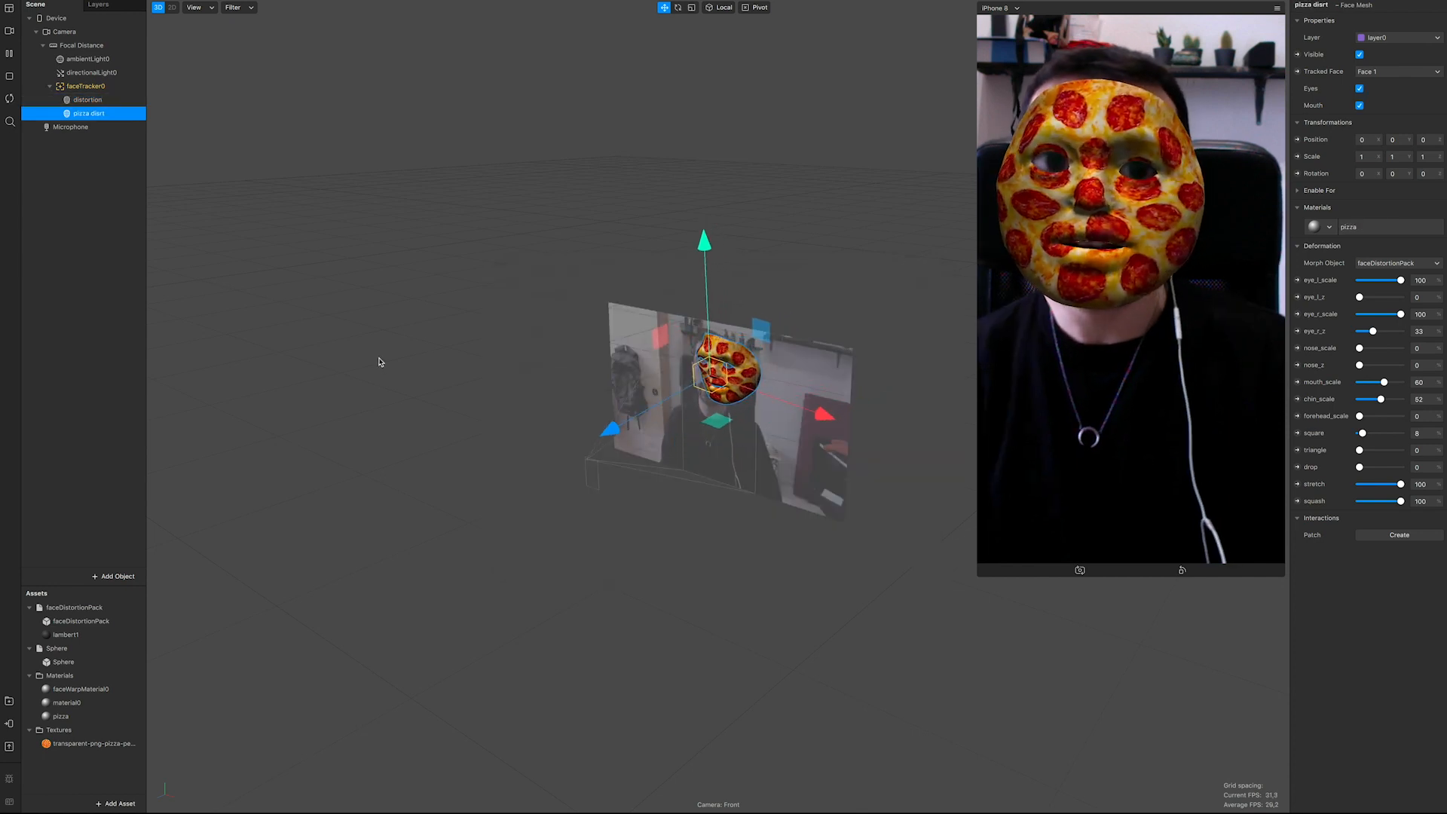
pyautogui.moveTo(540, 245)
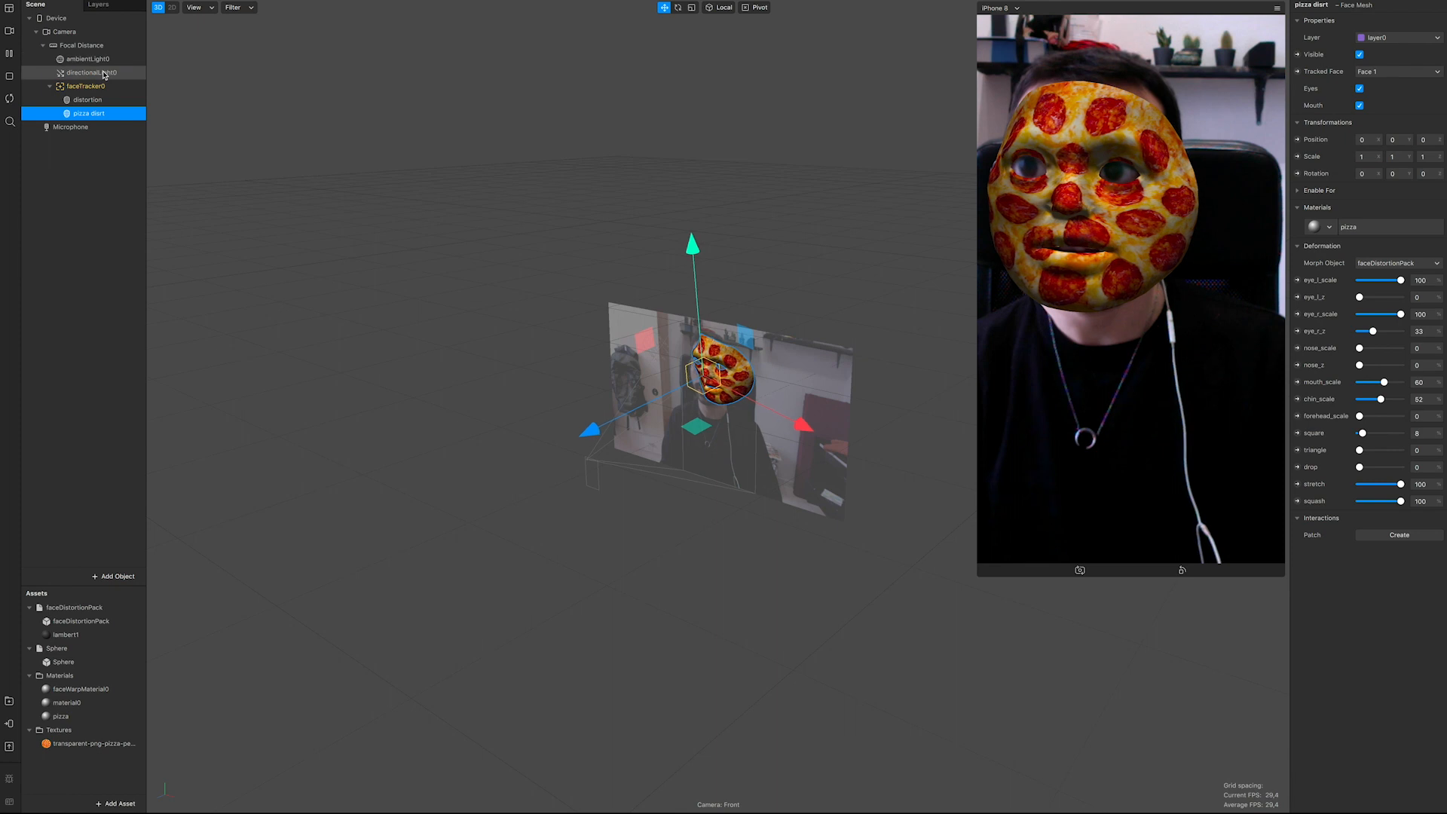
# Give directionalLight0 a pale yellow colour via the Colors wheel and confirm it.
pyautogui.click(90, 72)
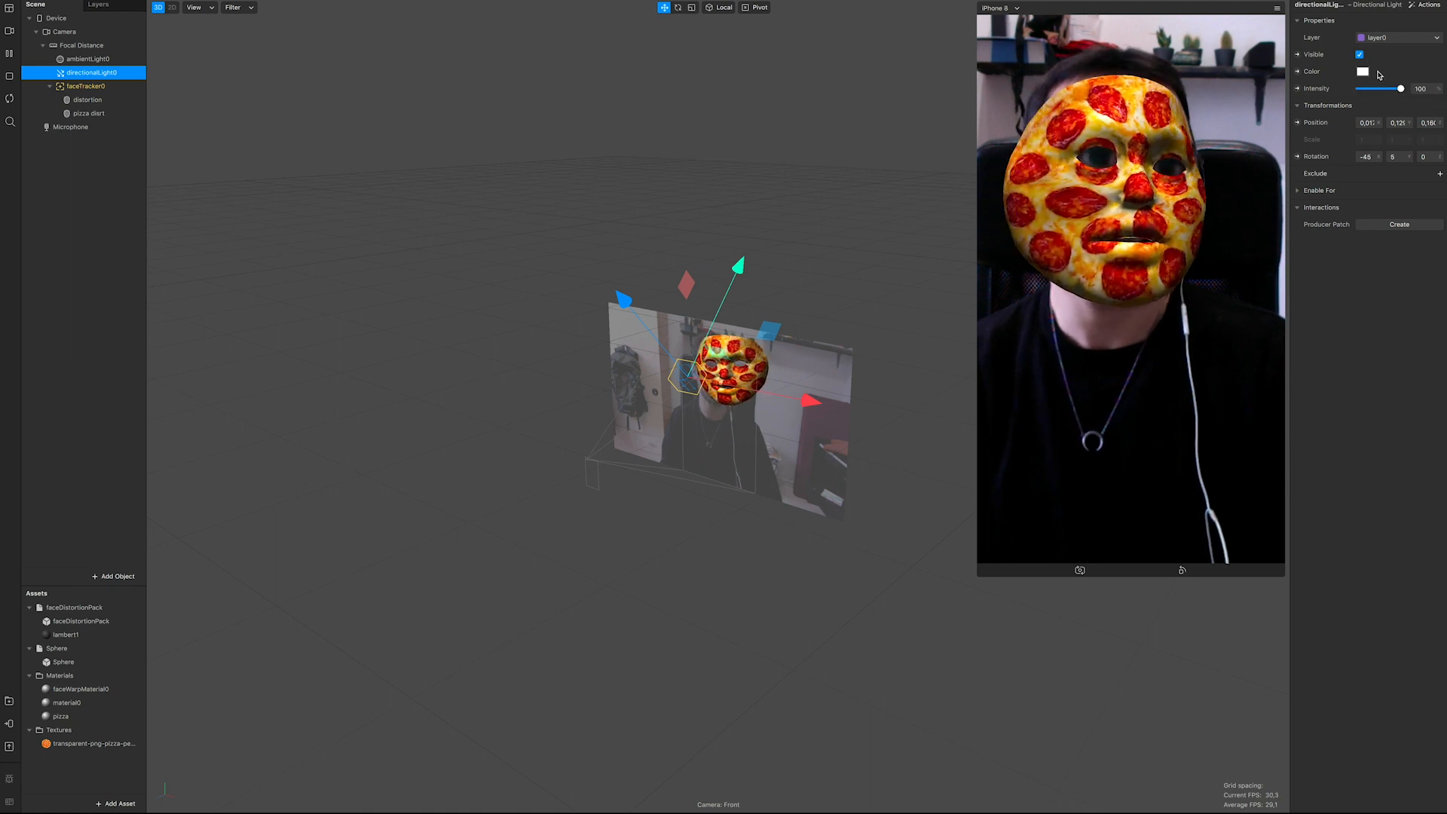
pyautogui.click(1363, 70)
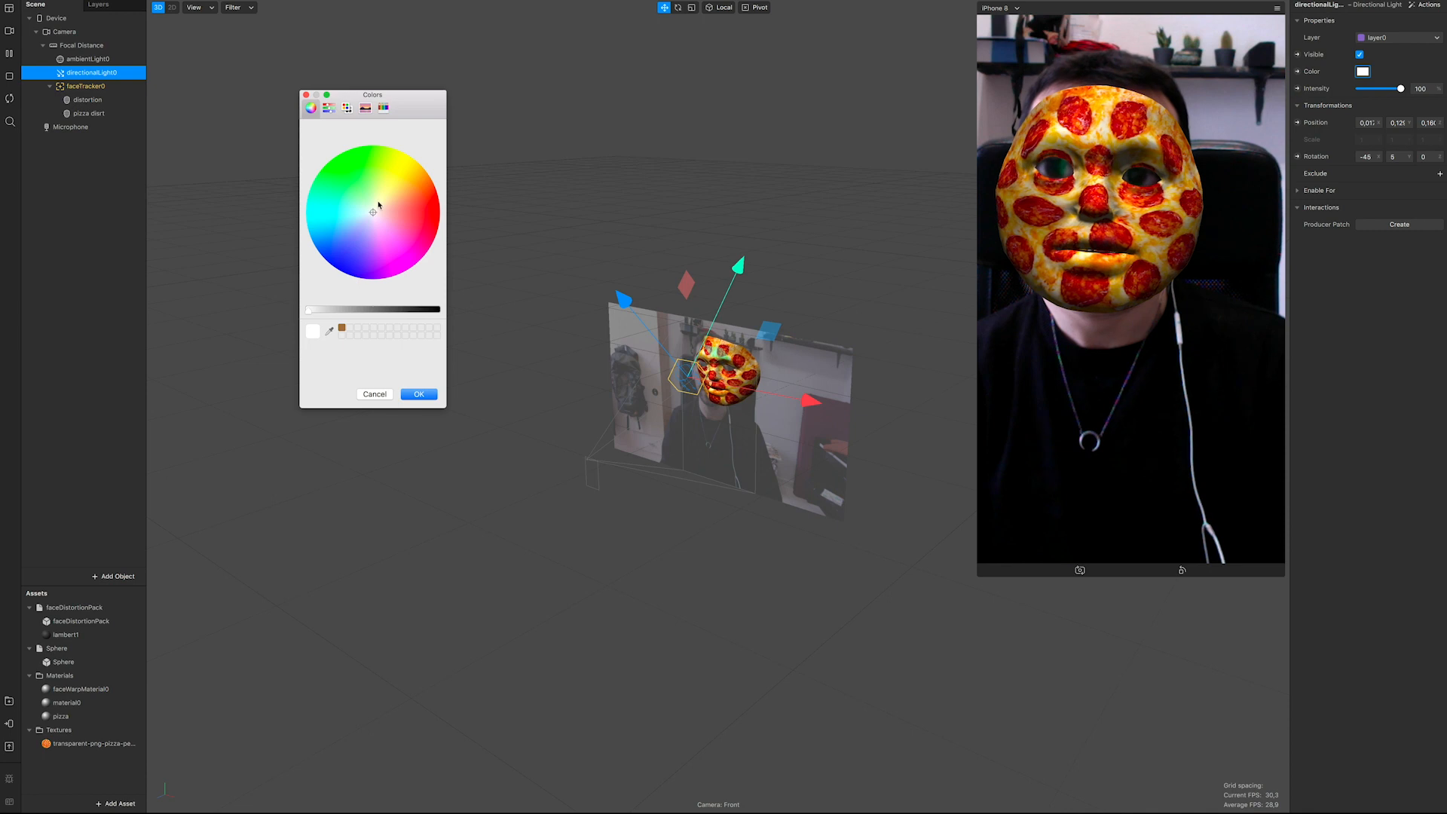
pyautogui.click(372, 208)
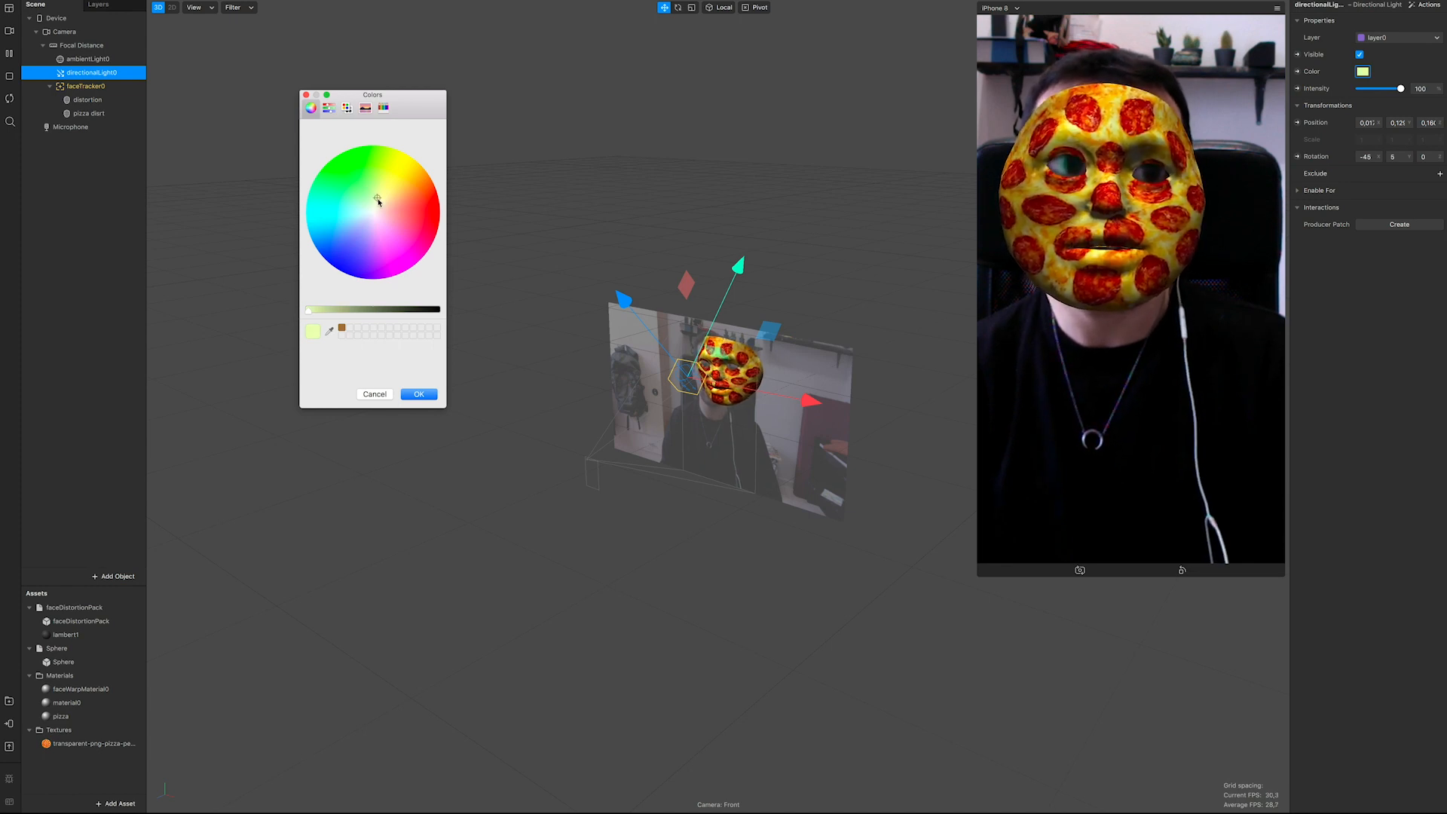
pyautogui.click(418, 393)
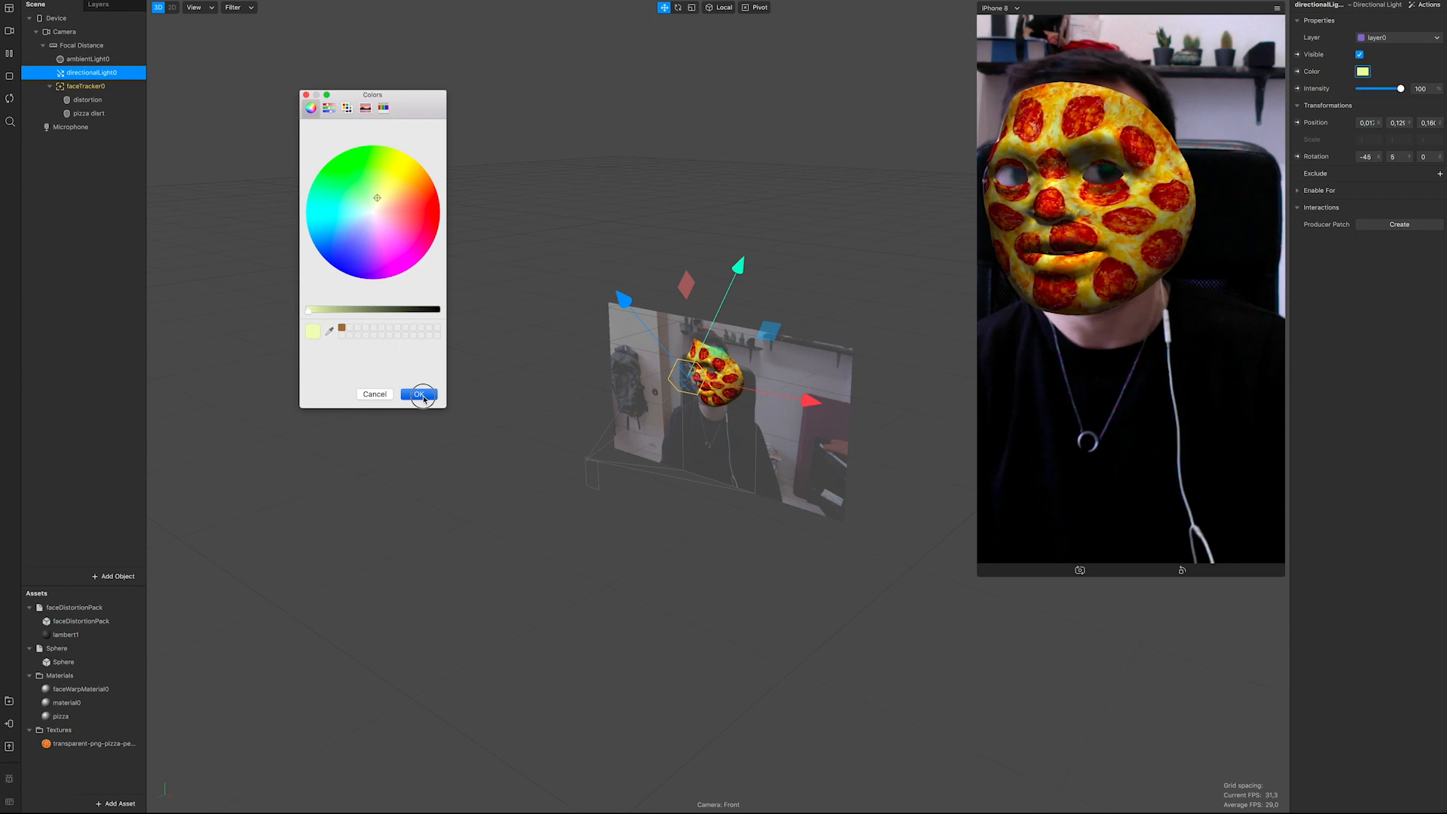
pyautogui.click(420, 393)
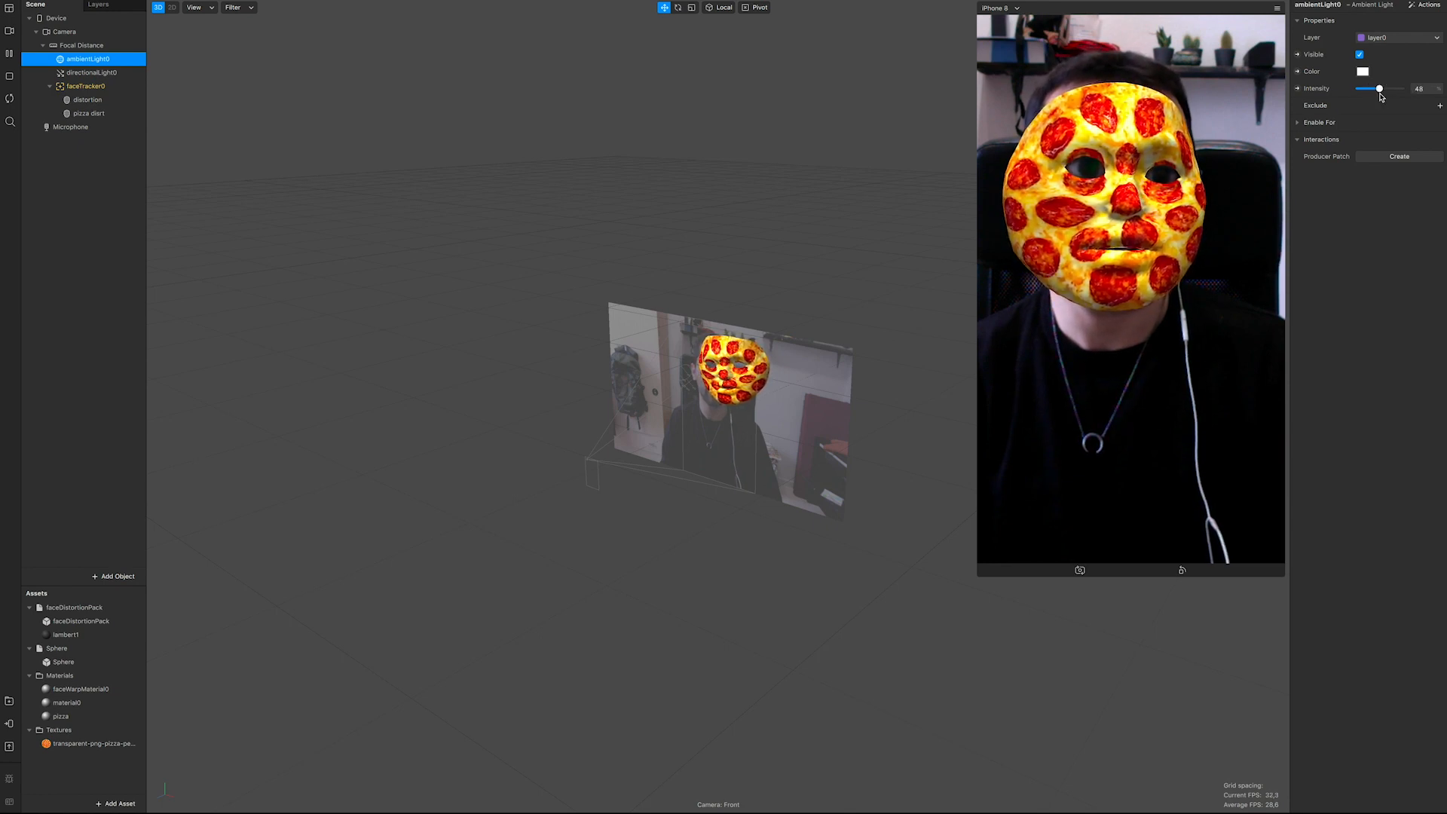
# Add a Loop Animation → Transition → 3D Rotation spin to directionalLight0 and raise ambientLight0 intensity to 79.
pyautogui.click(90, 72)
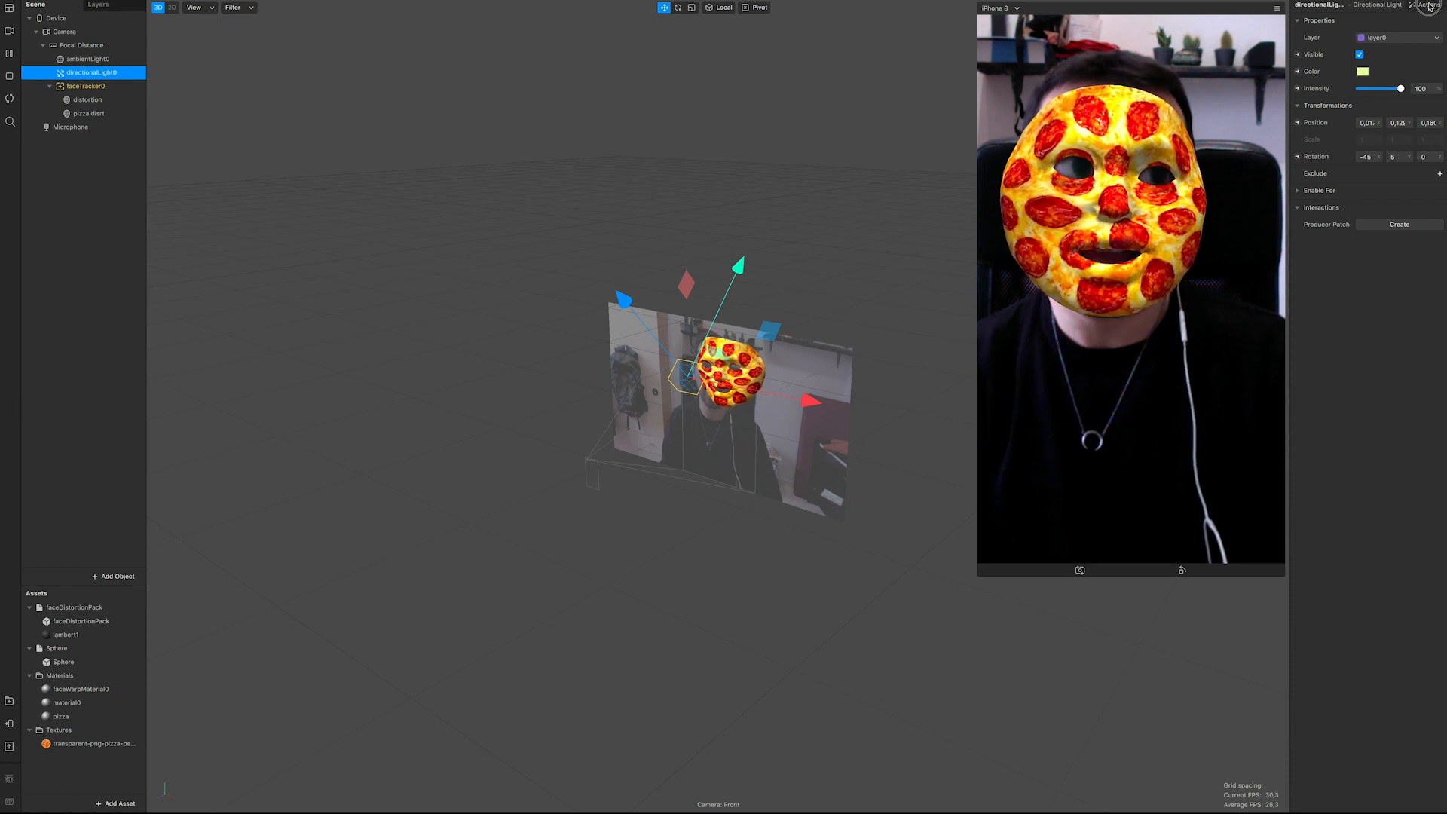
pyautogui.click(1401, 15)
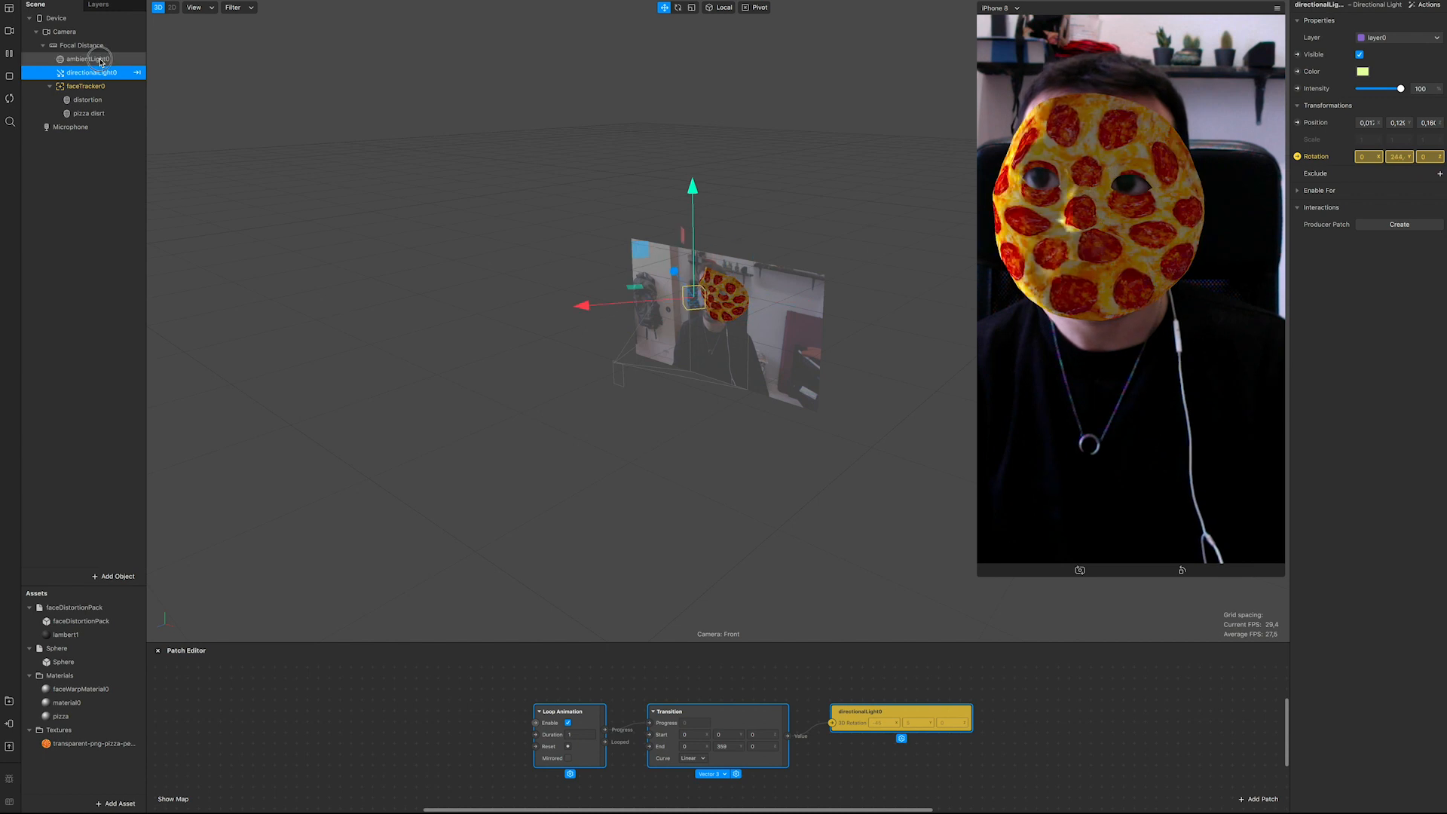
pyautogui.click(84, 59)
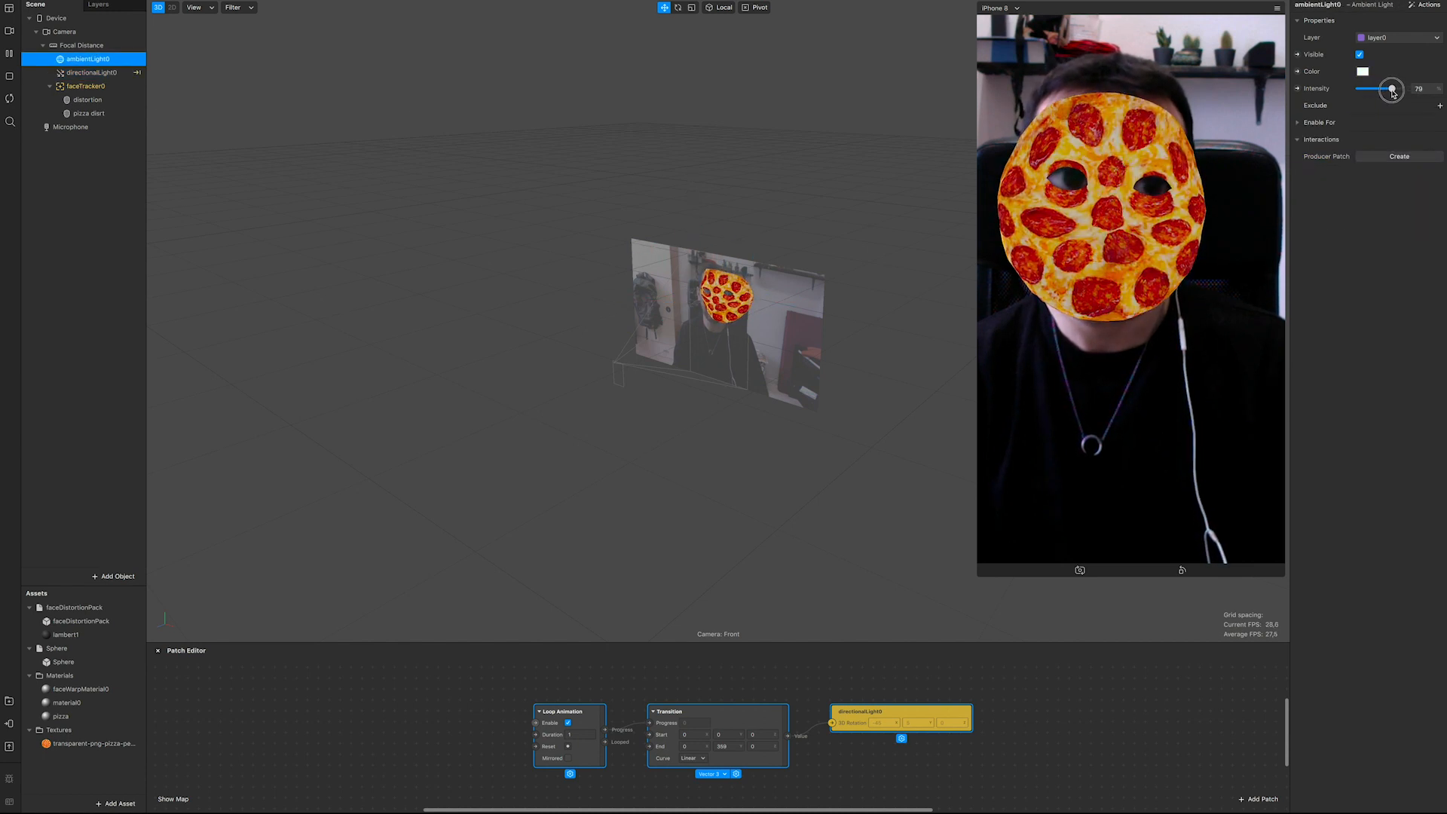
pyautogui.click(91, 72)
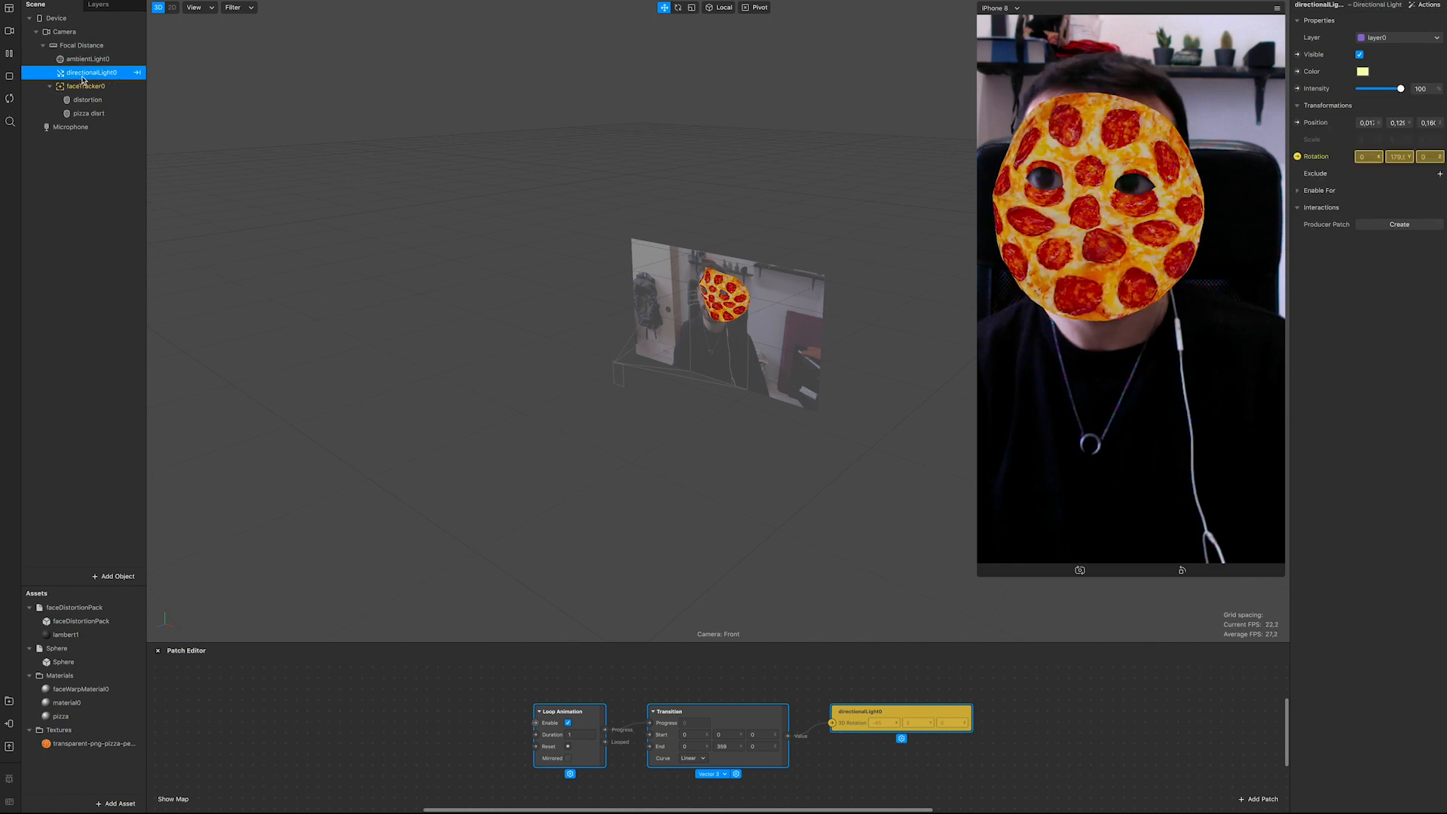